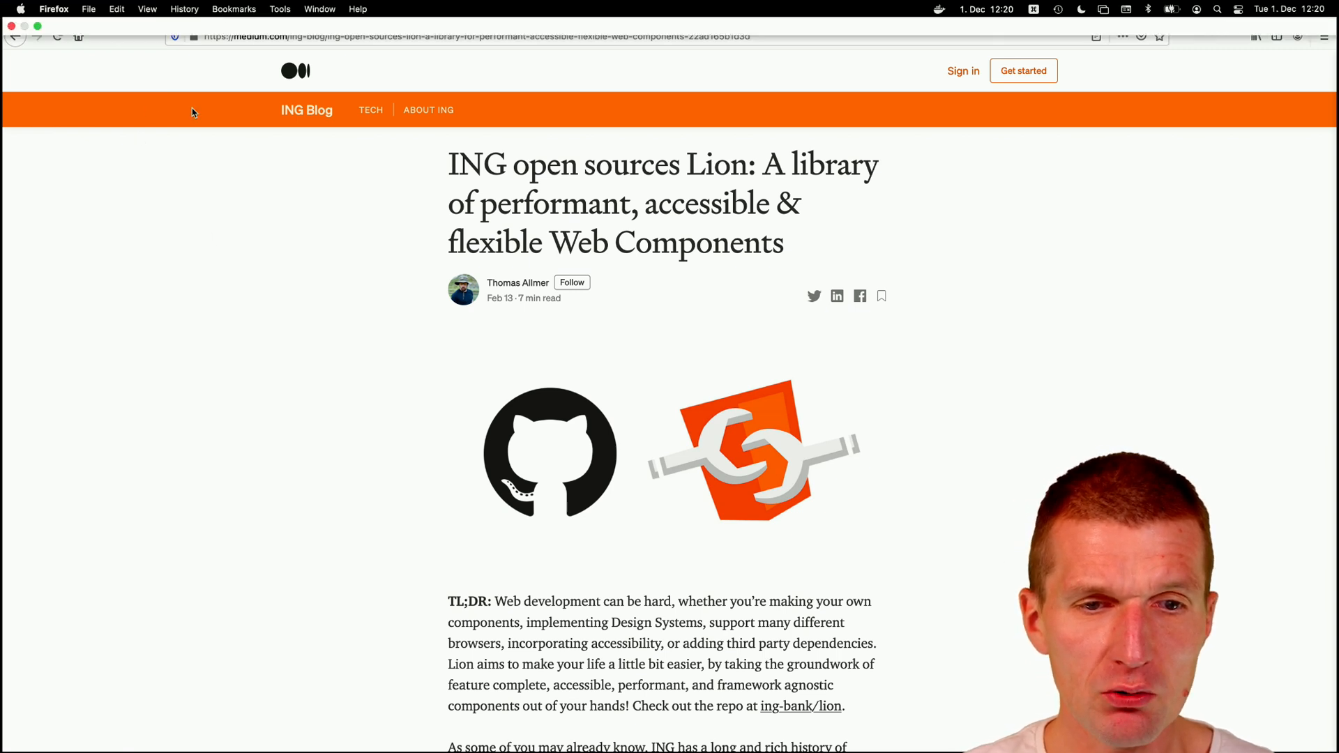
# - Switch to the ing-bank/lion GitHub tab and open the input-datepicker Storybook docs from the components table
pyautogui.click(220, 12)
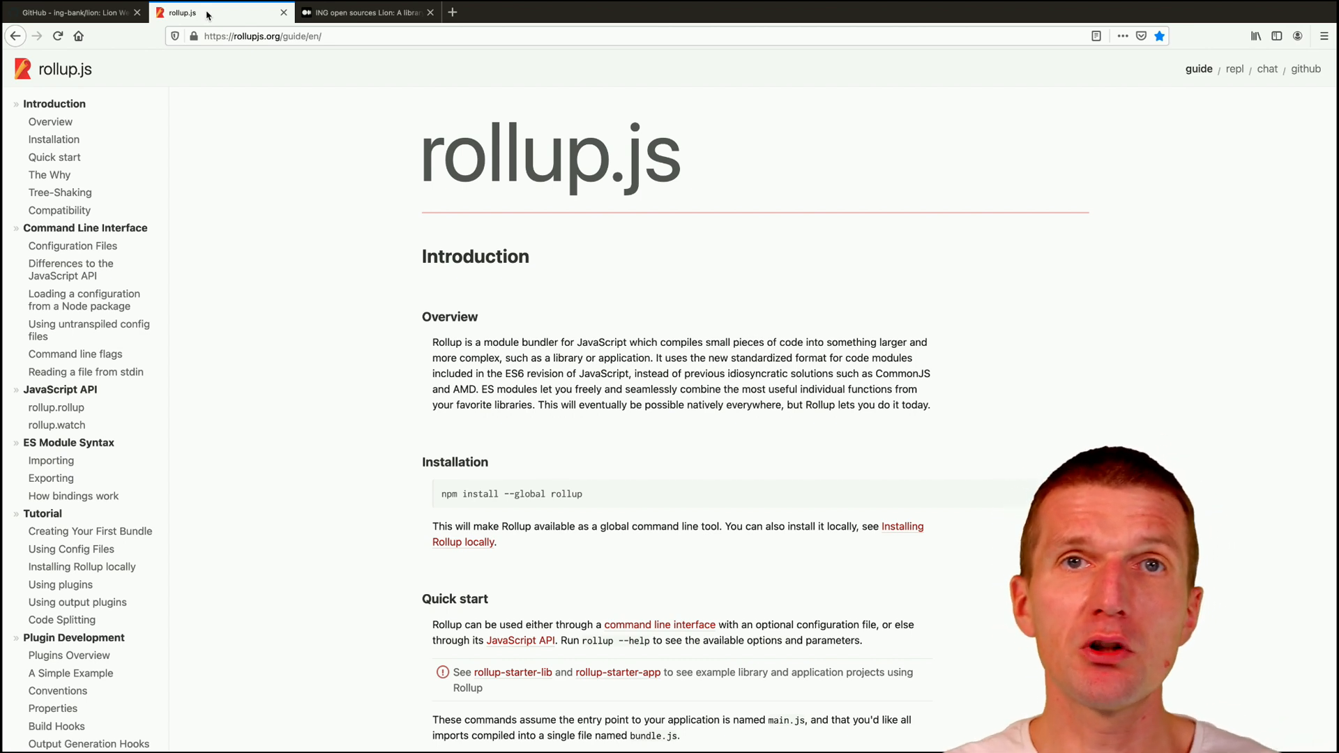
pyautogui.click(73, 12)
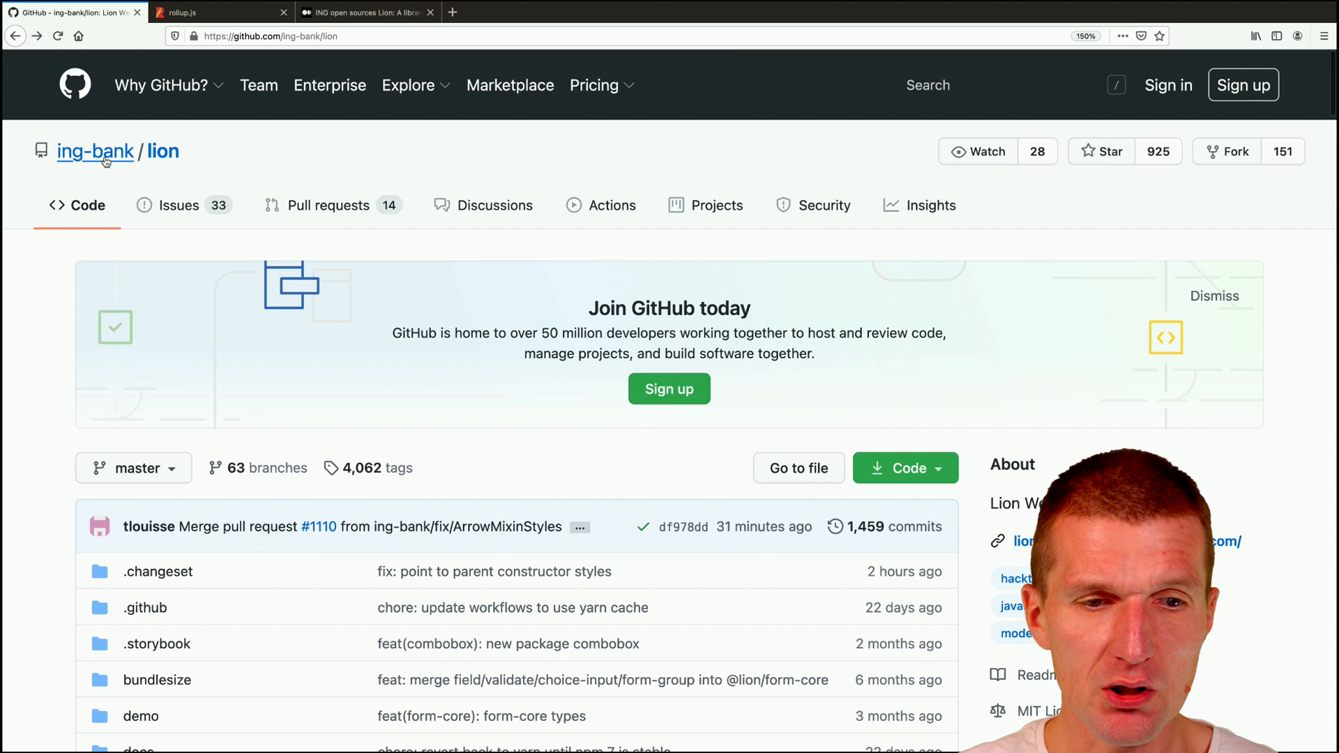
pyautogui.moveTo(163, 151)
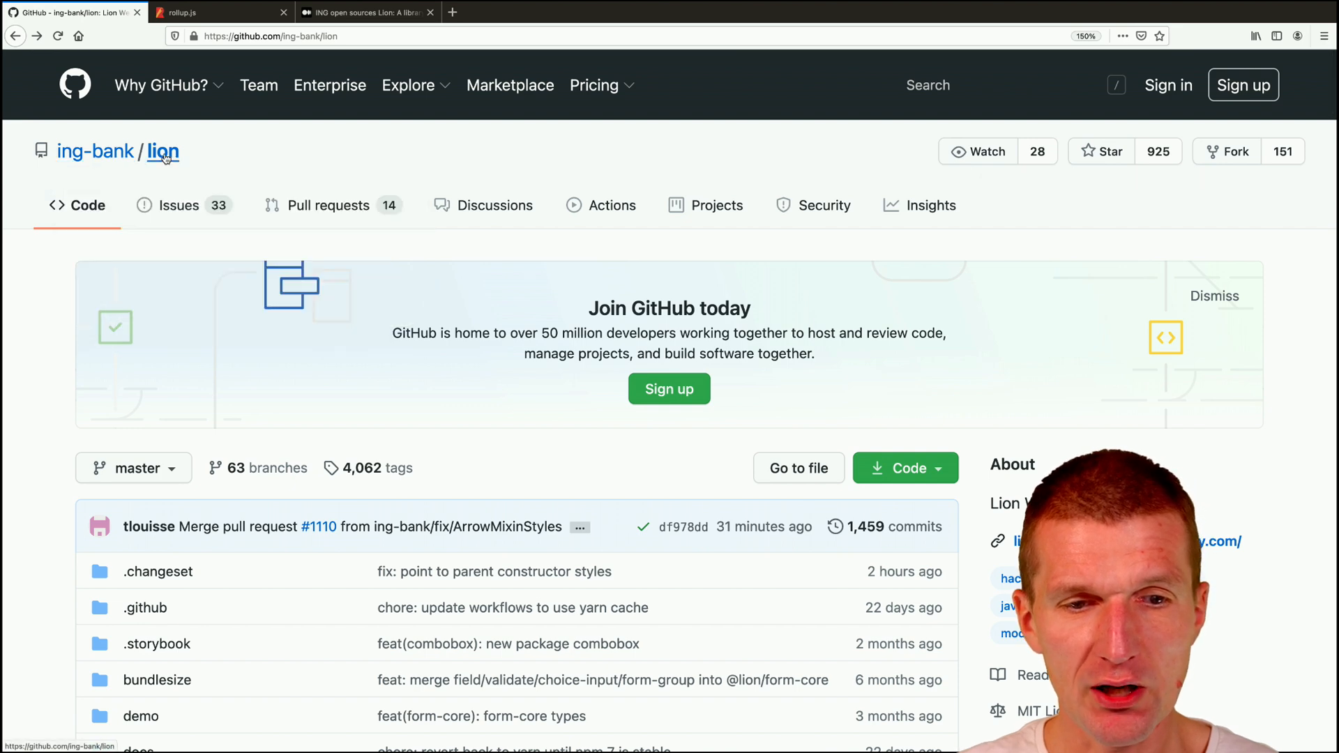
pyautogui.scroll(-3)
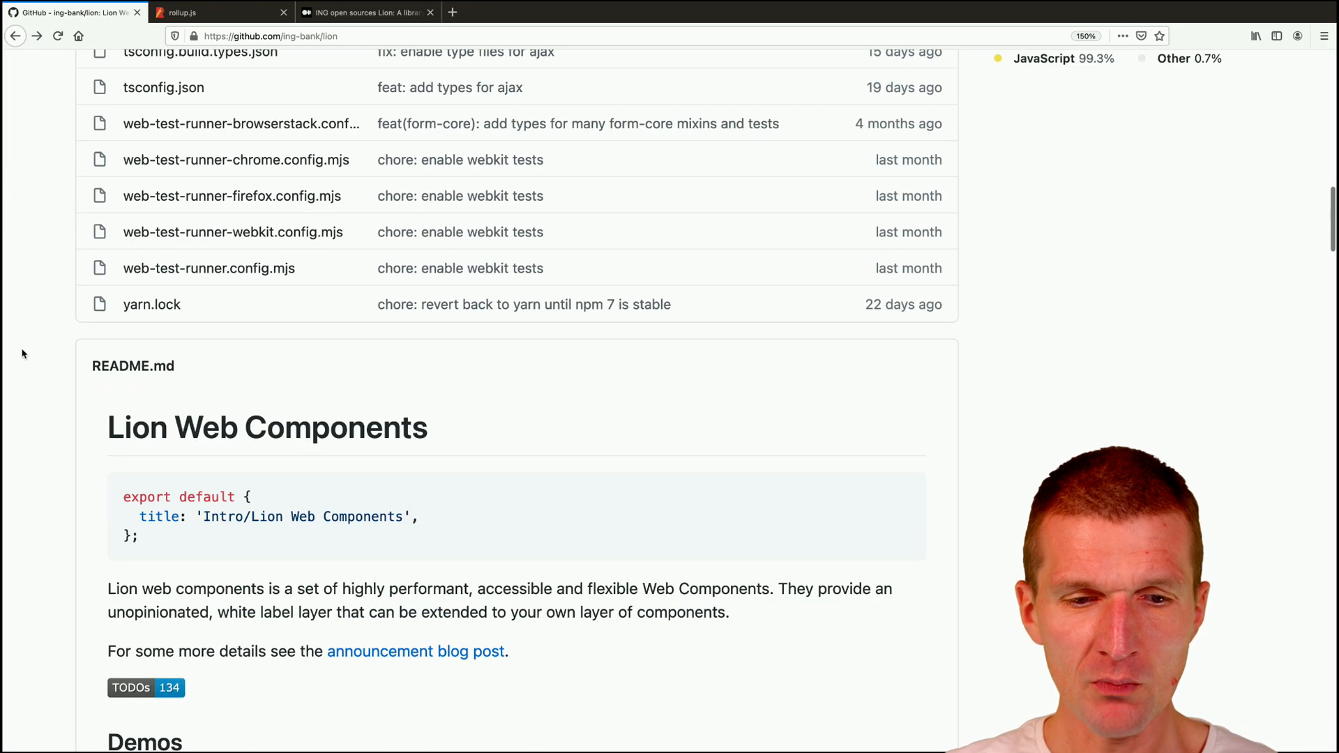
pyautogui.scroll(-3)
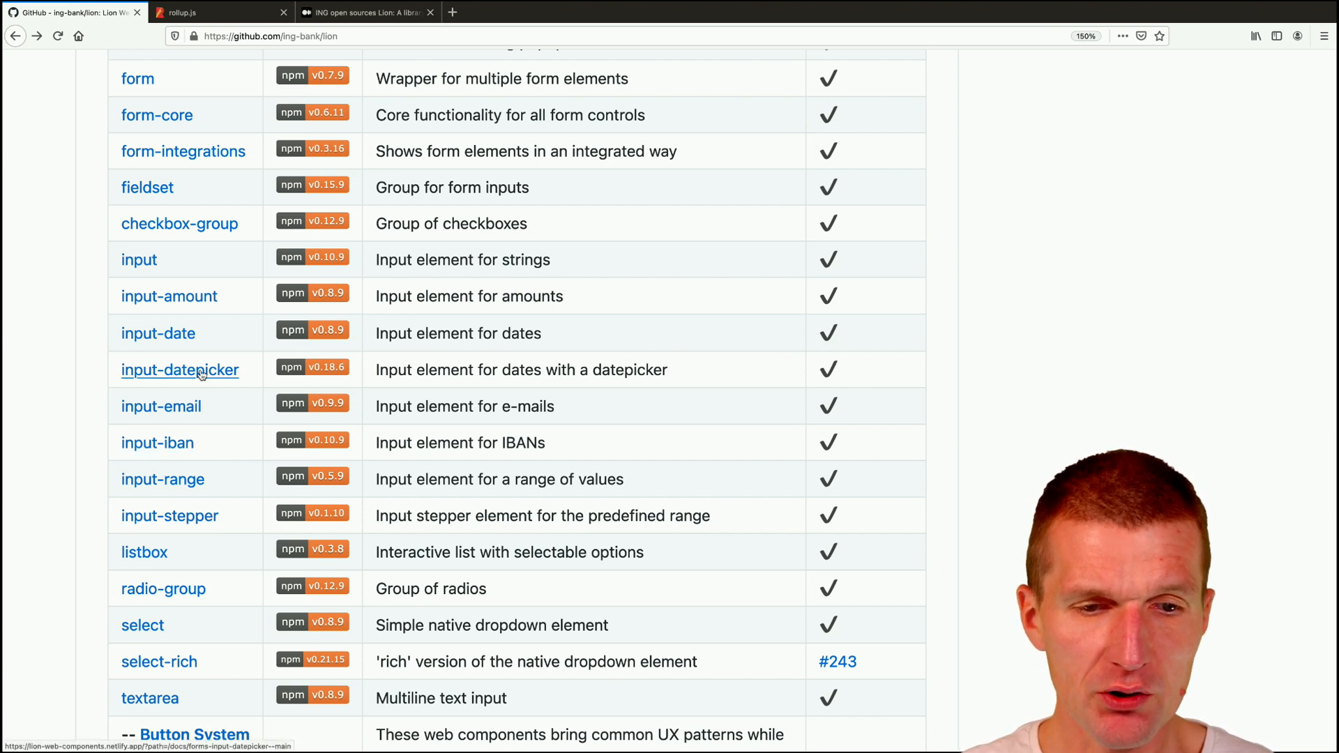
pyautogui.click(179, 369)
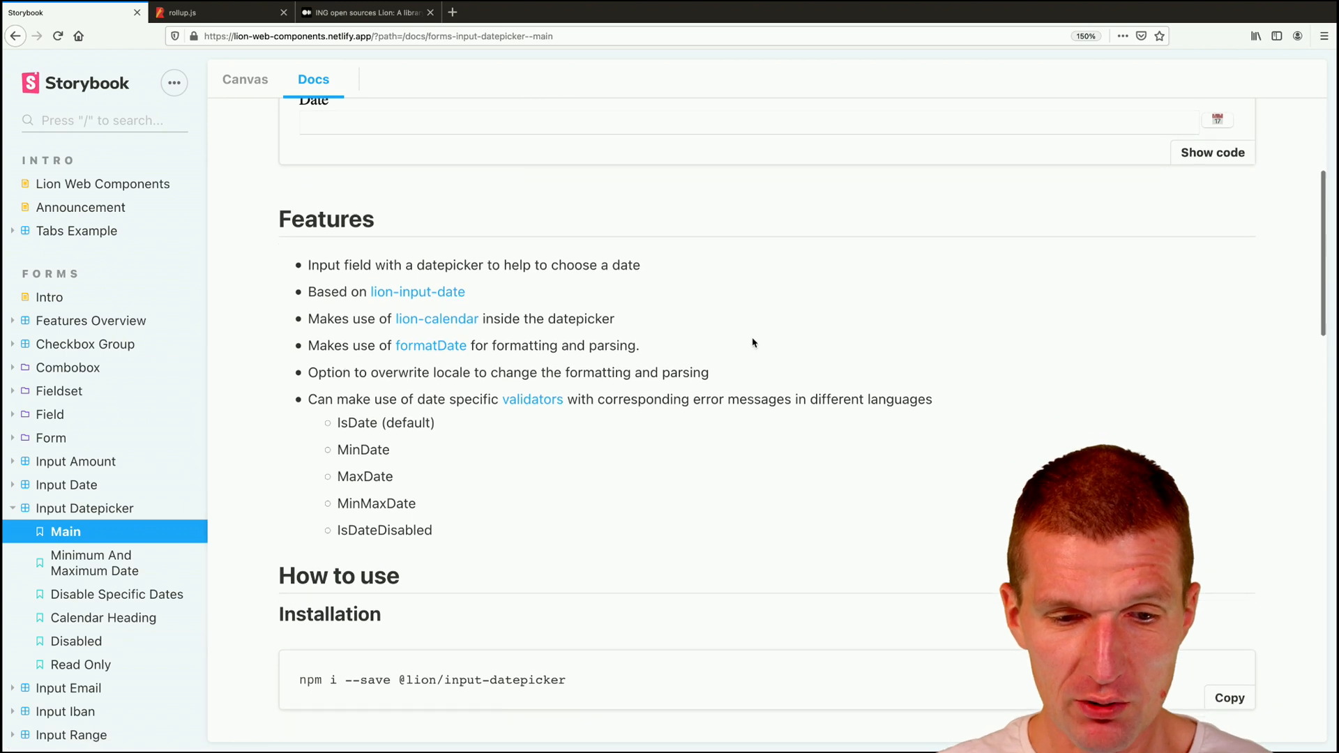
pyautogui.scroll(-3)
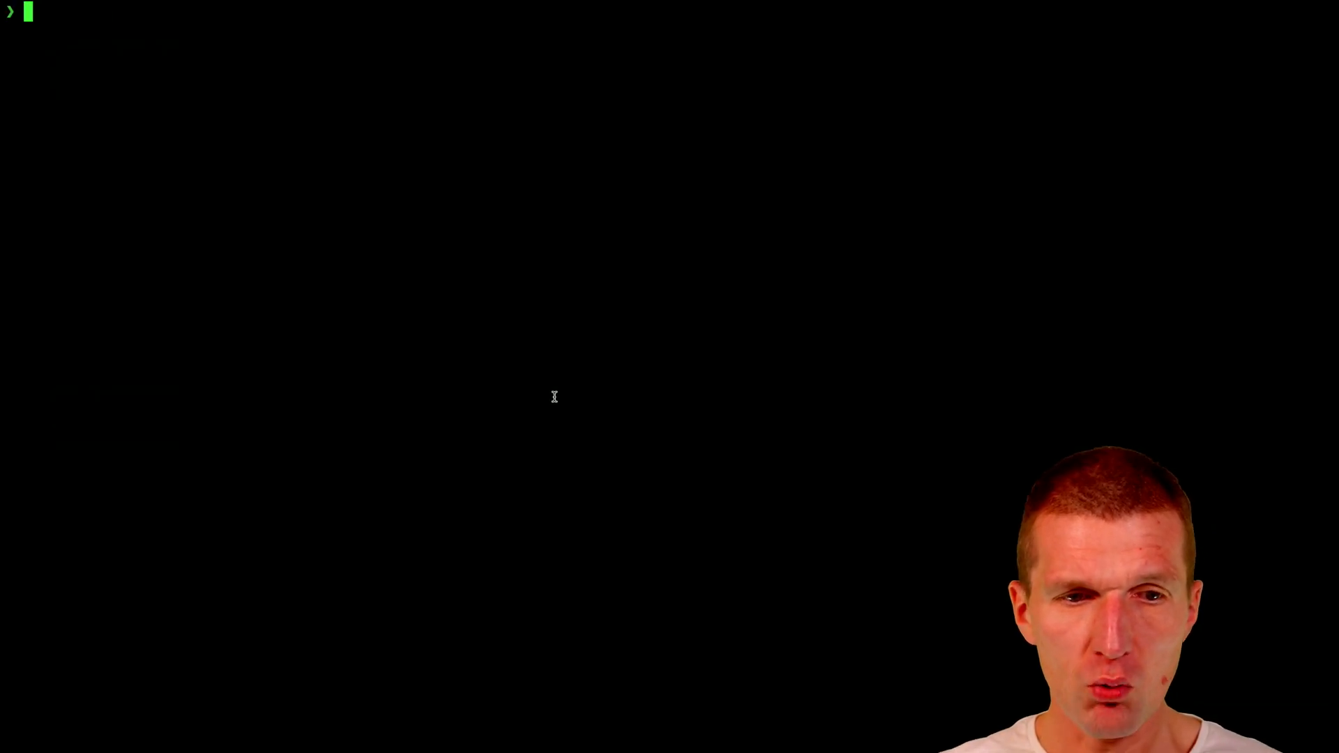
# - Create and enter a deps folder, then run setupRollup.sh to scaffold a Rollup project
pyautogui.write('mkdir deps')
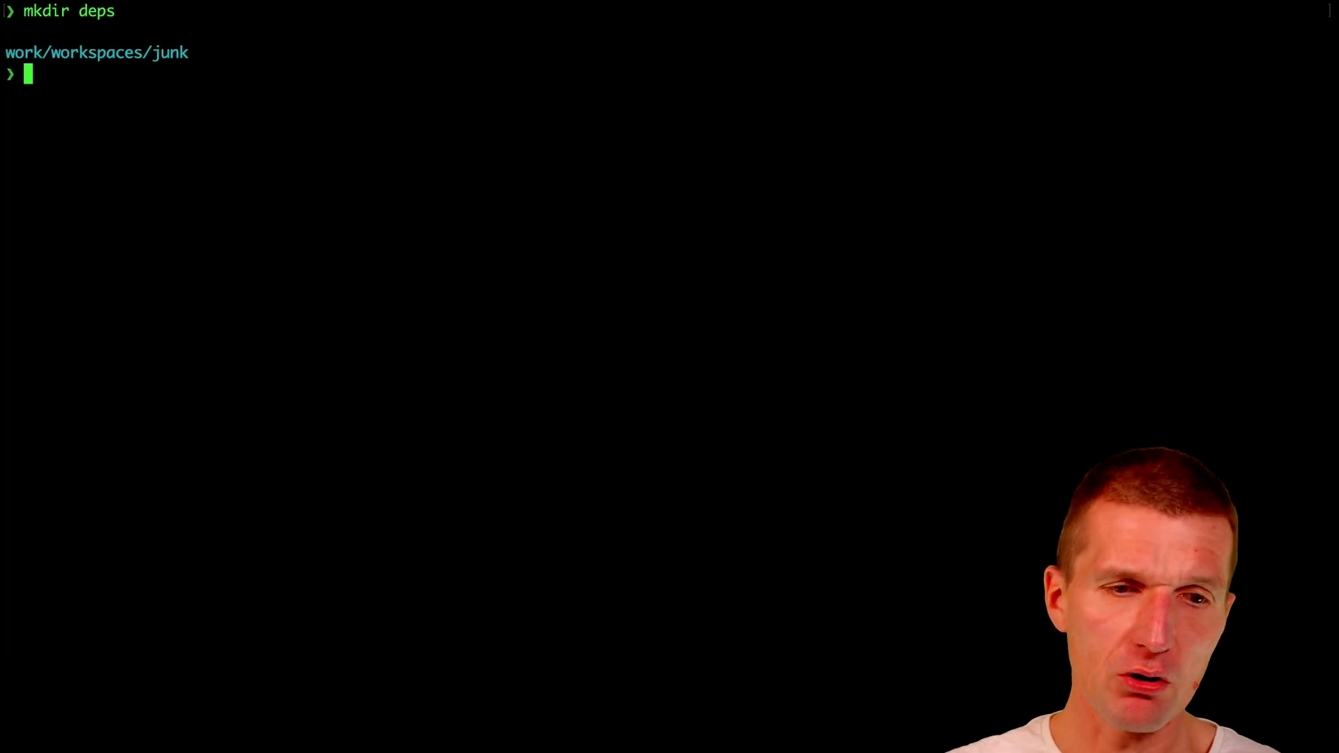
pyautogui.write('cd deps')
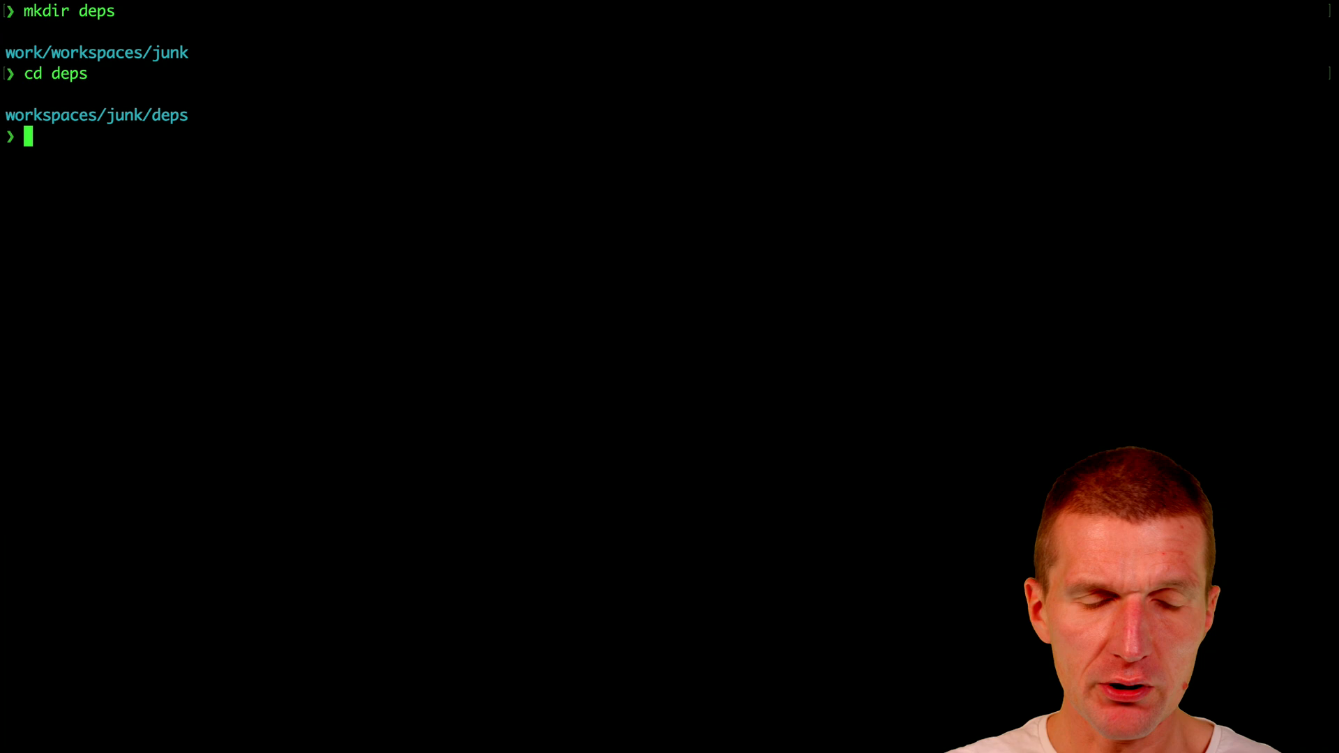
pyautogui.write('setupRollup.sh')
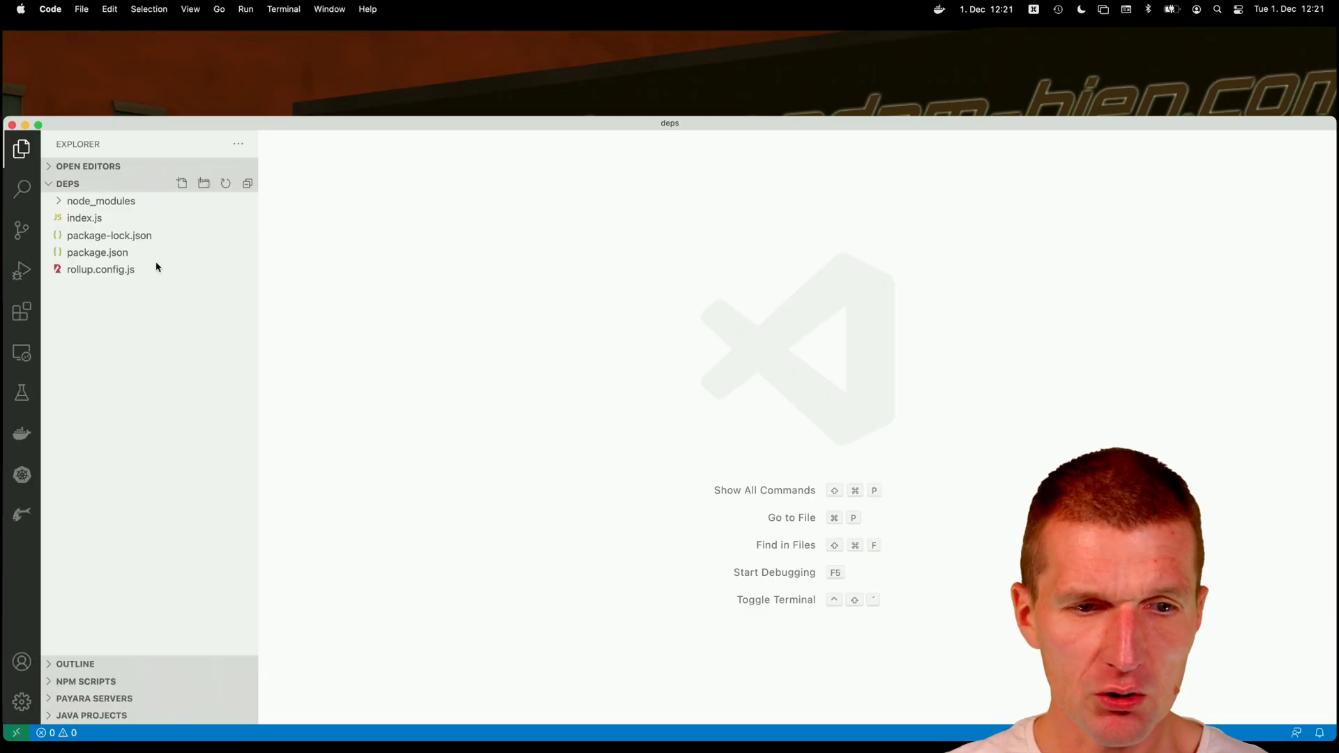
# - Inspect rollup.config.js, the empty index.js and package.json, then return to rollup.config.js
pyautogui.click(100, 270)
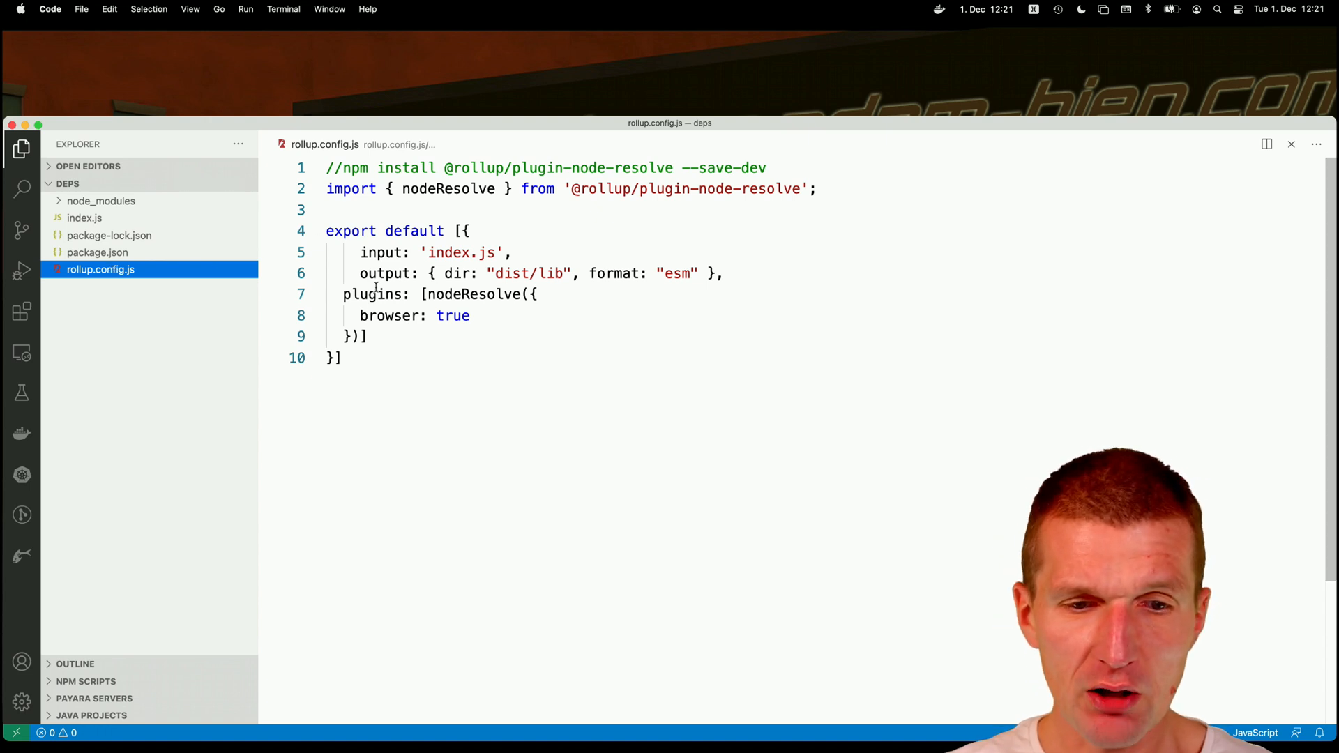
pyautogui.click(350, 315)
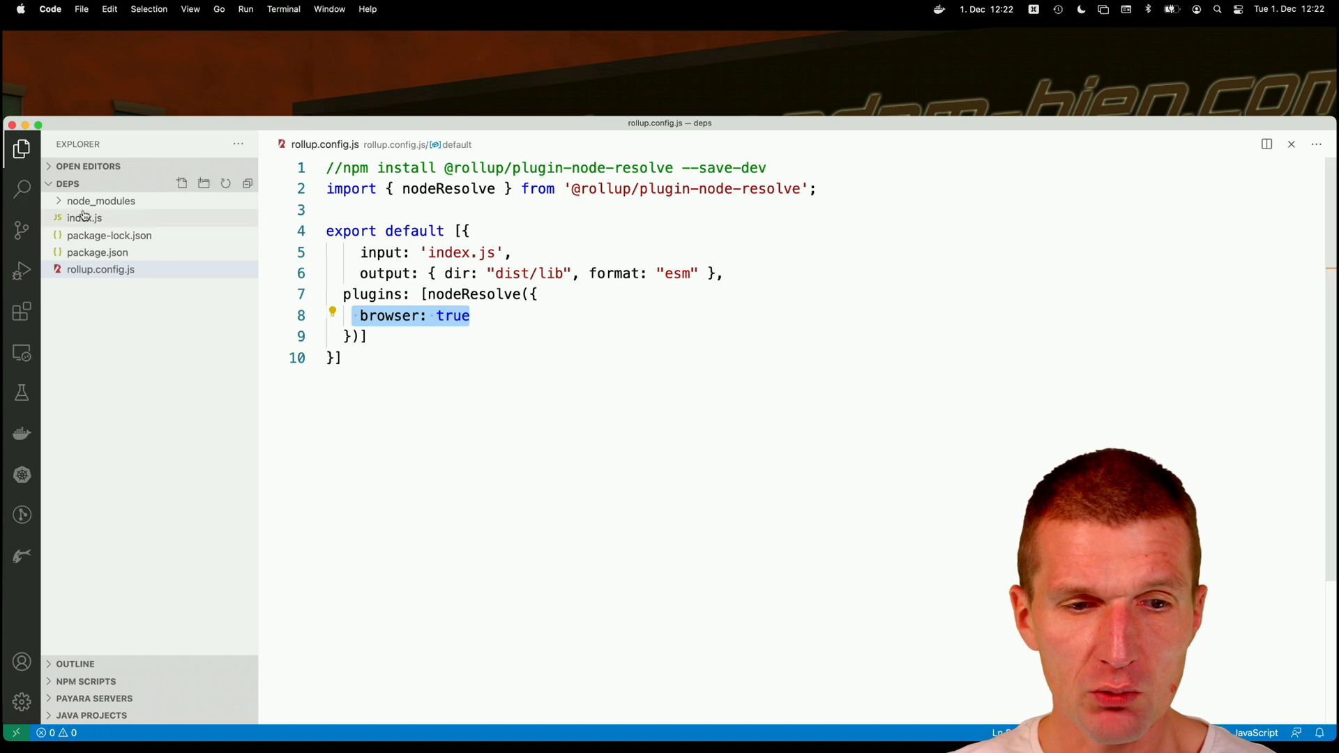
pyautogui.click(84, 218)
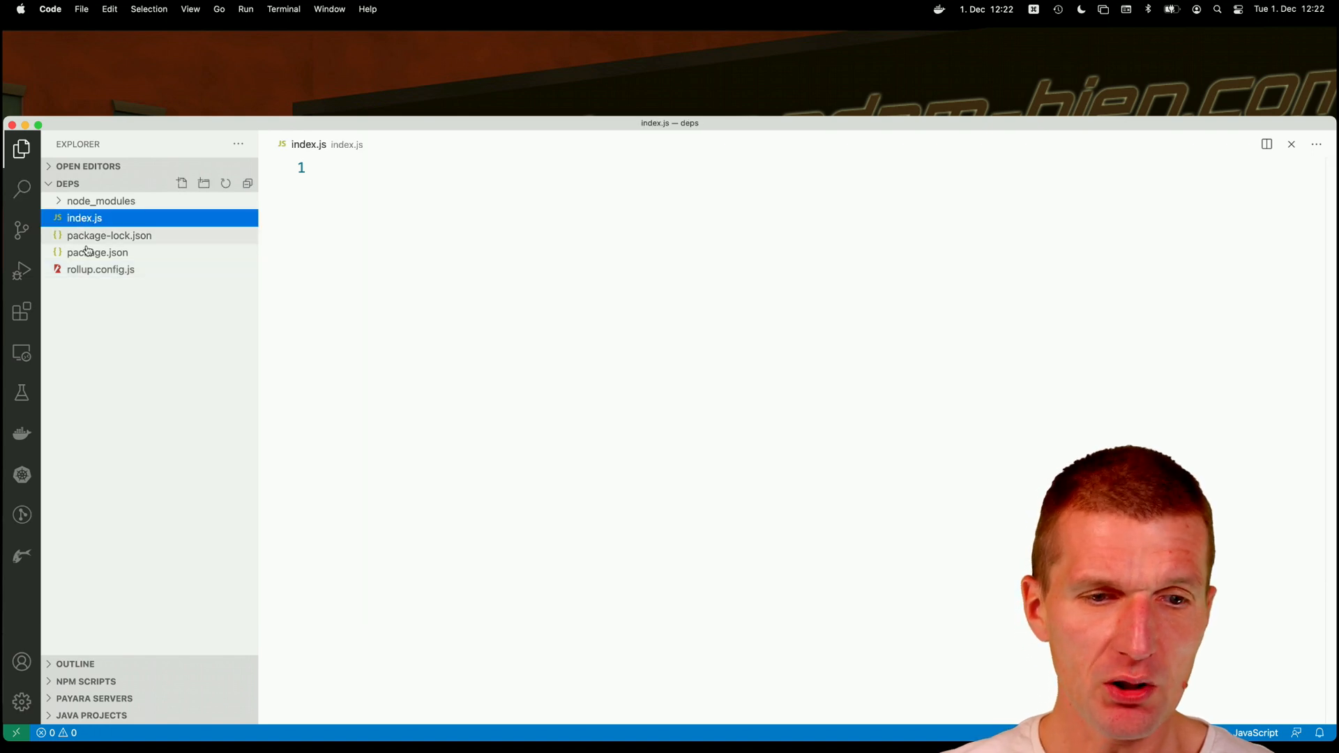
pyautogui.click(98, 253)
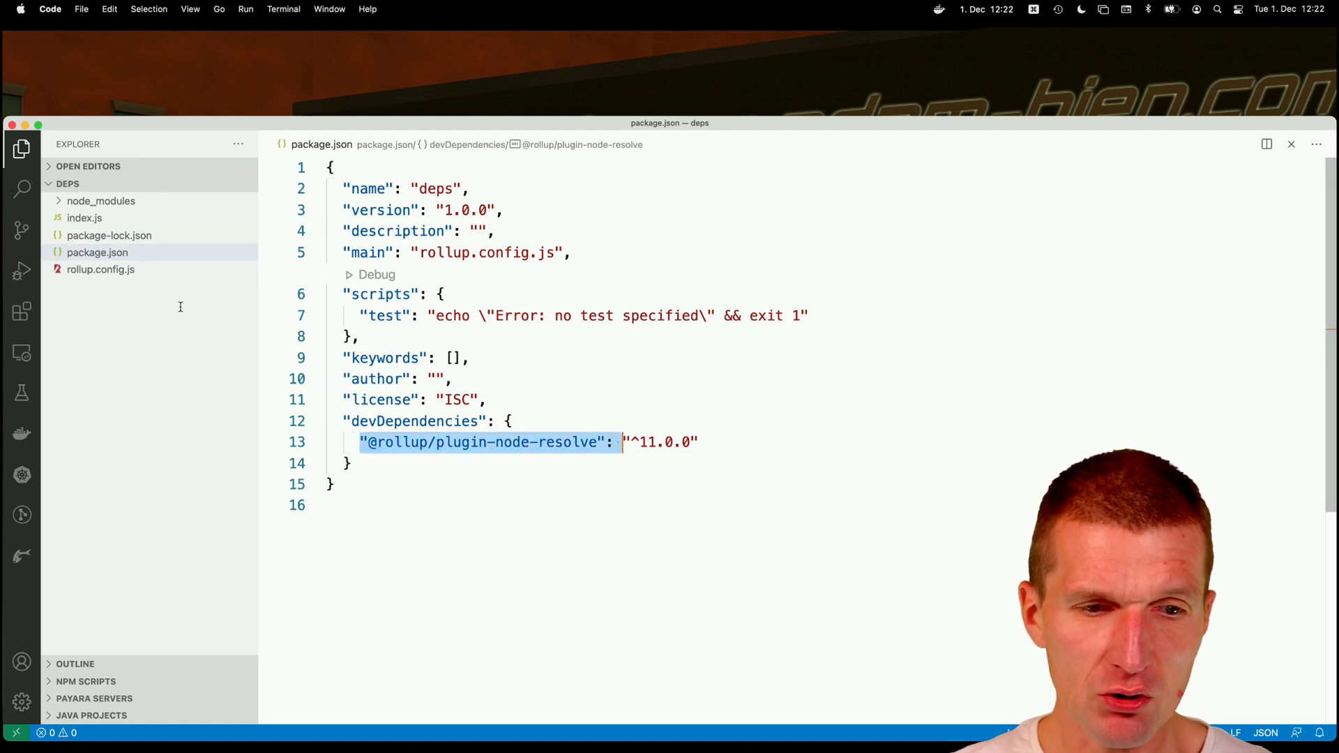
pyautogui.click(100, 269)
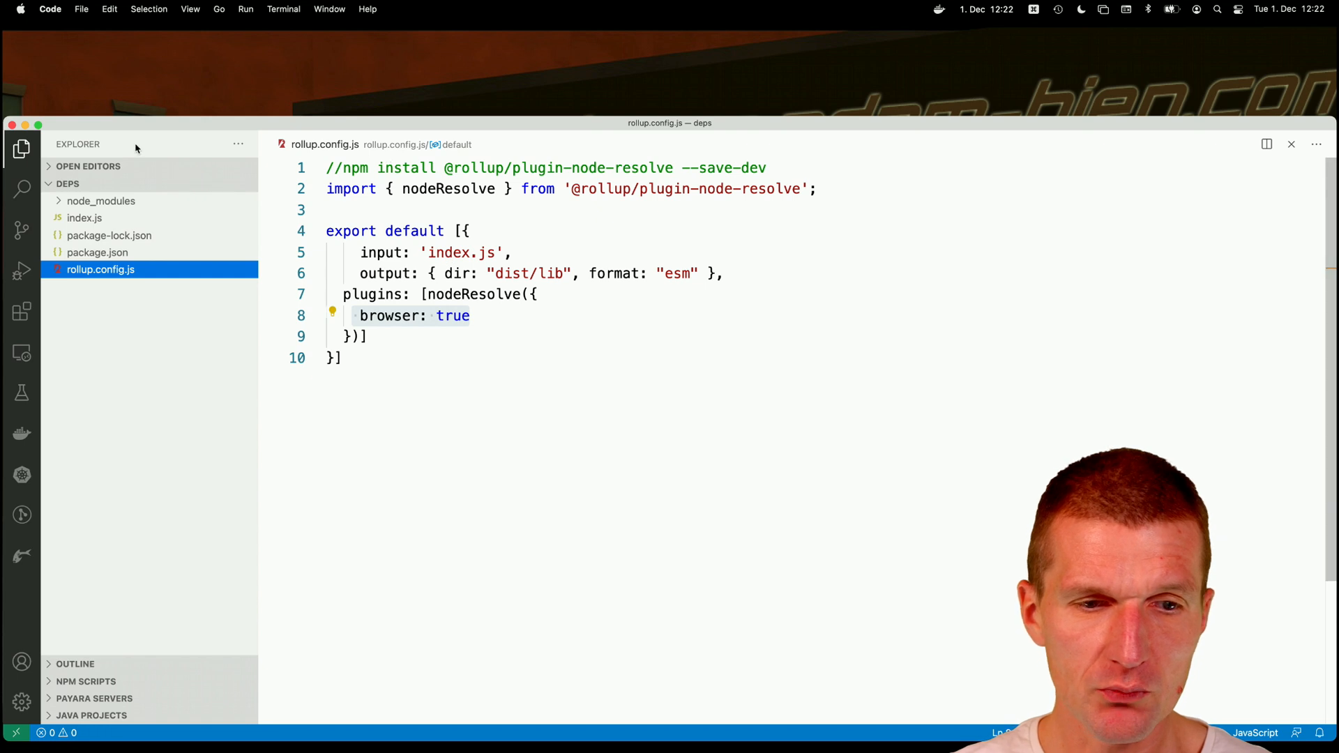
pyautogui.click(39, 125)
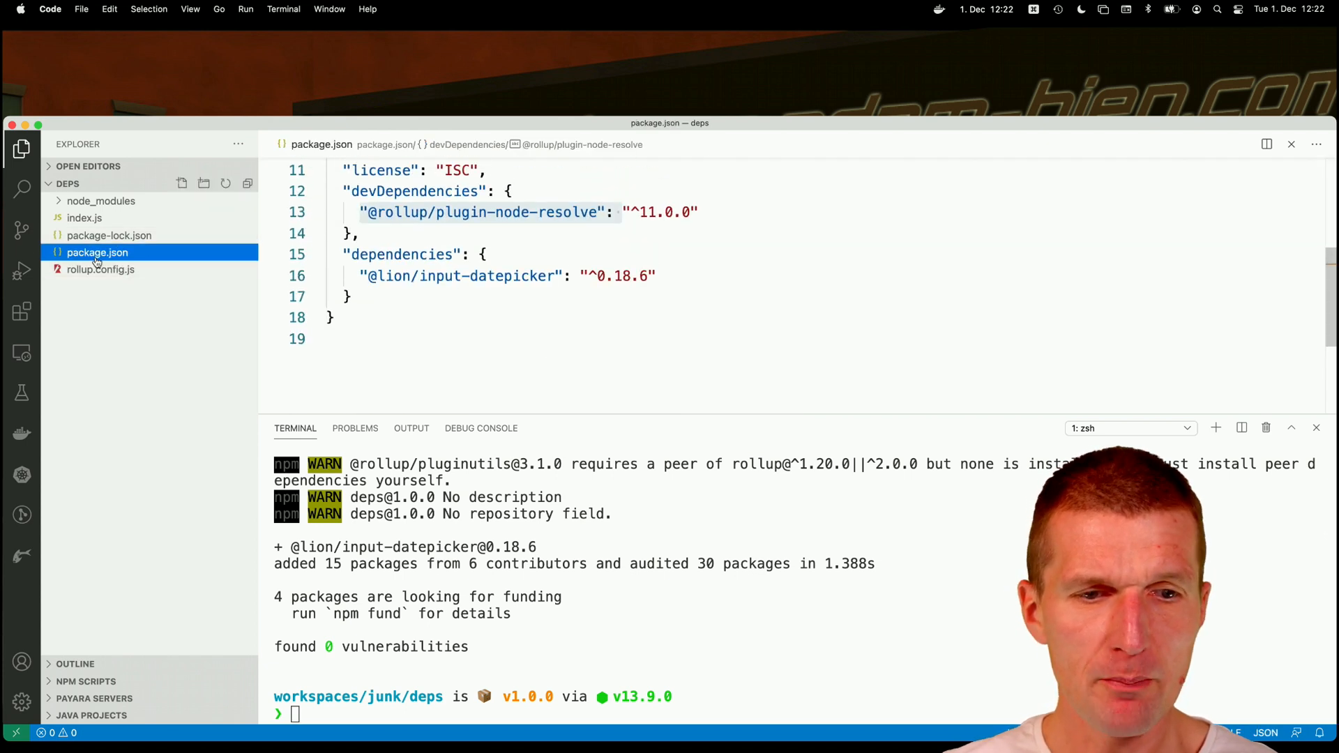
pyautogui.click(85, 218)
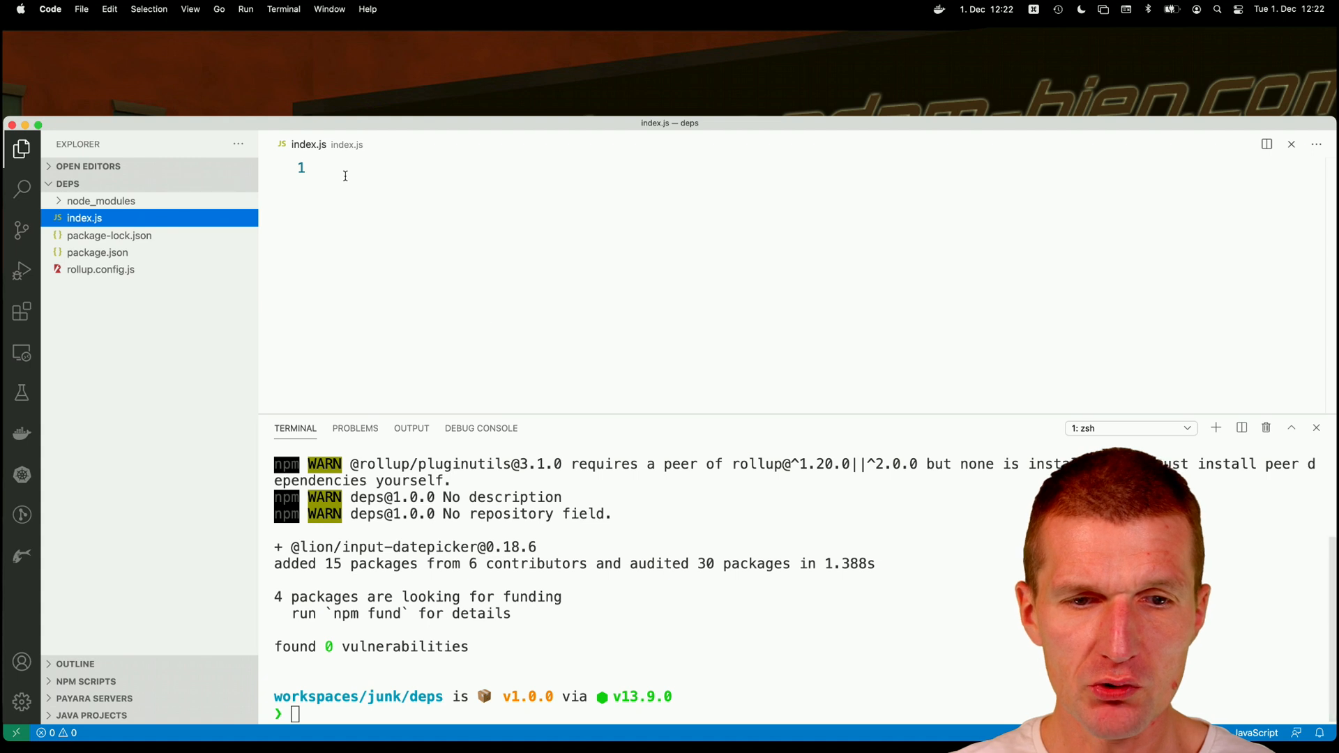
pyautogui.press('cmd+tab')
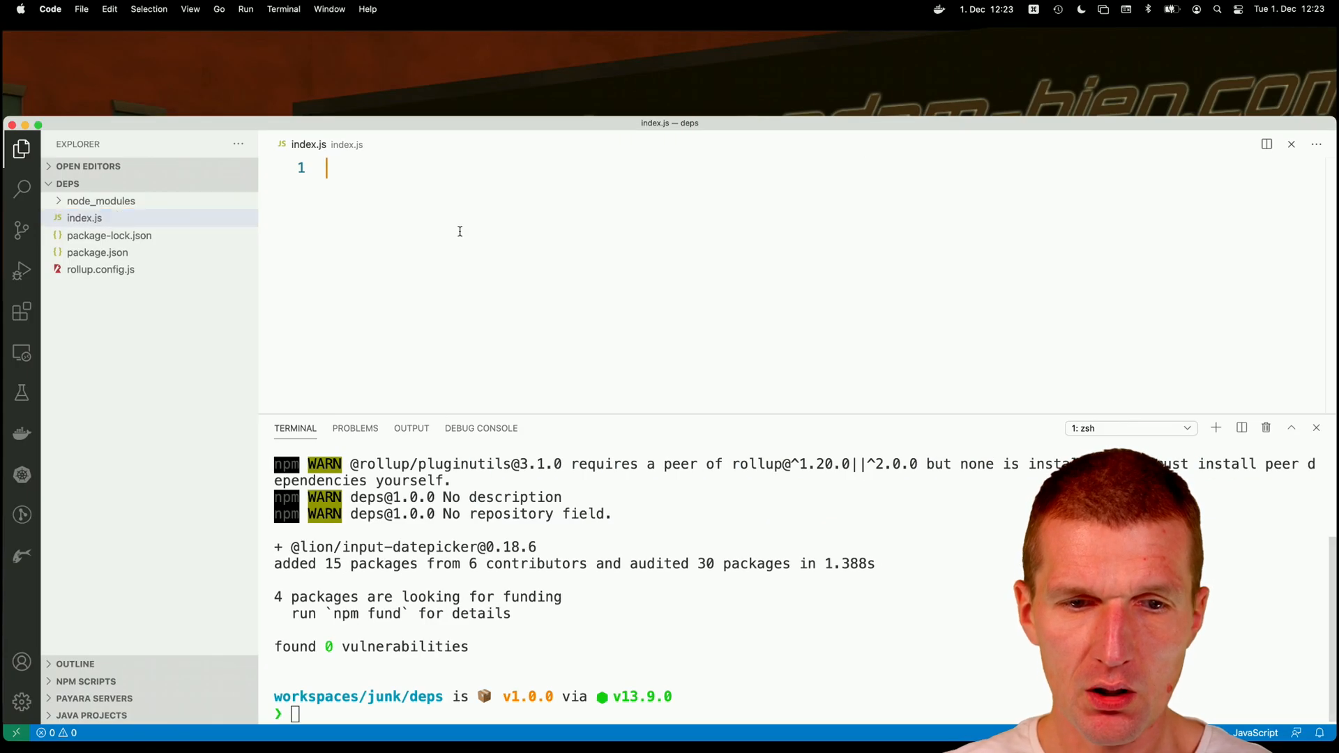
# - Import lion-input-datepicker.js in index.js, build with rollup -c, and browse the dist/lib output
pyautogui.write("import '@lion/input-datepicker/lion-input-datepicker.js';")
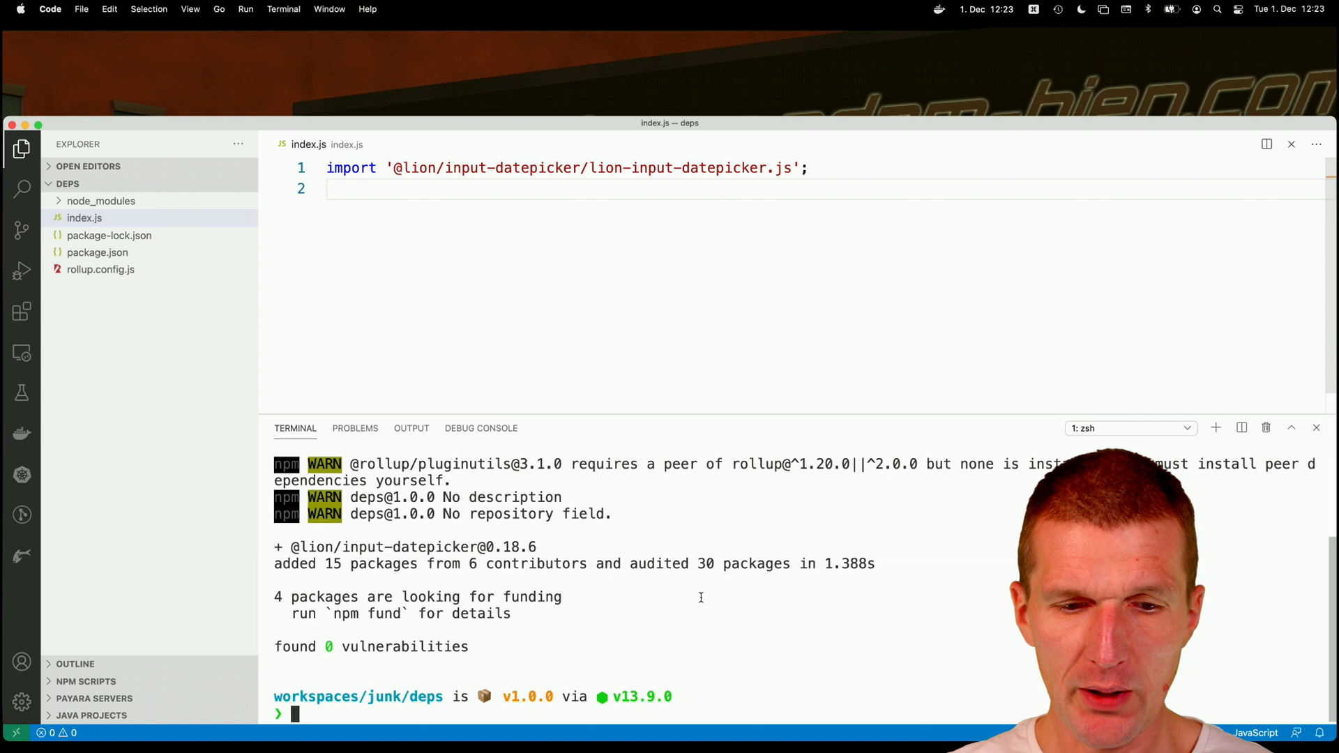
pyautogui.write('rollup -')
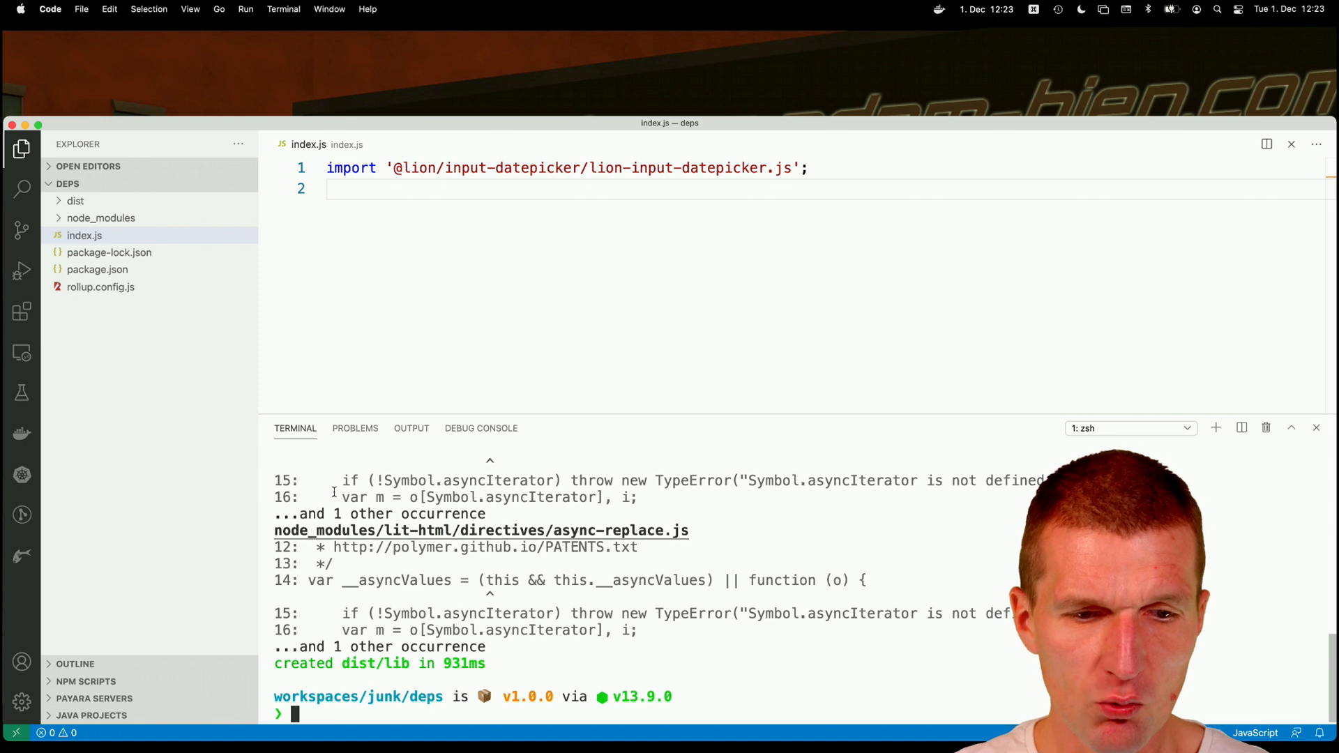
pyautogui.click(75, 201)
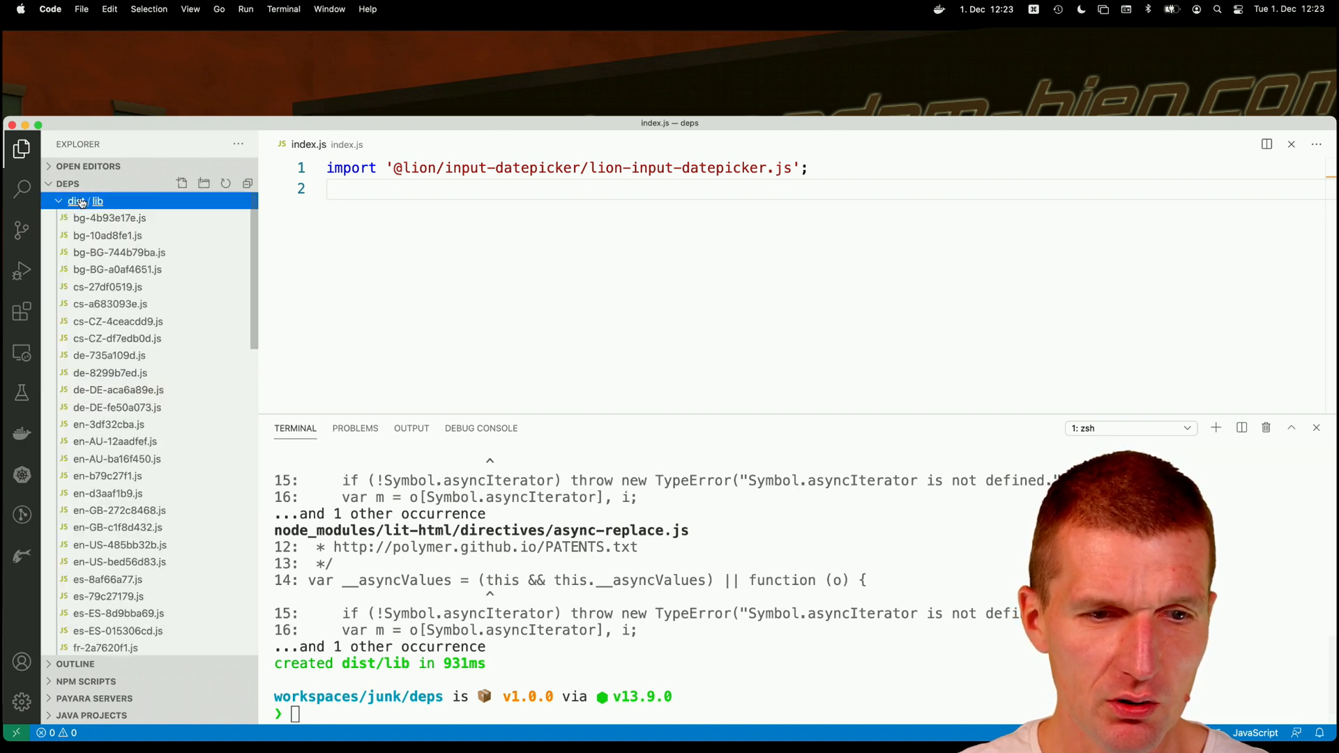
pyautogui.scroll(-3)
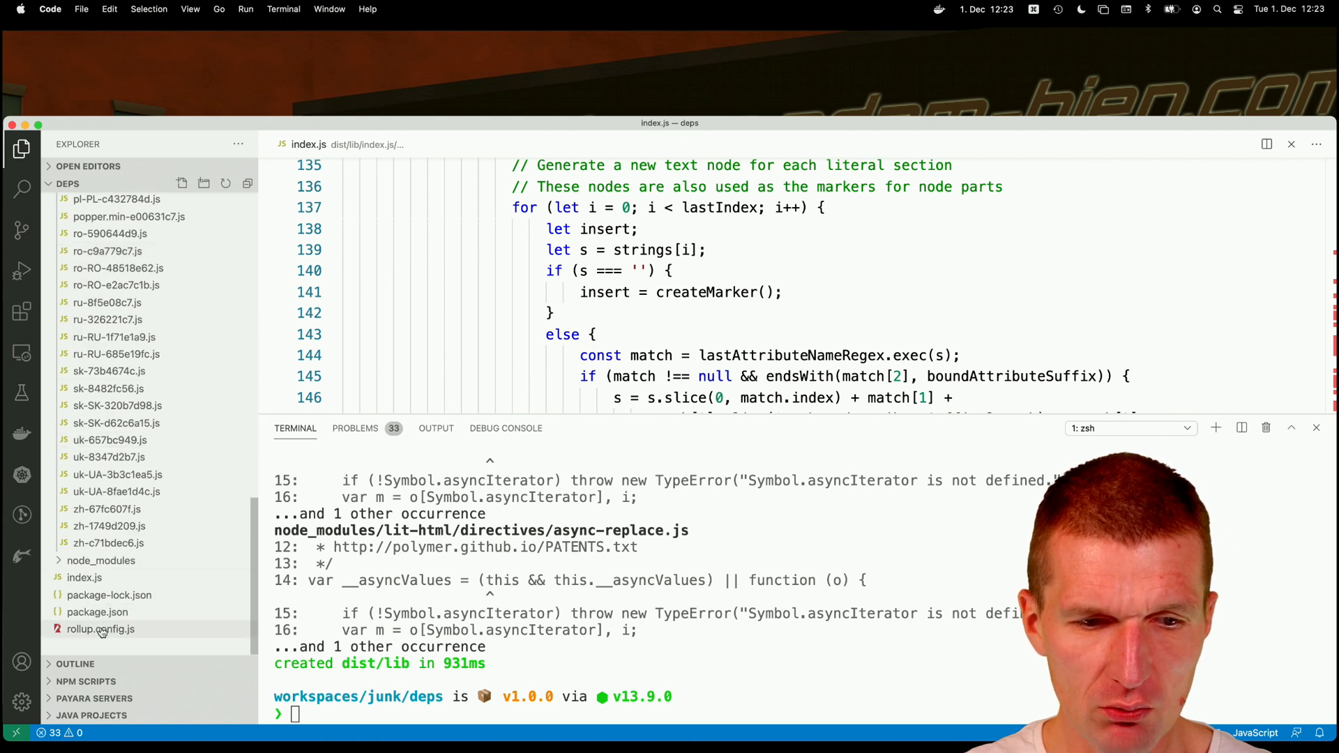
# - Point Rollup's input at ing-lion.js, rename index.js to match, rebuild, and delete dist
pyautogui.click(100, 628)
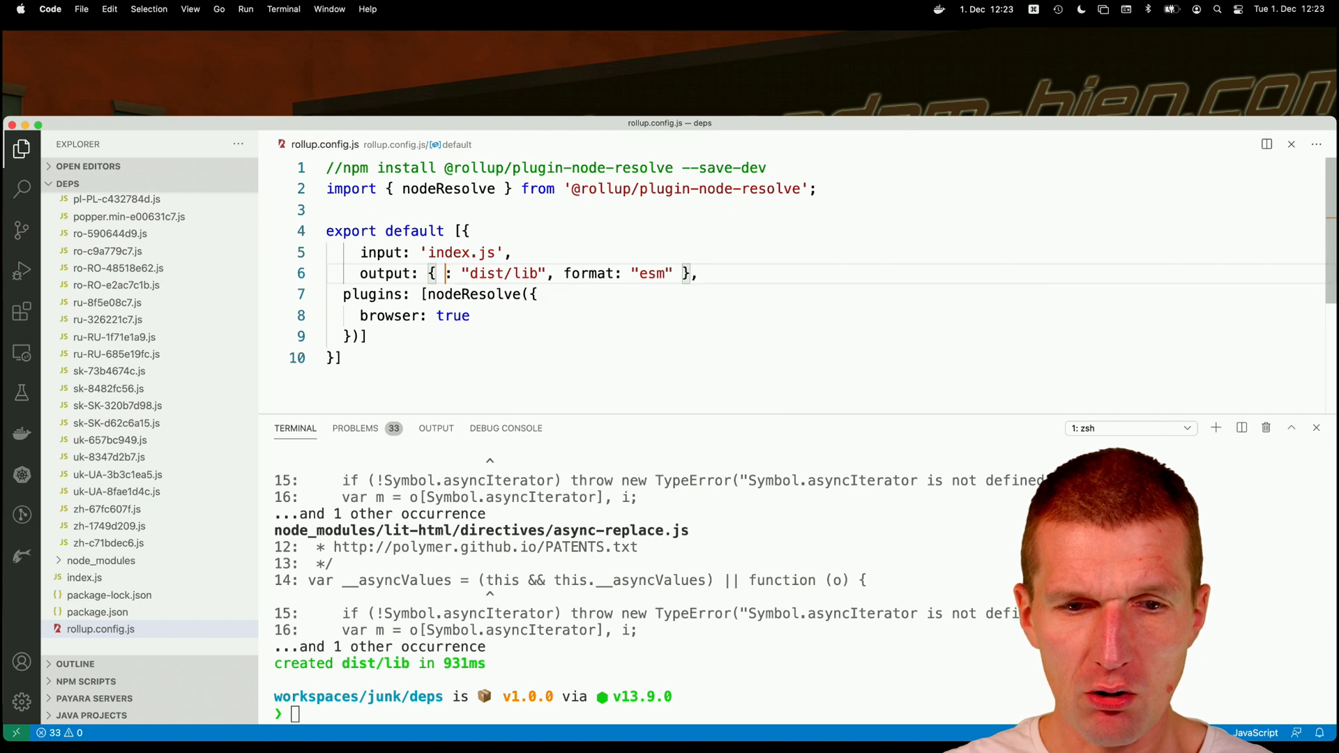
pyautogui.write('dir')
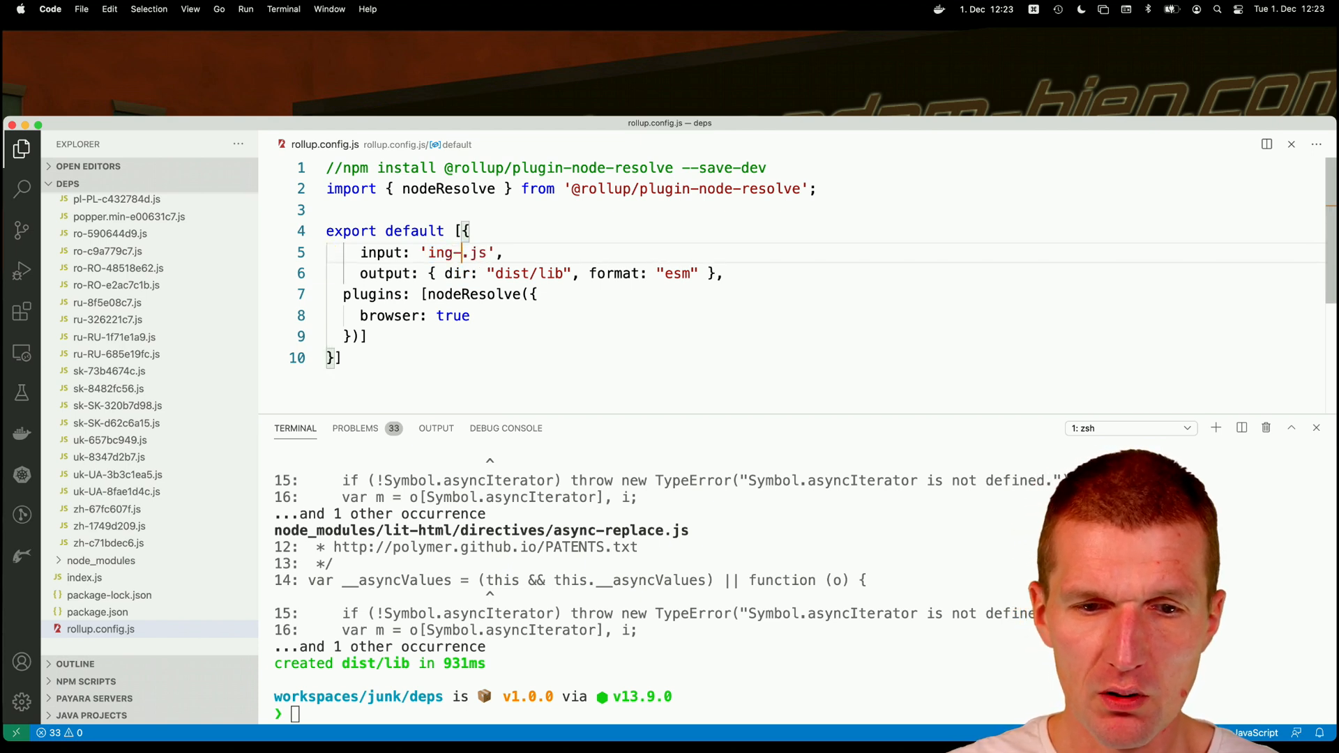
pyautogui.write('lion')
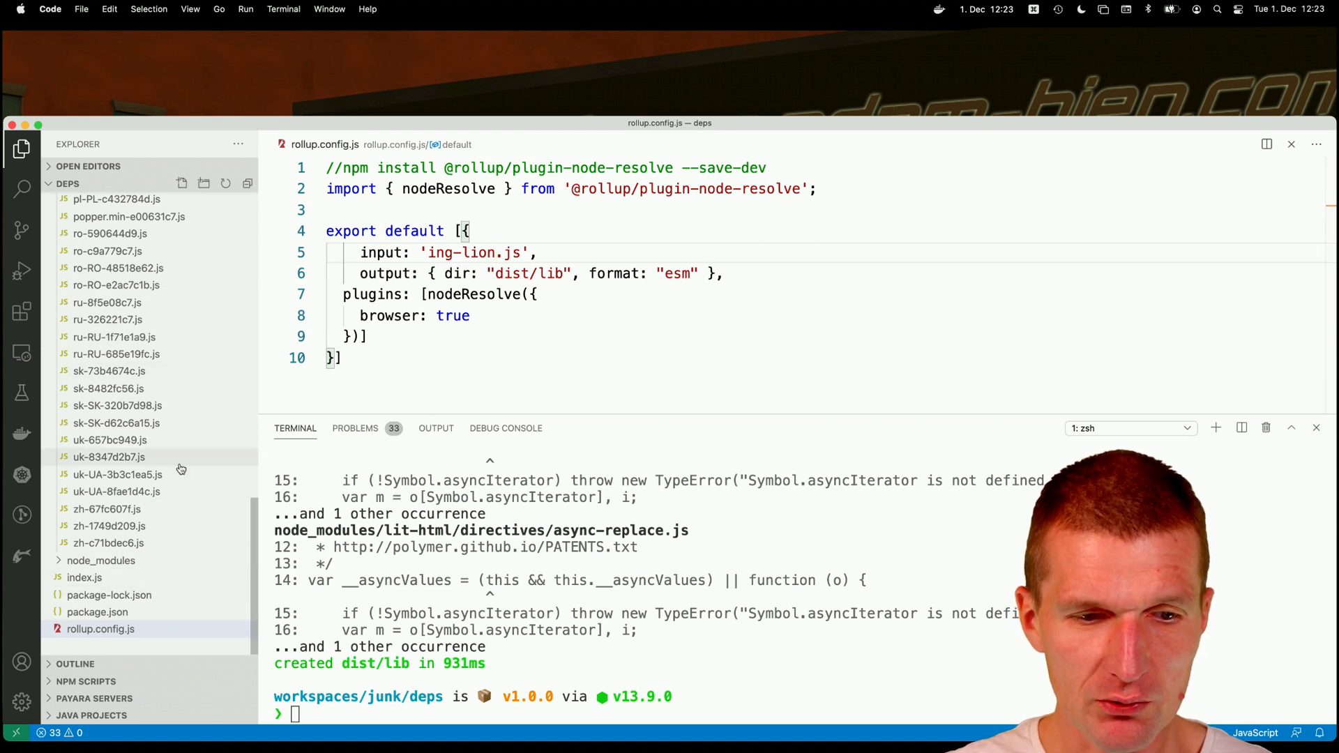
pyautogui.click(83, 577)
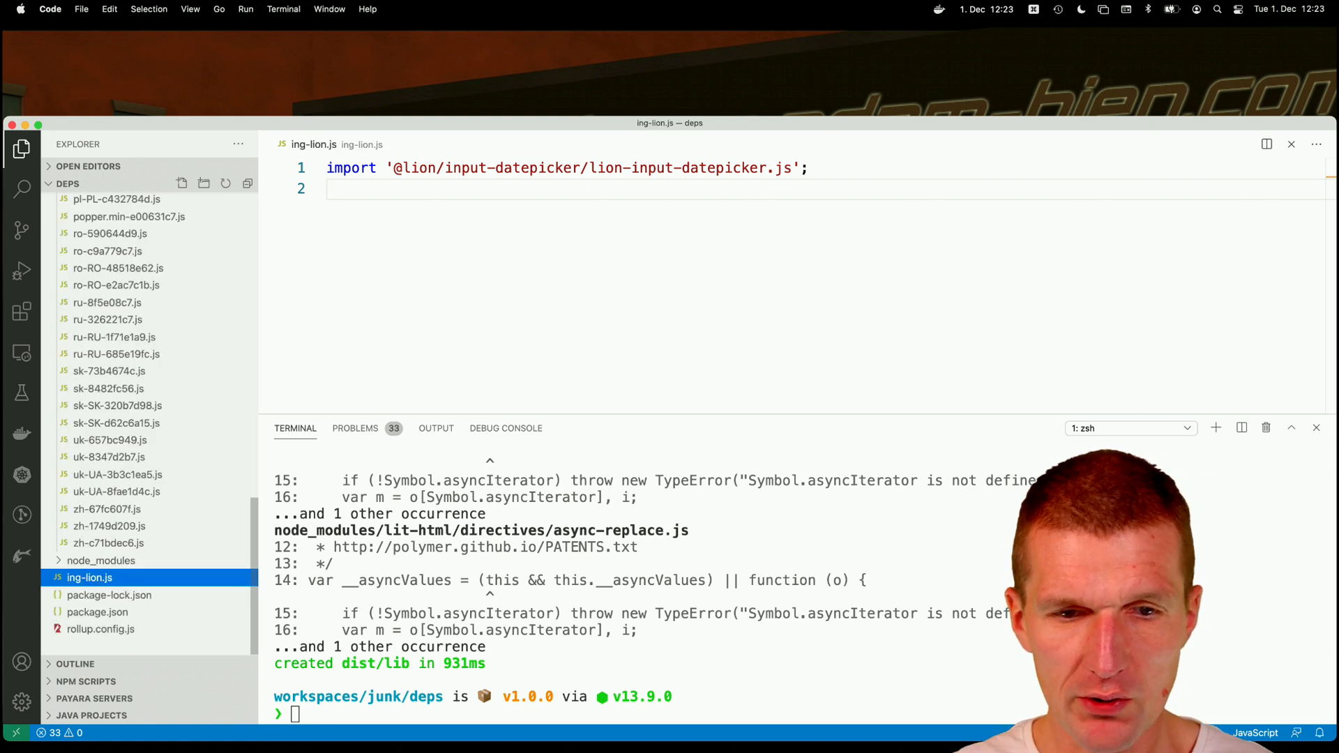
pyautogui.write('rollup -c')
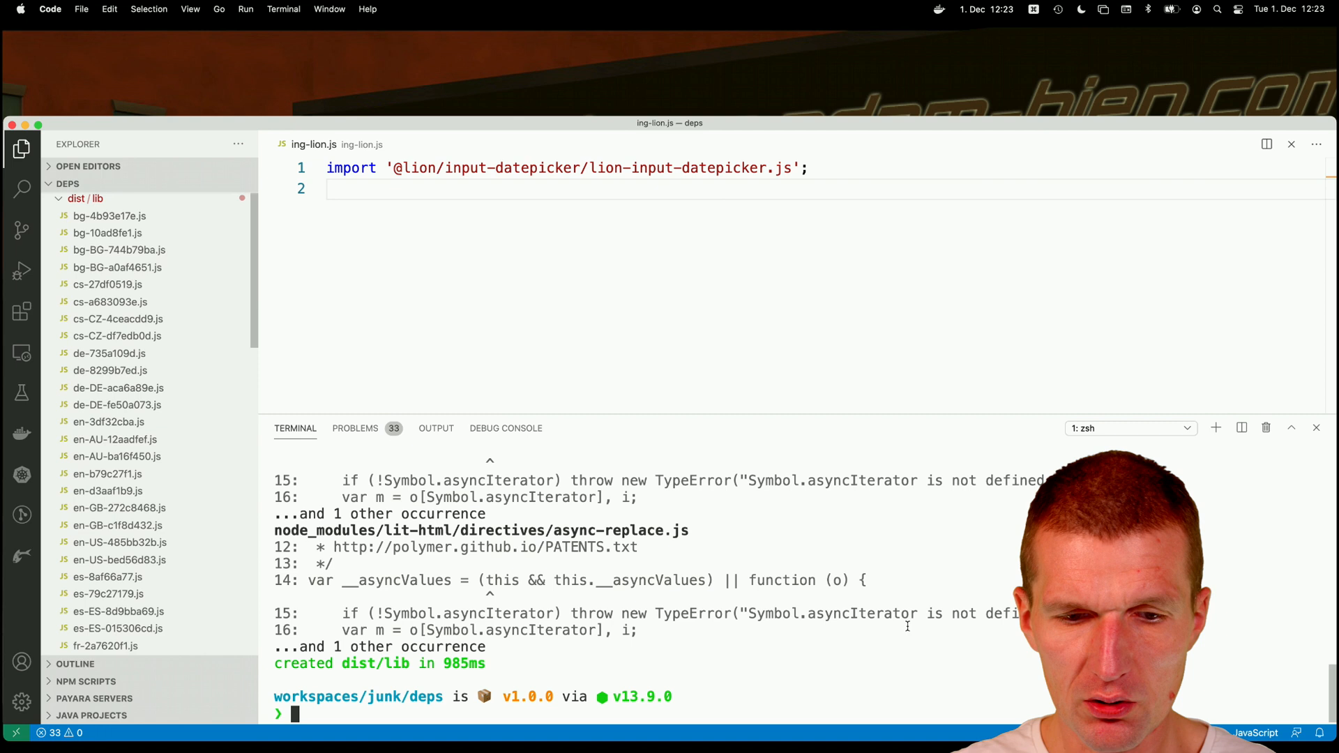
pyautogui.write('rm -rf dist')
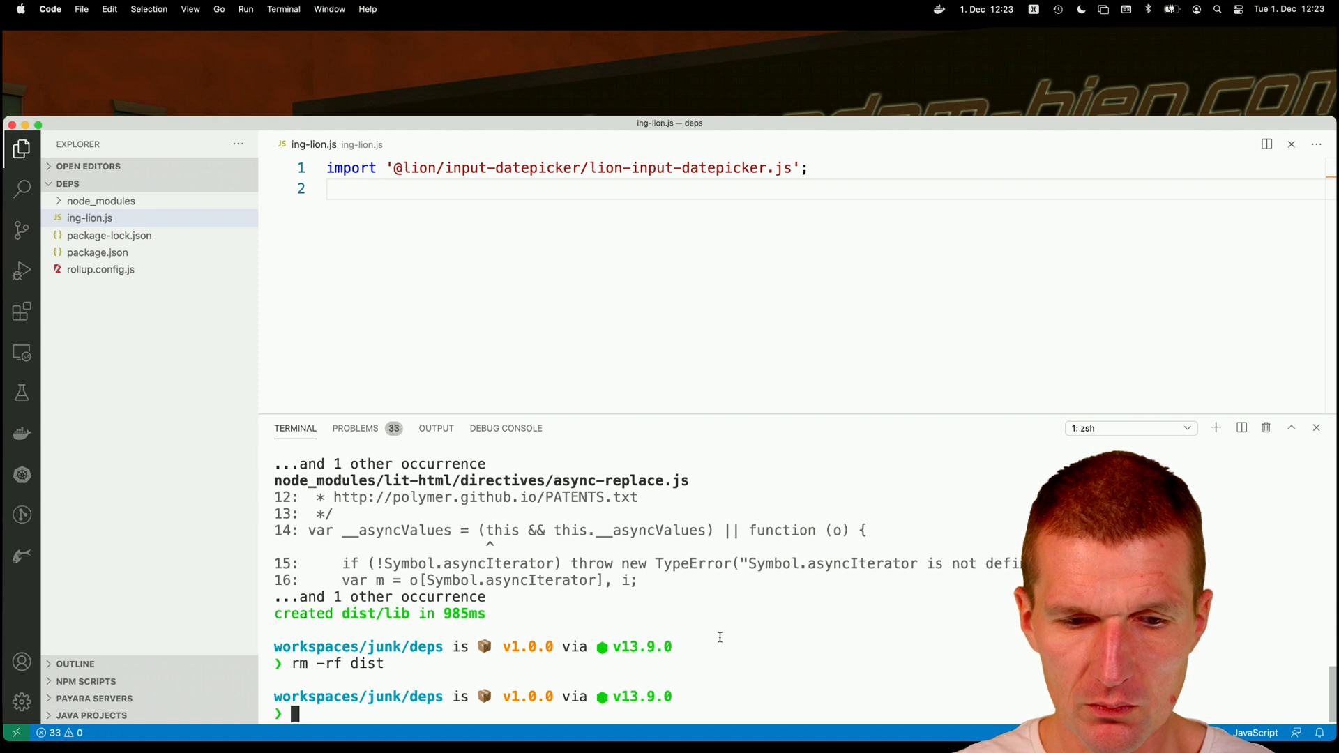
# - Rebuild with rollup -c and scroll dist/lib/ing-lion.js to the _openCalendarOverlay button template
pyautogui.write('rollup -c')
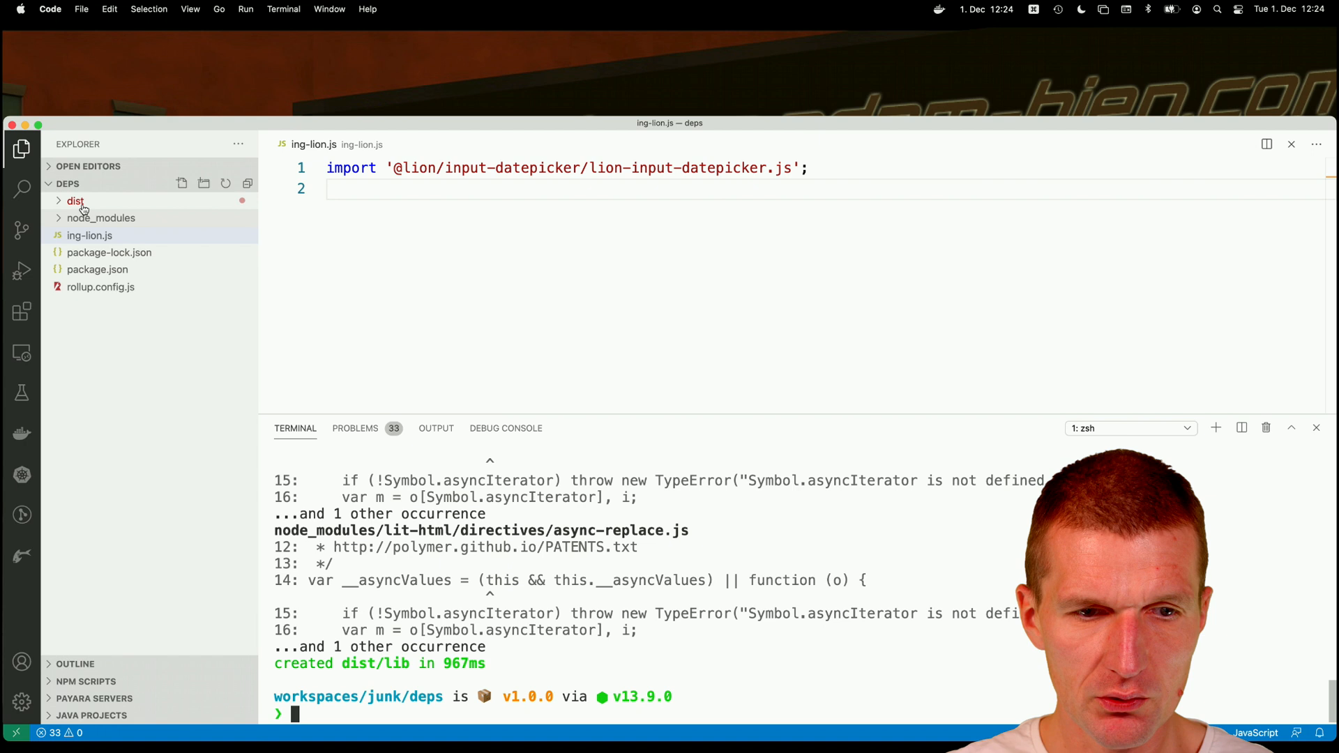
pyautogui.click(76, 201)
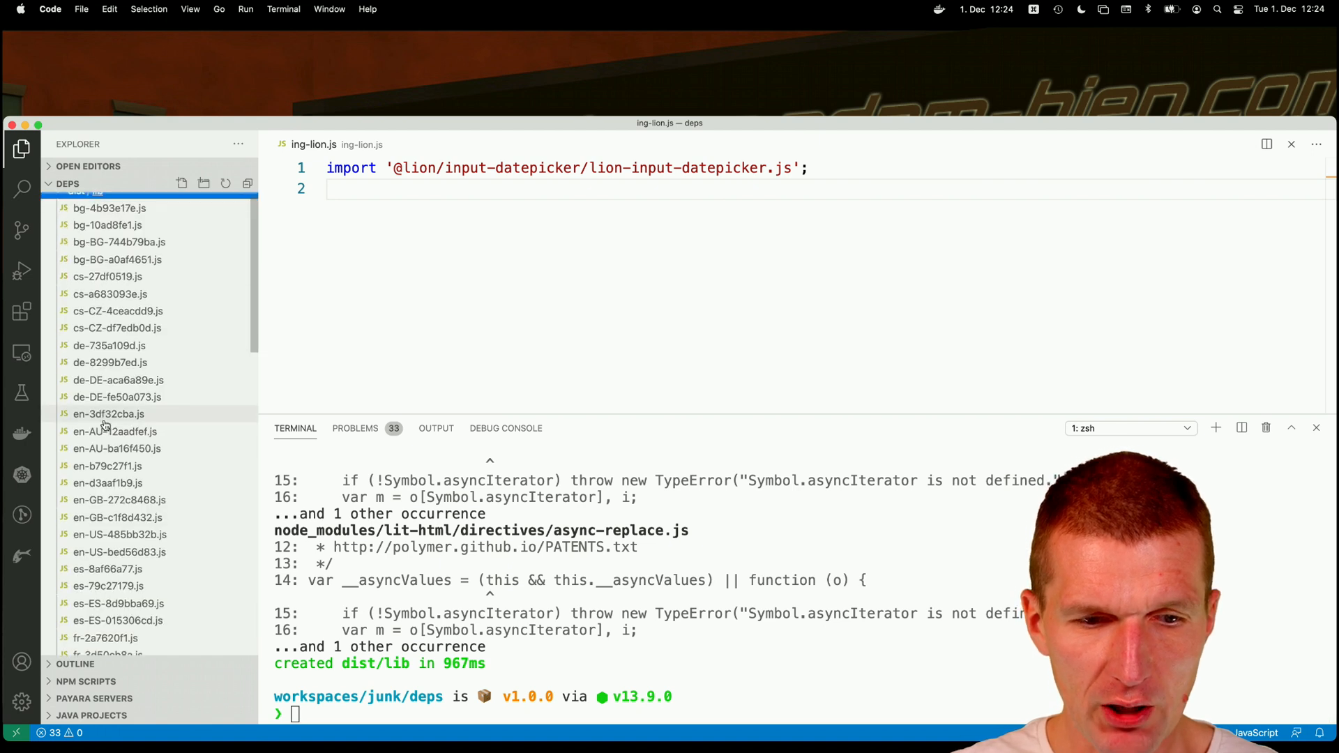
pyautogui.scroll(-3)
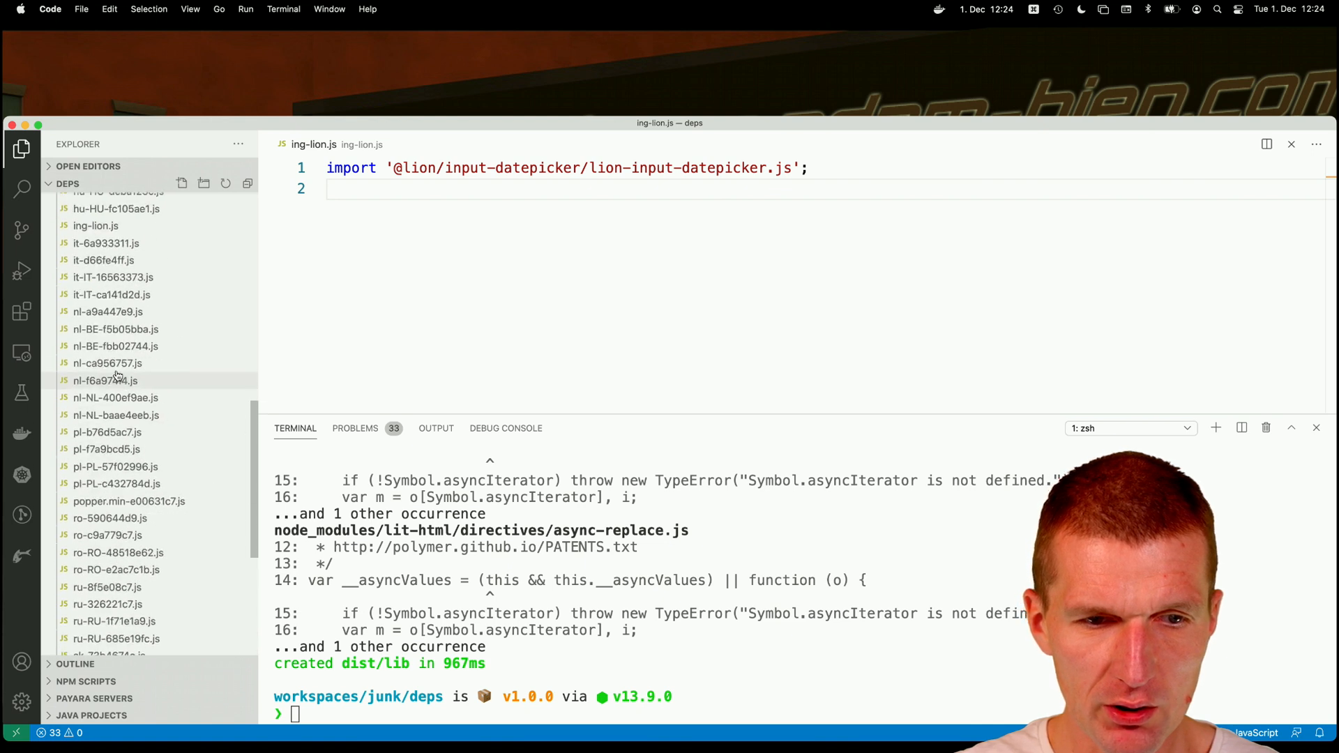
pyautogui.click(96, 351)
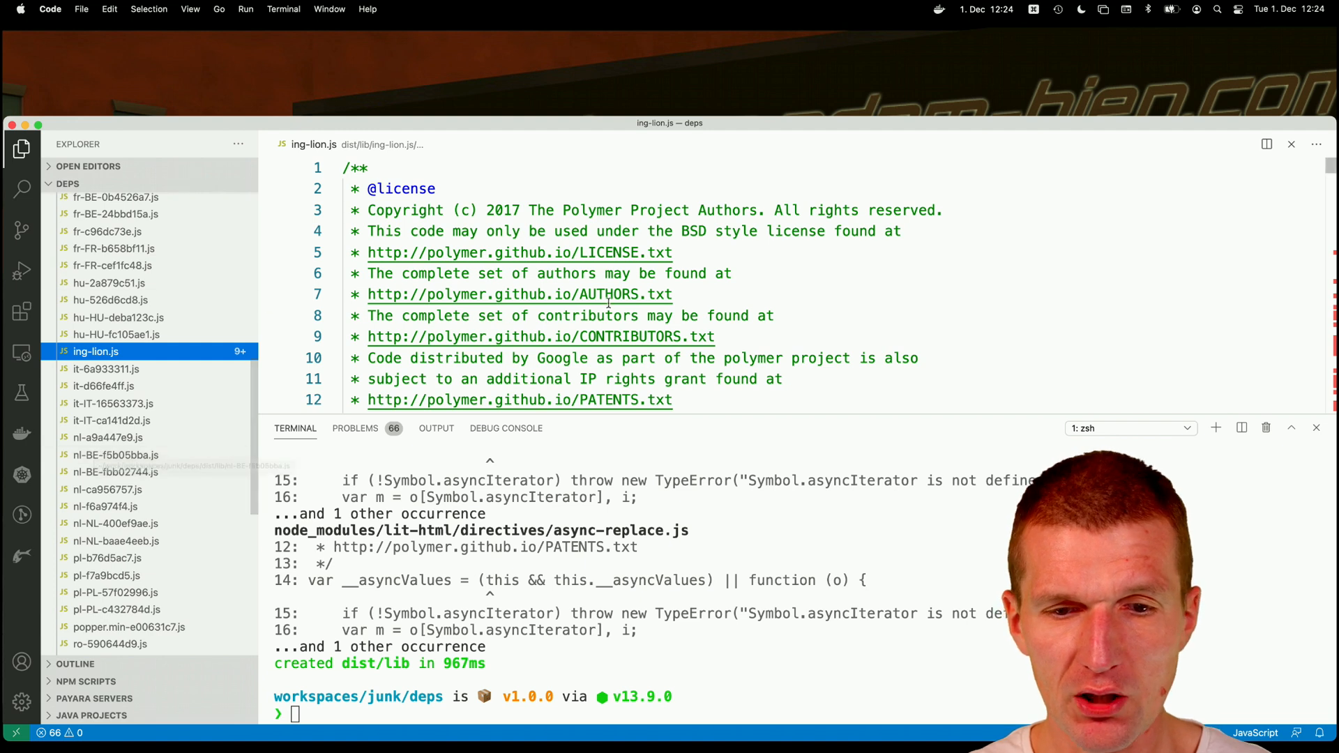
pyautogui.scroll(-3)
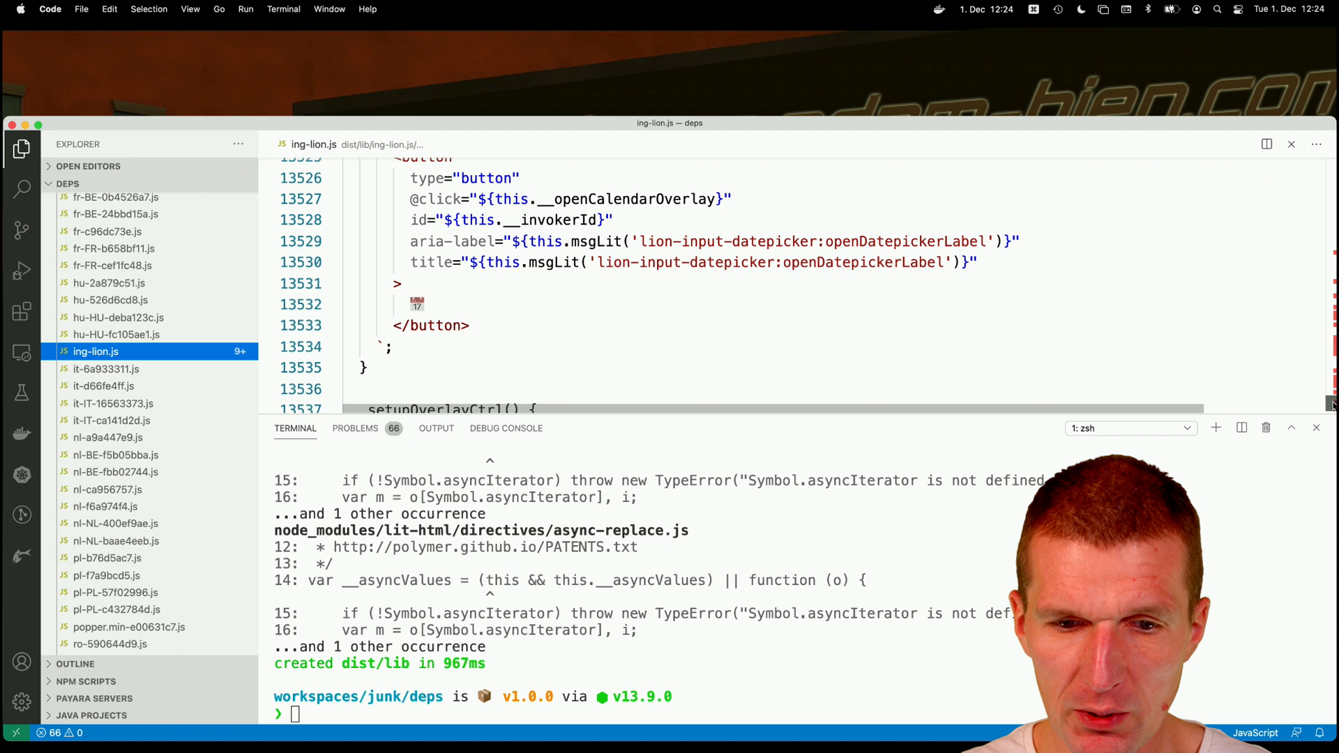
pyautogui.scroll(-3)
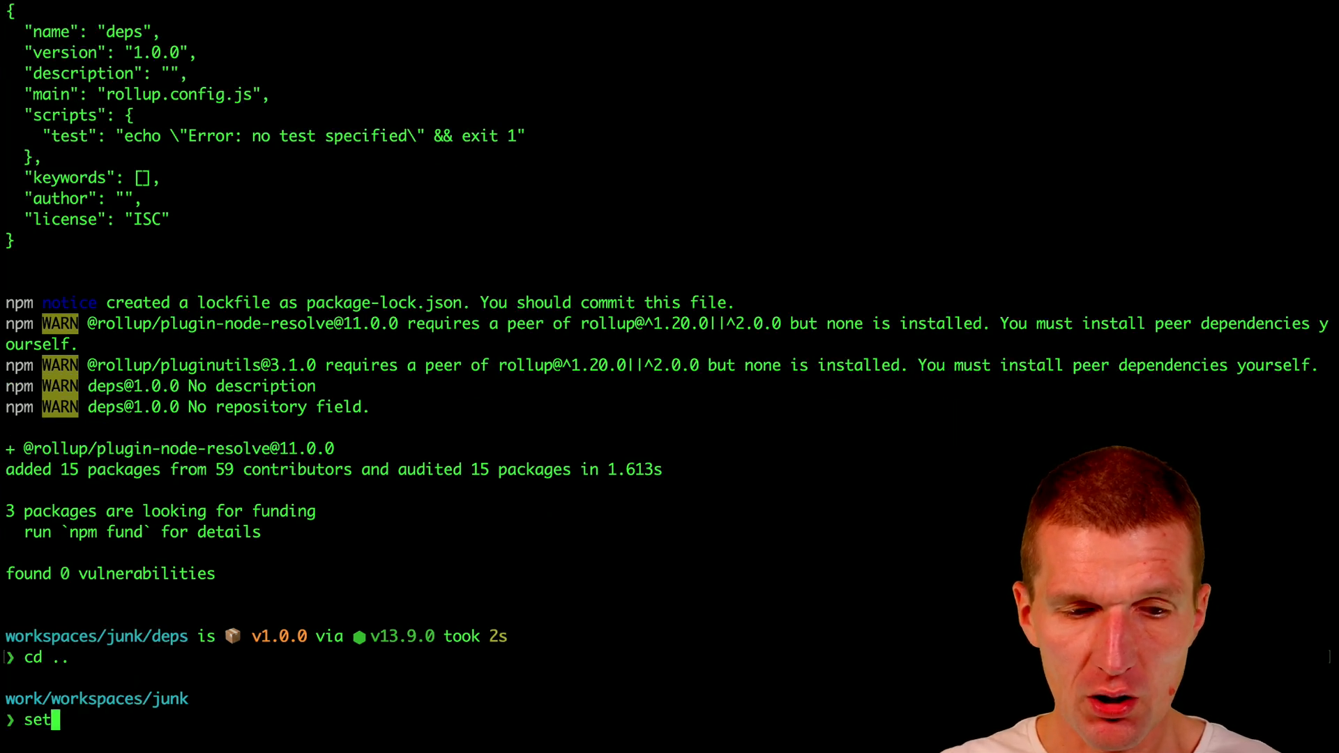
# - Run setupWebStandardsProject.sh dp to scaffold the dp project and serve localhost:3000
pyautogui.write('upWebS')
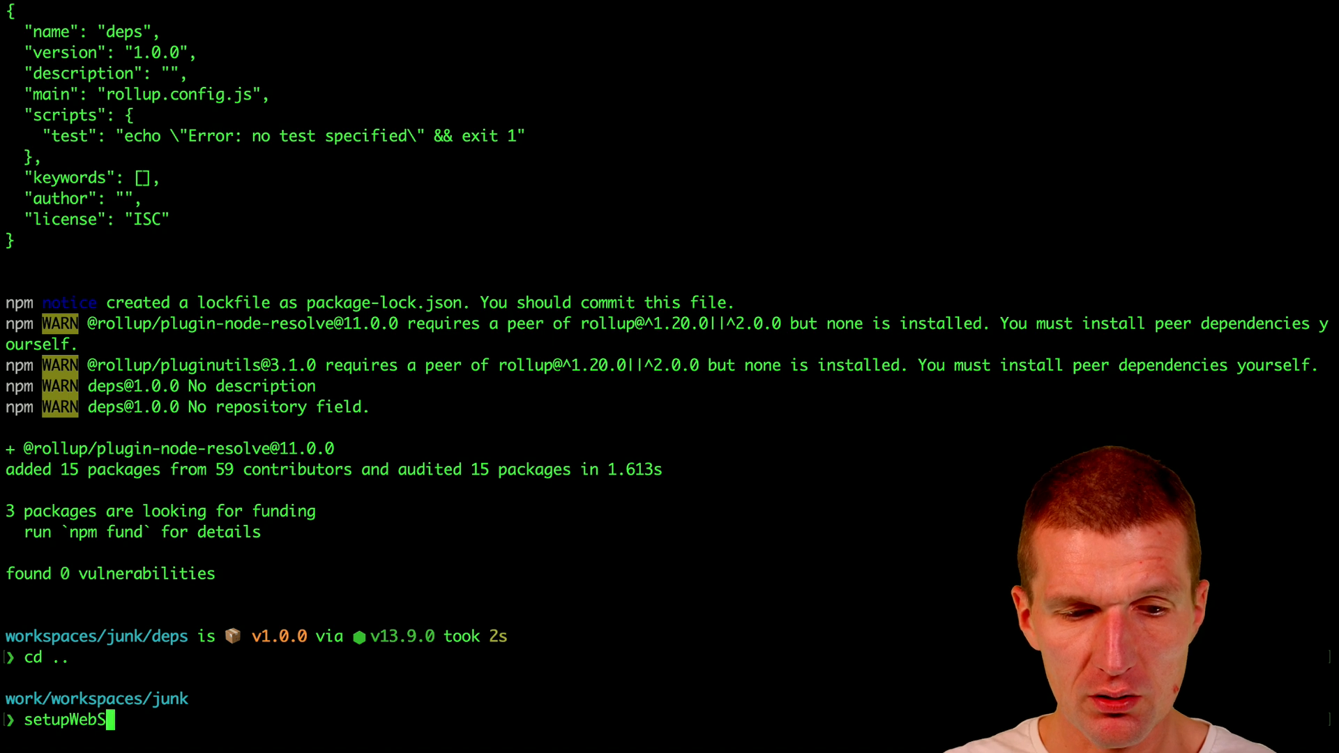
pyautogui.write('tandardsProject.sh d')
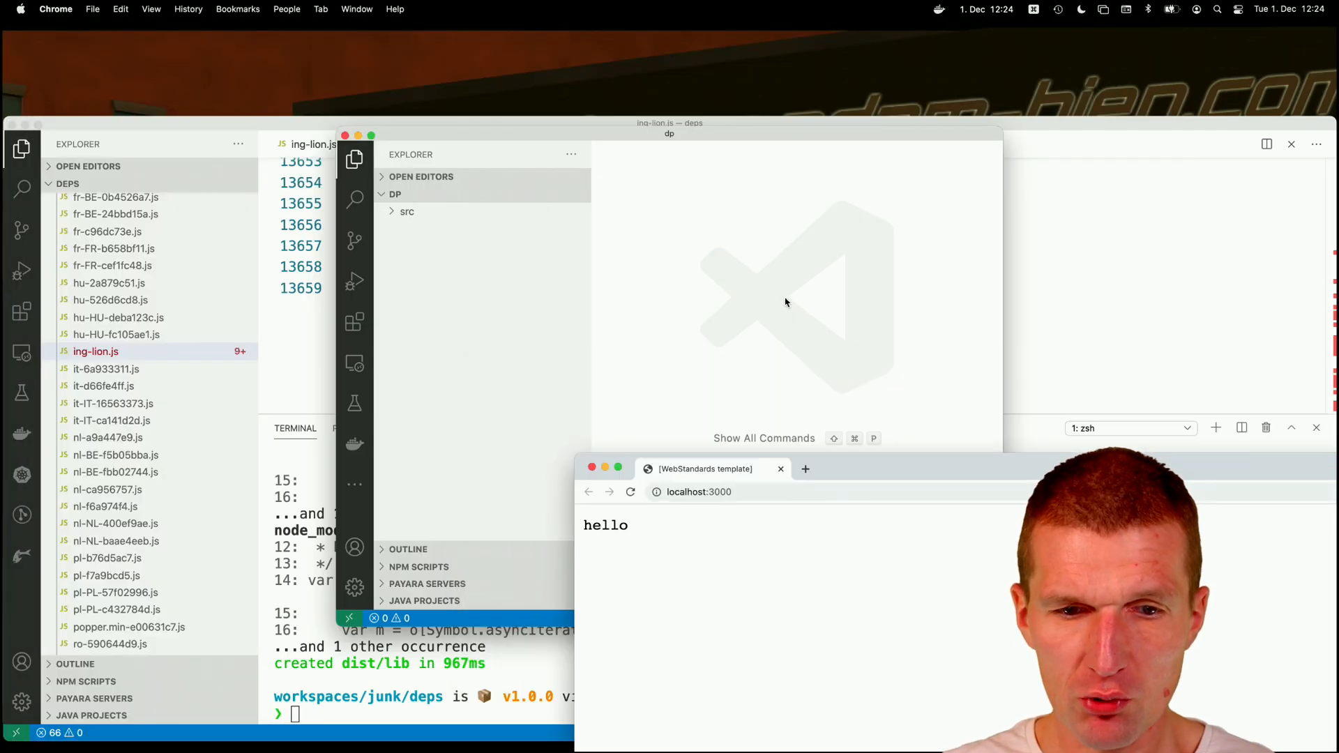
# - Expand the dp project's src folder and tile the editor to the screen's left half
pyautogui.click(407, 210)
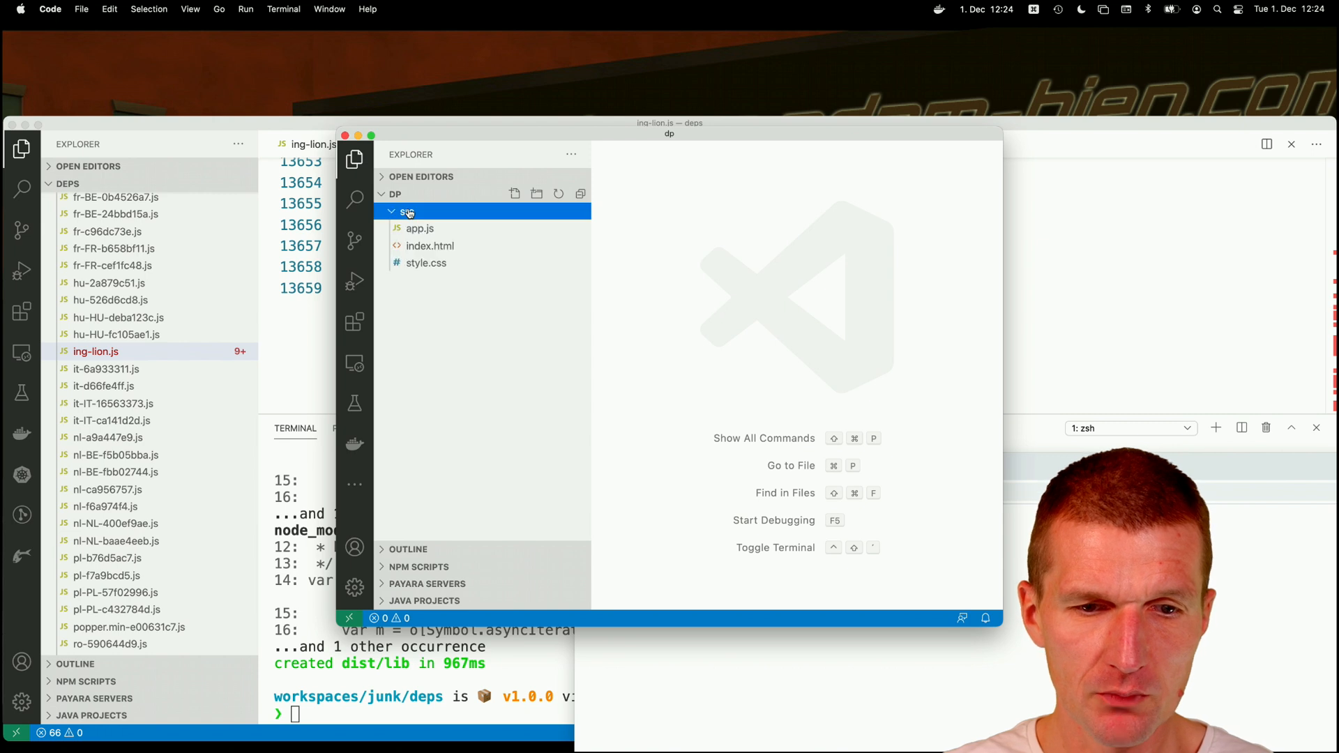
pyautogui.click(371, 134)
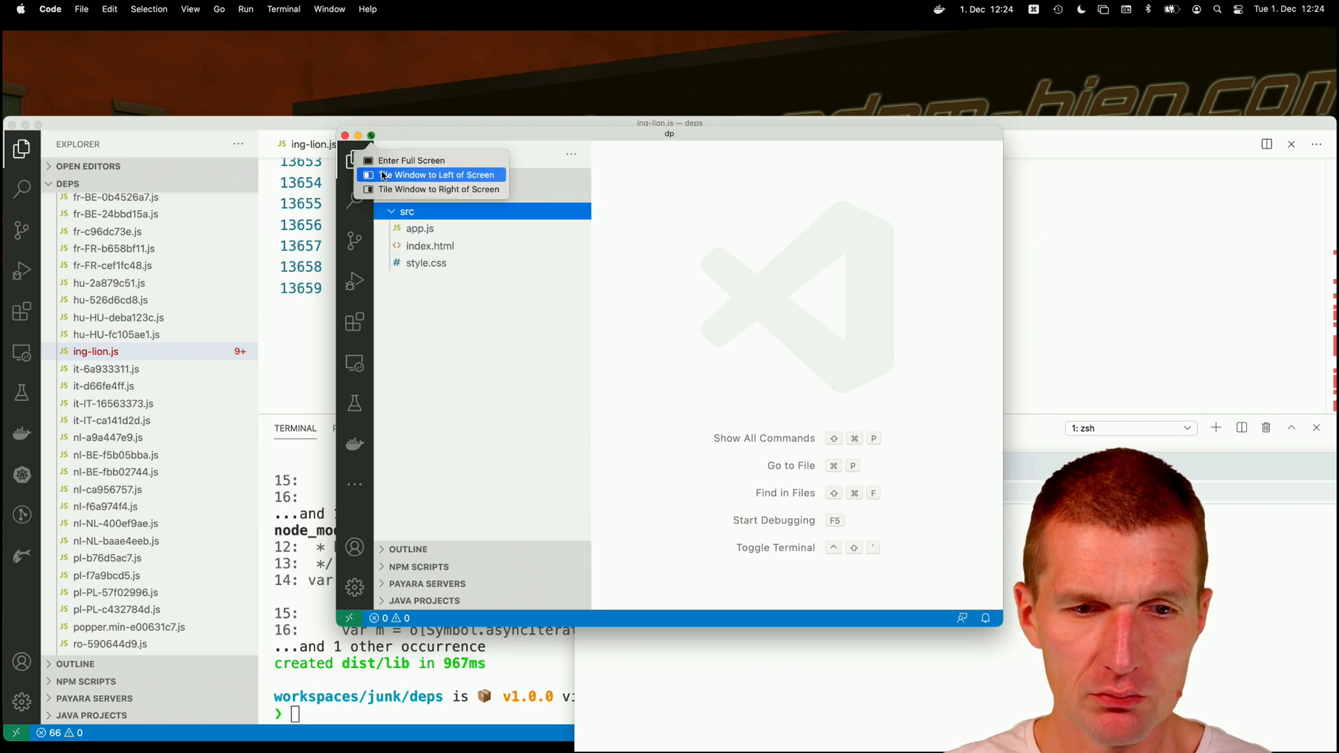
pyautogui.click(438, 175)
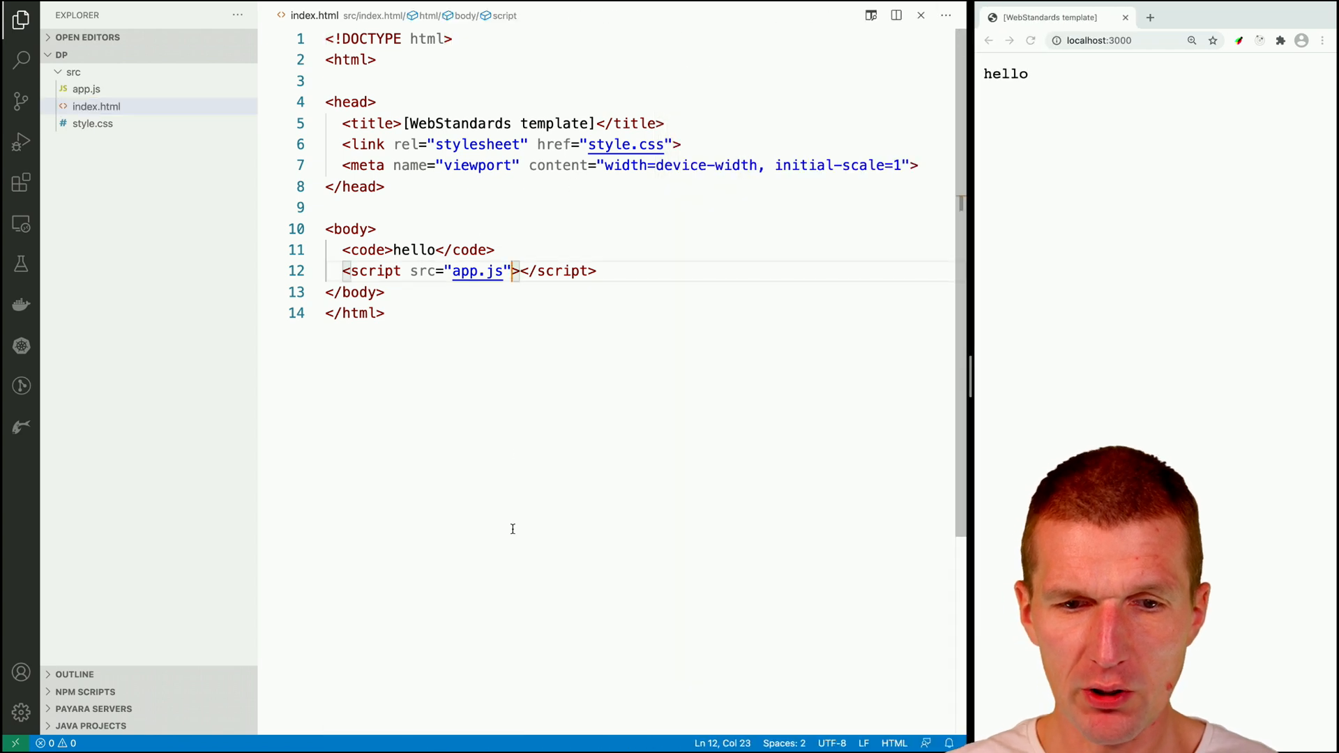
# - Add type="module" to index.html's script tag, glance at style.css, then open app.js
pyautogui.write('type')
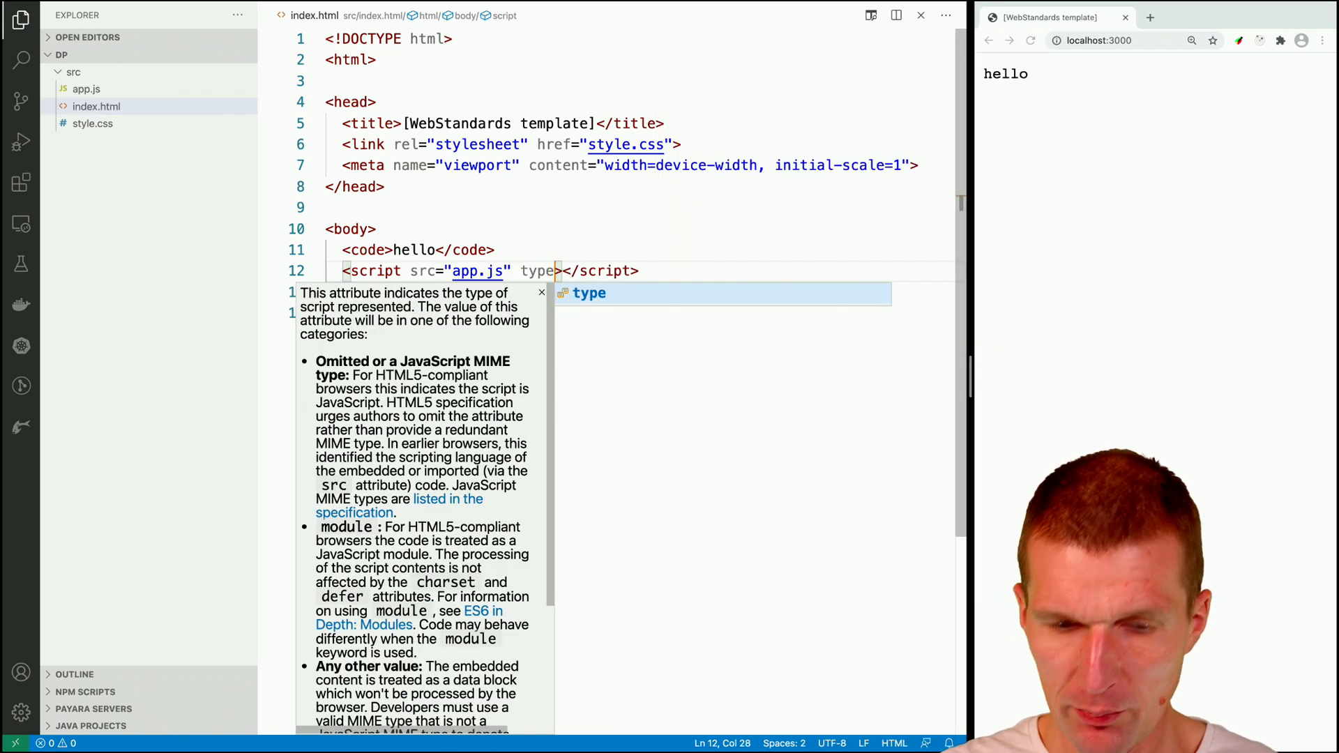
pyautogui.write('="modu"')
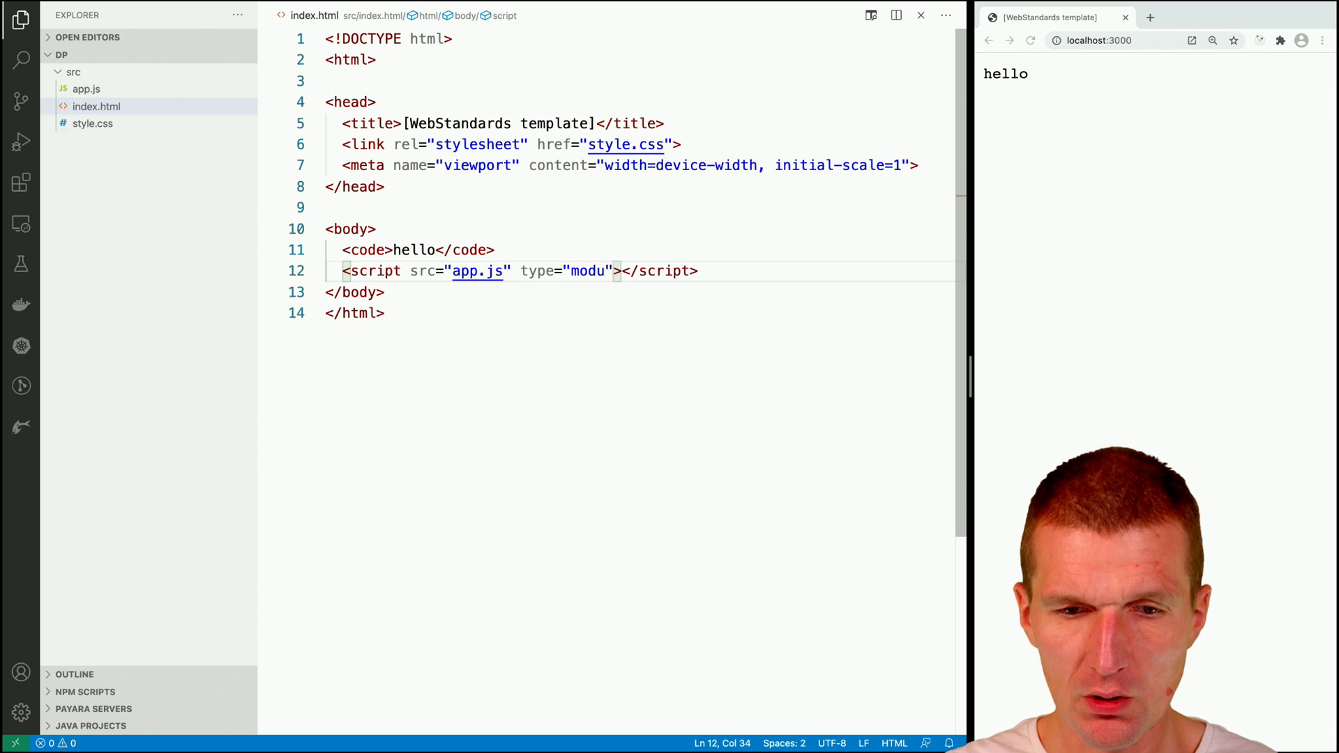
pyautogui.click(92, 122)
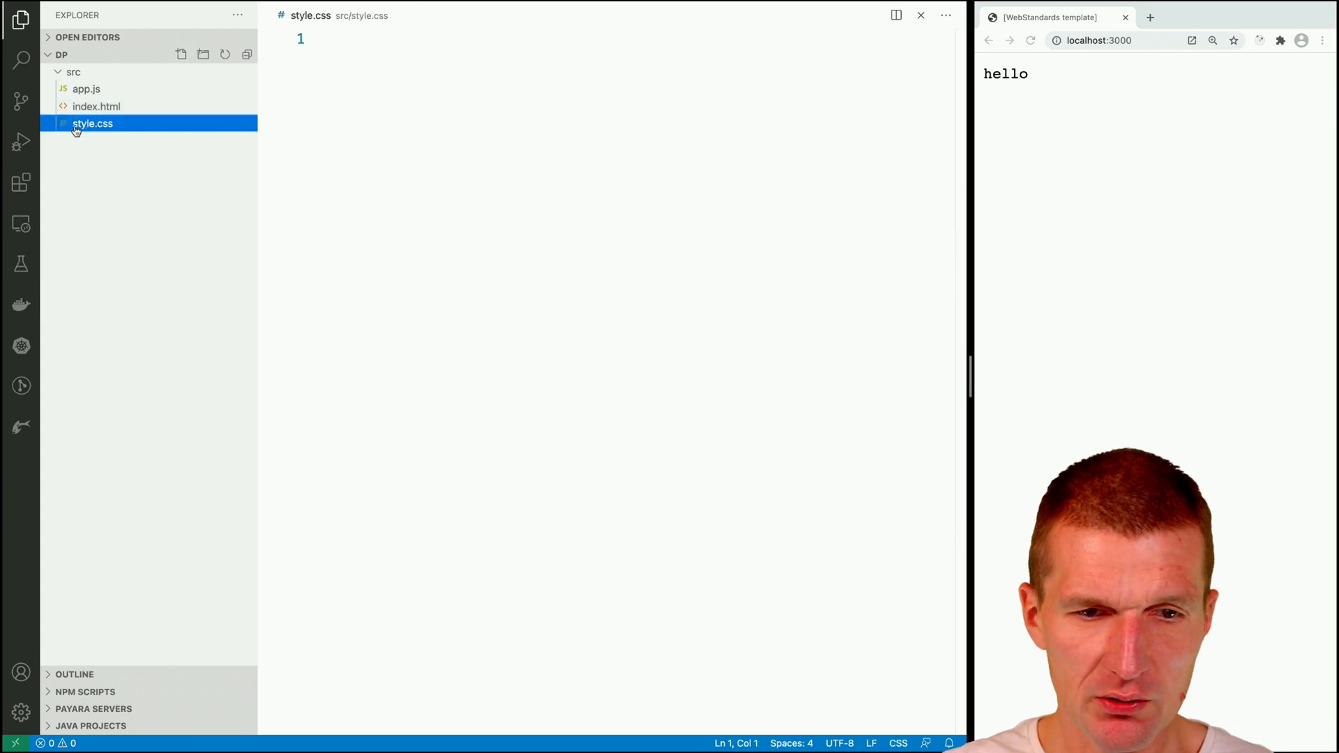
pyautogui.click(96, 106)
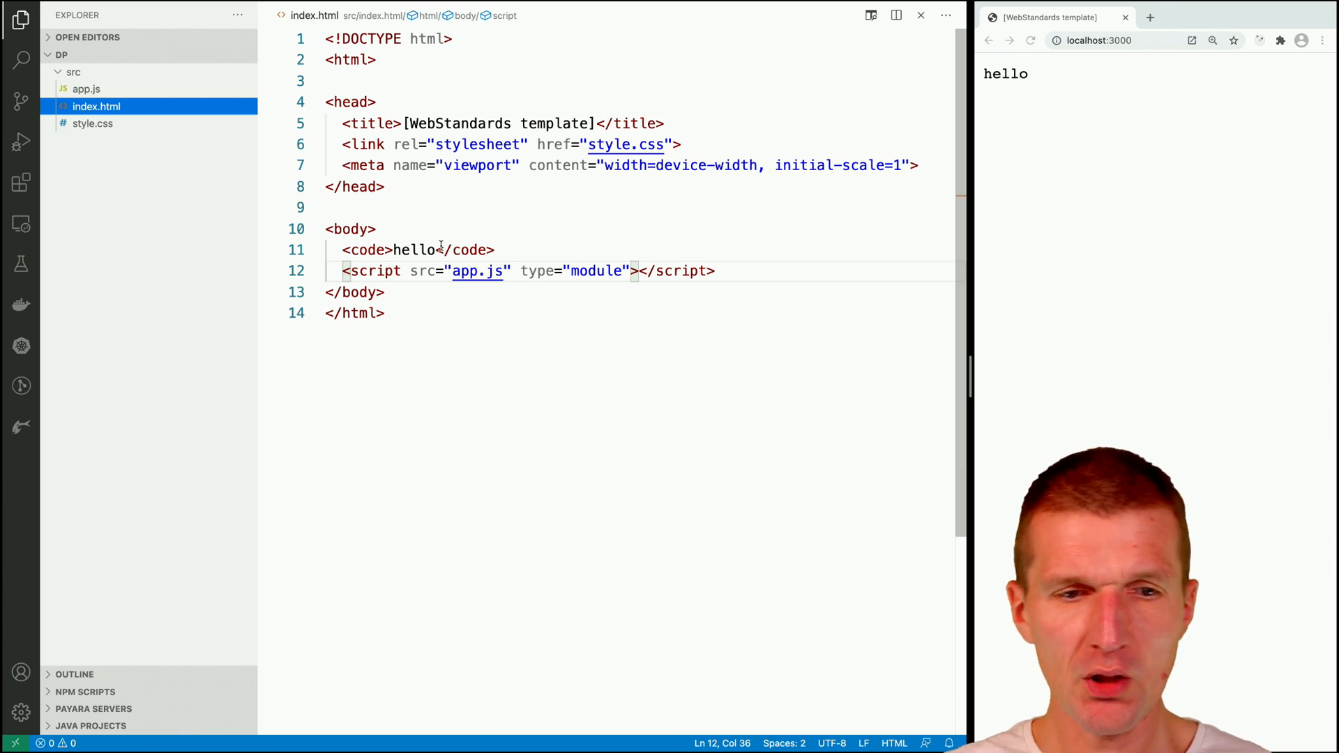
pyautogui.click(87, 88)
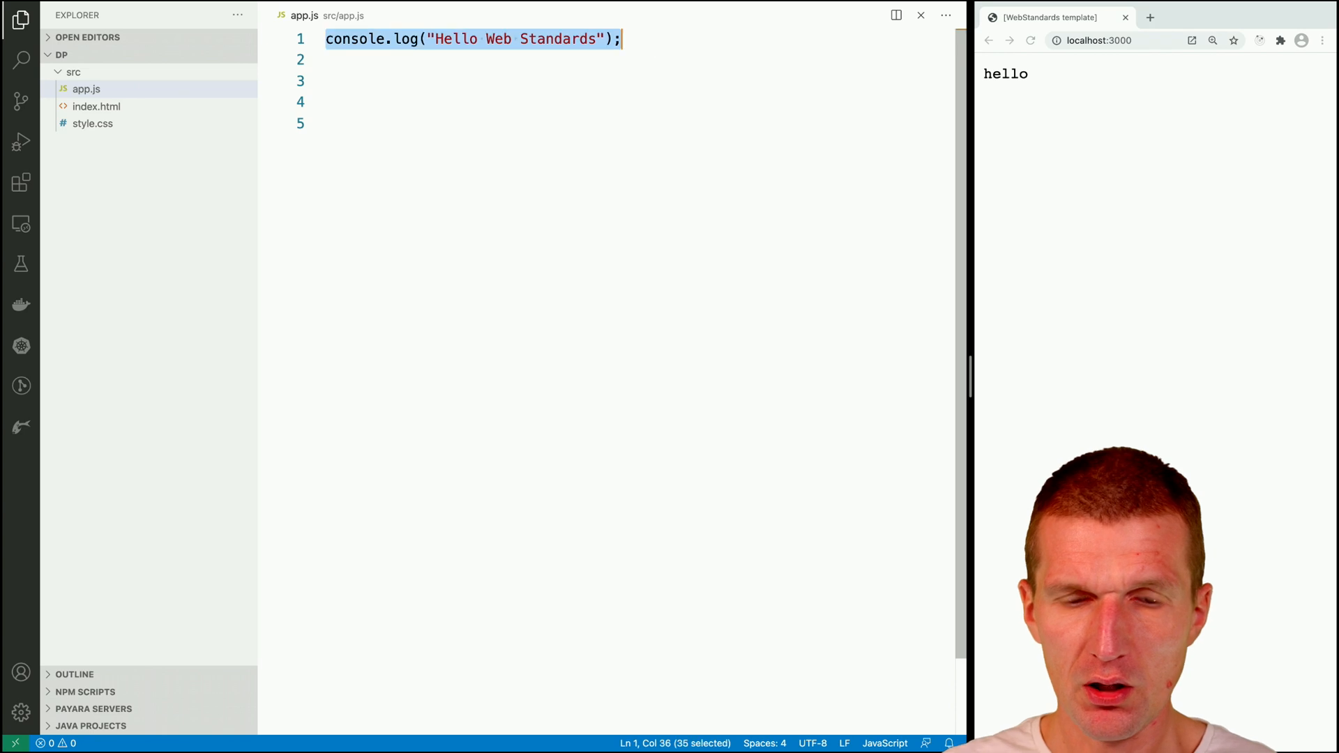
# - Declare the AirhHacks class extending HTMLElement in app.js
pyautogui.write('class Airh')
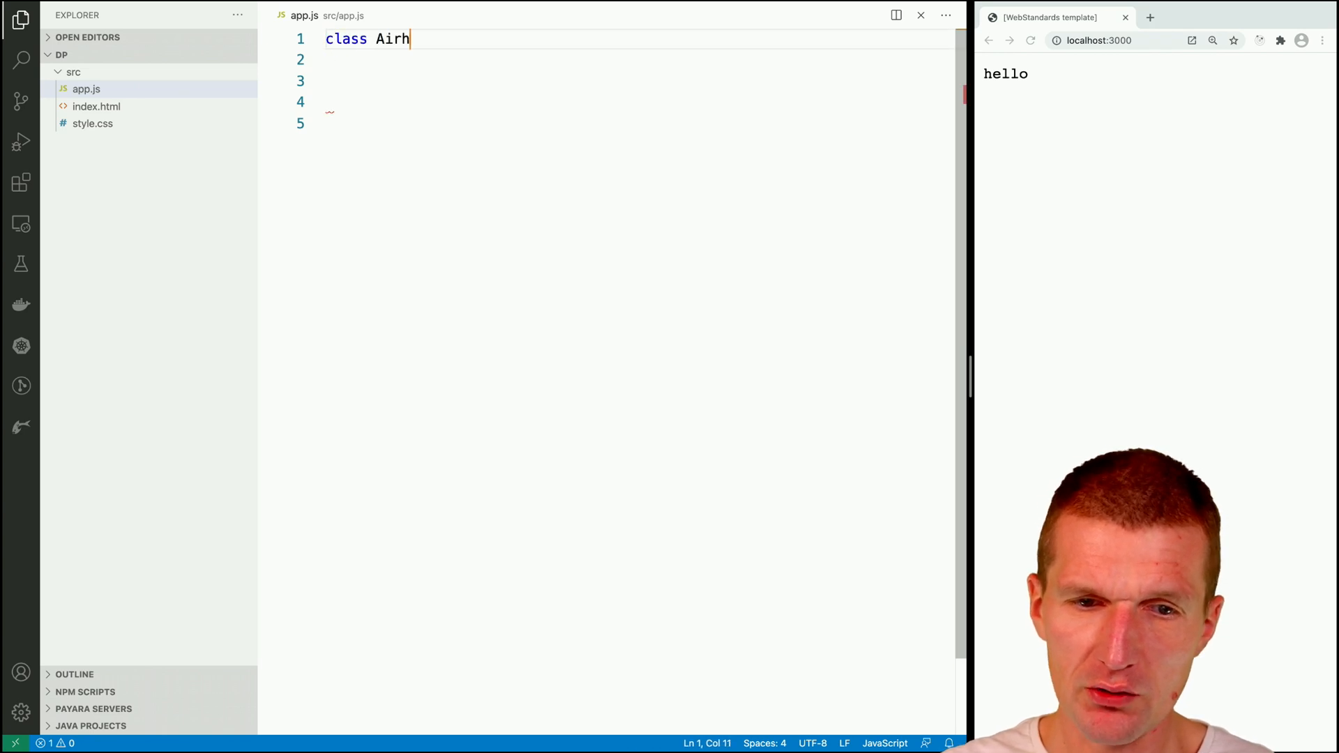
pyautogui.write('Hacks')
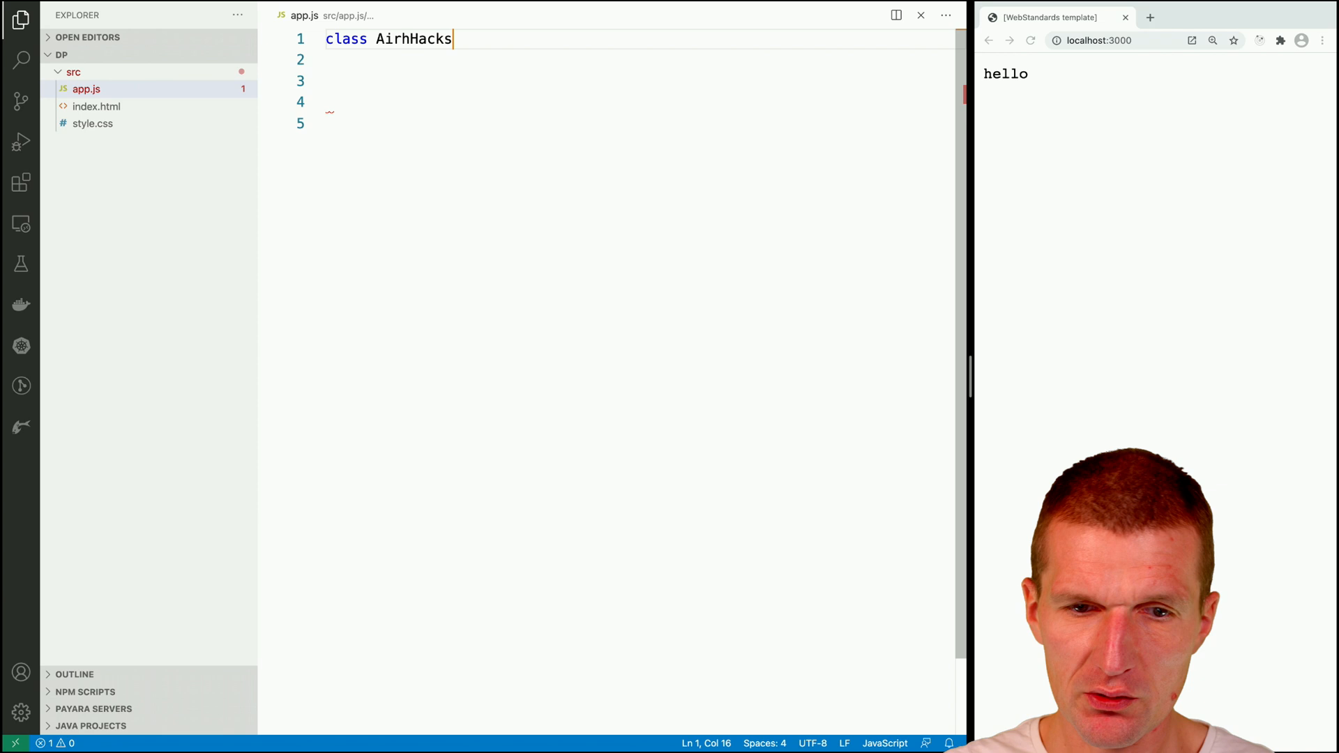
pyautogui.write('extends HTMLElement {')
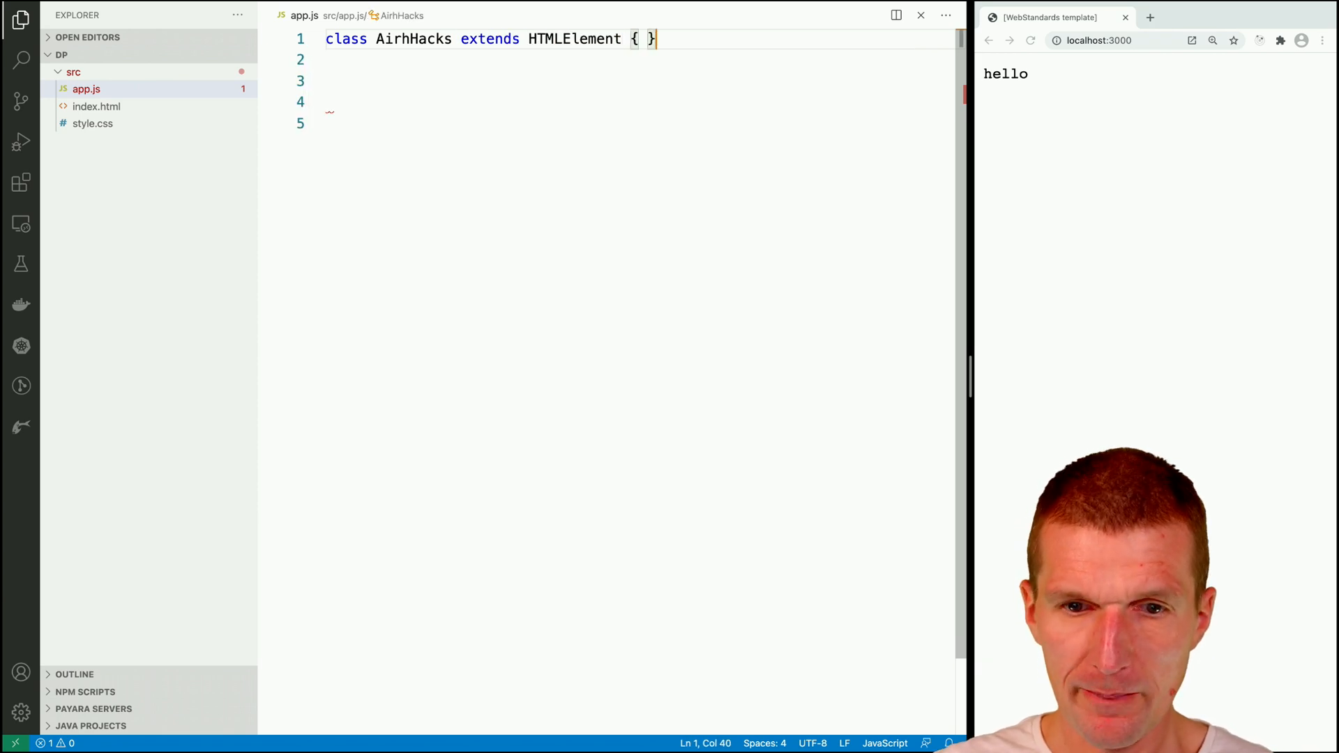
# - Register AirhHacks as 'air-hacks' with customElements.define and add a connectedCallback
pyautogui.write('CUST')
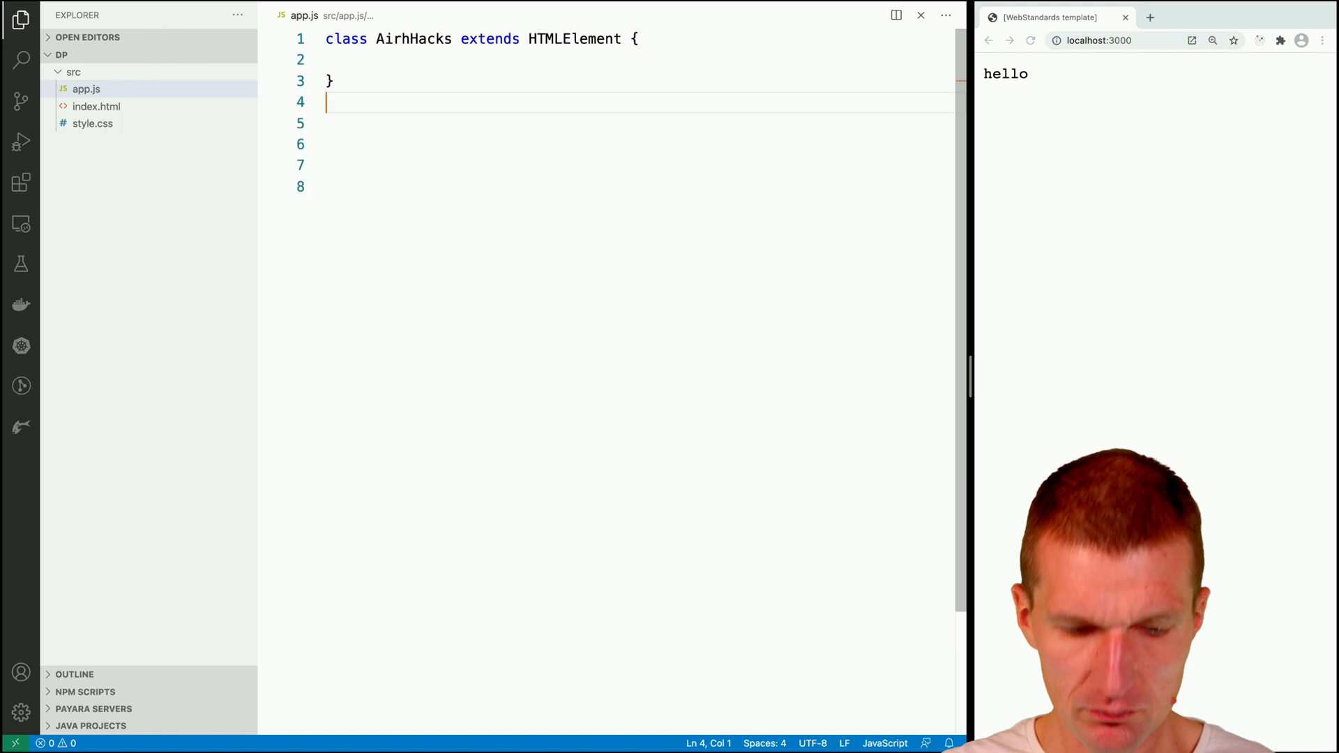
pyautogui.write('customD')
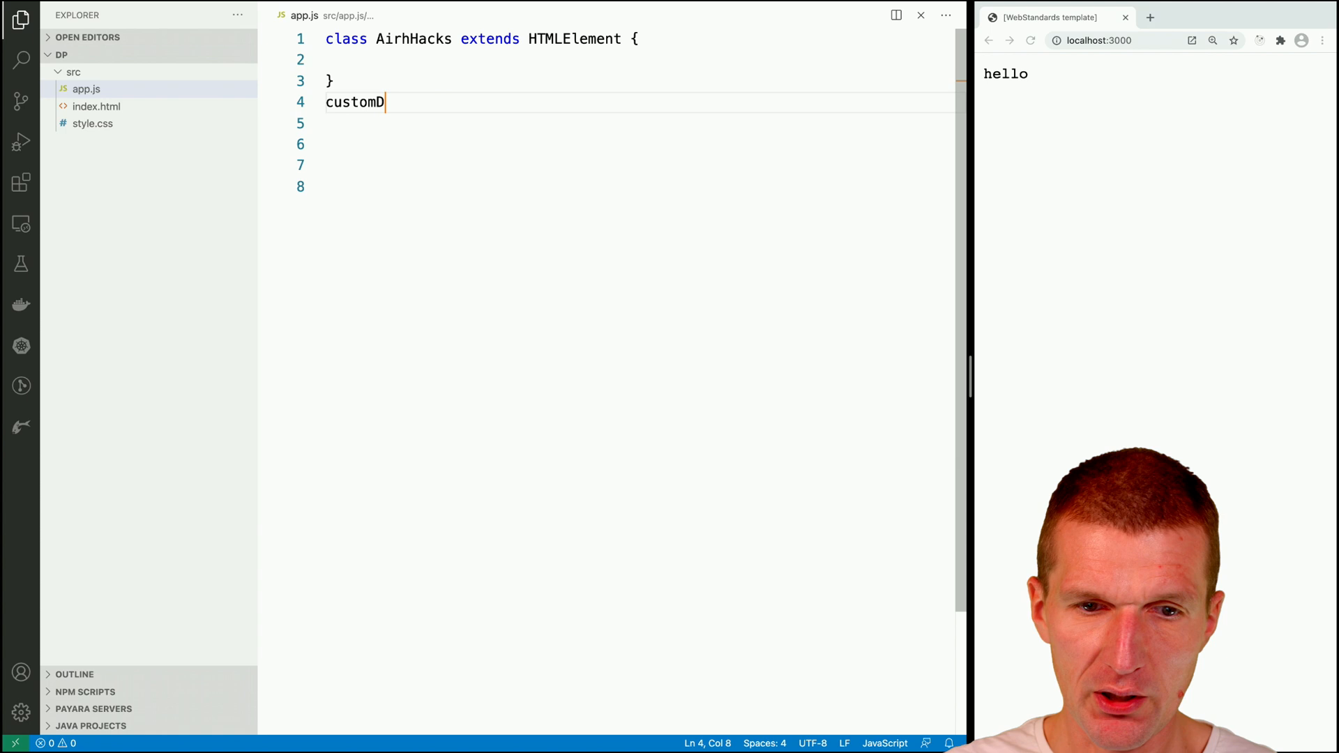
pyautogui.write('Elements.')
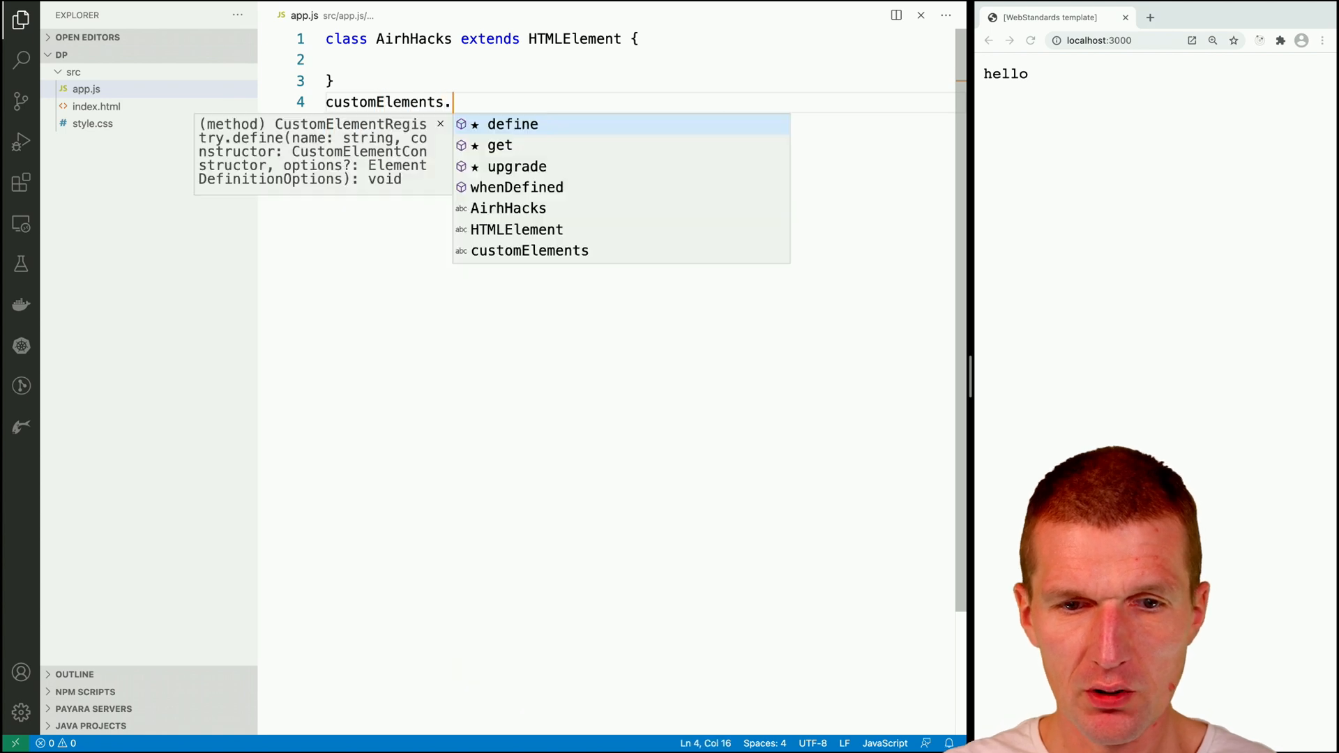
pyautogui.click(510, 125)
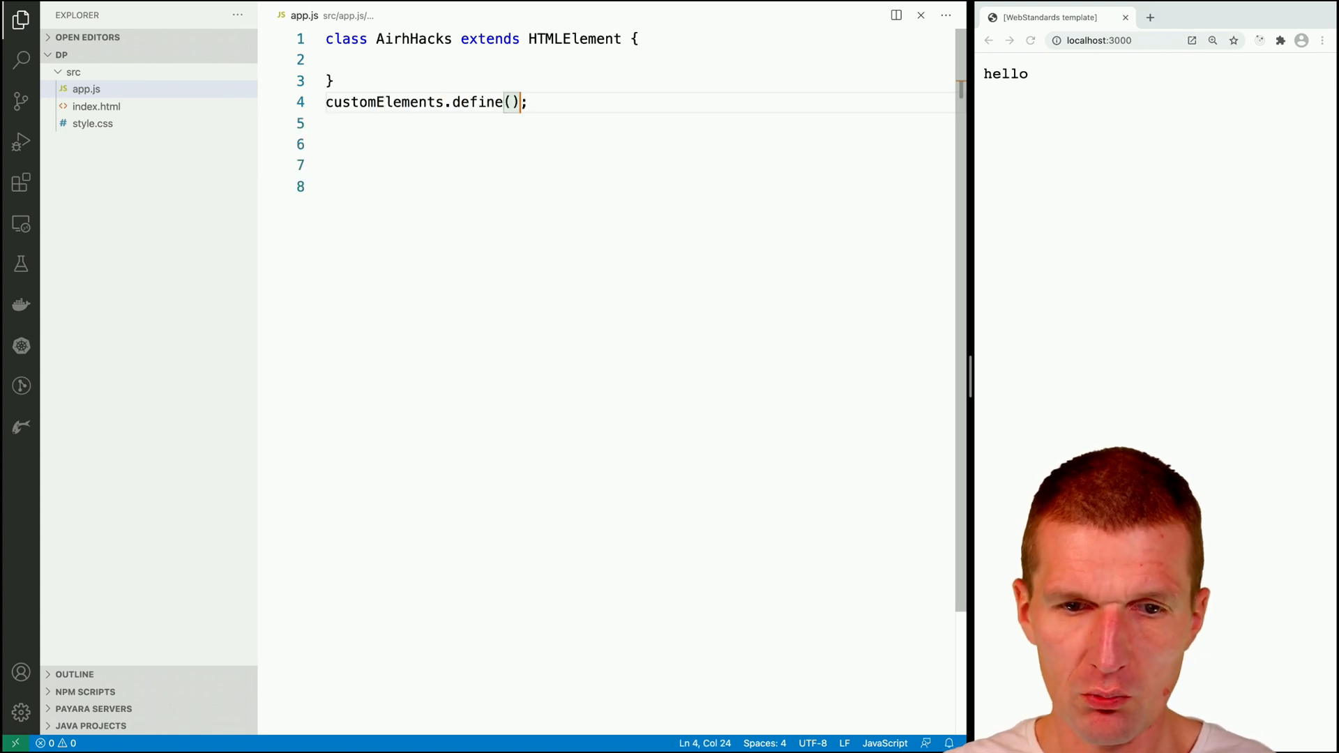
pyautogui.write("''")
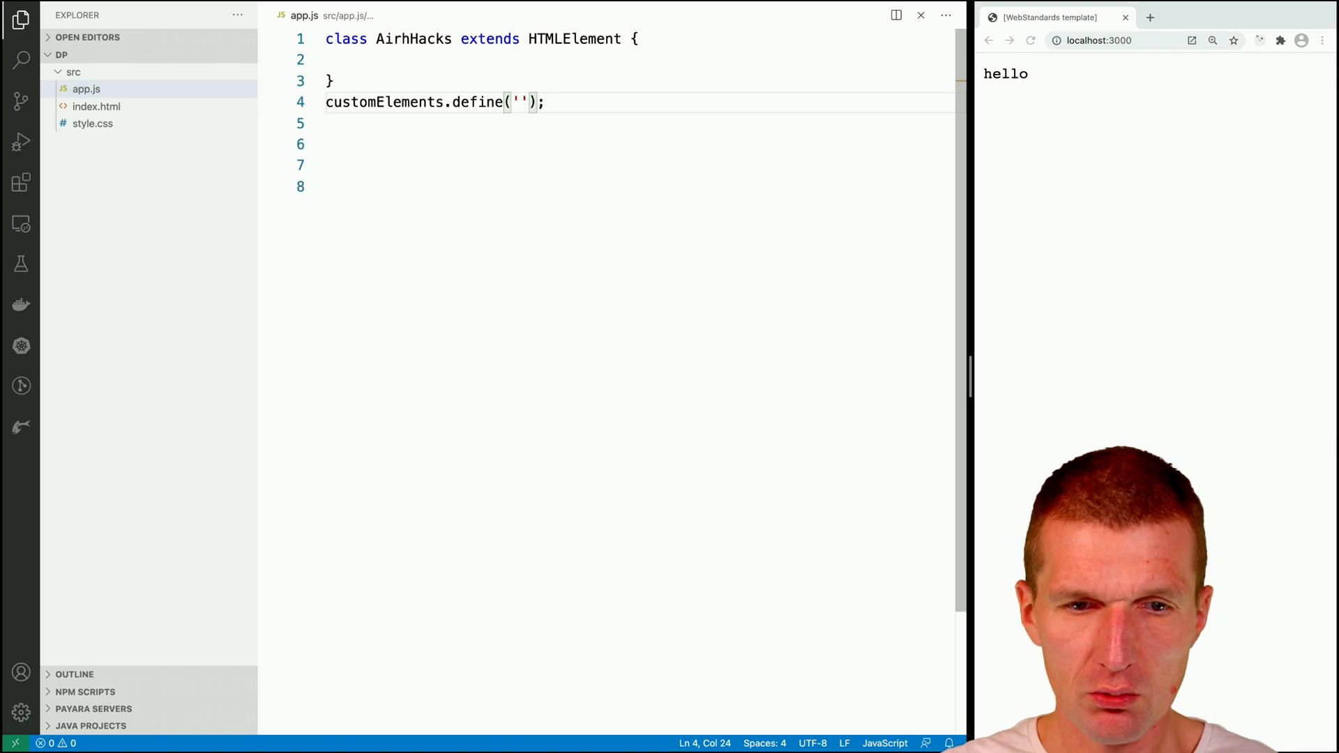
pyautogui.write('air-hack')
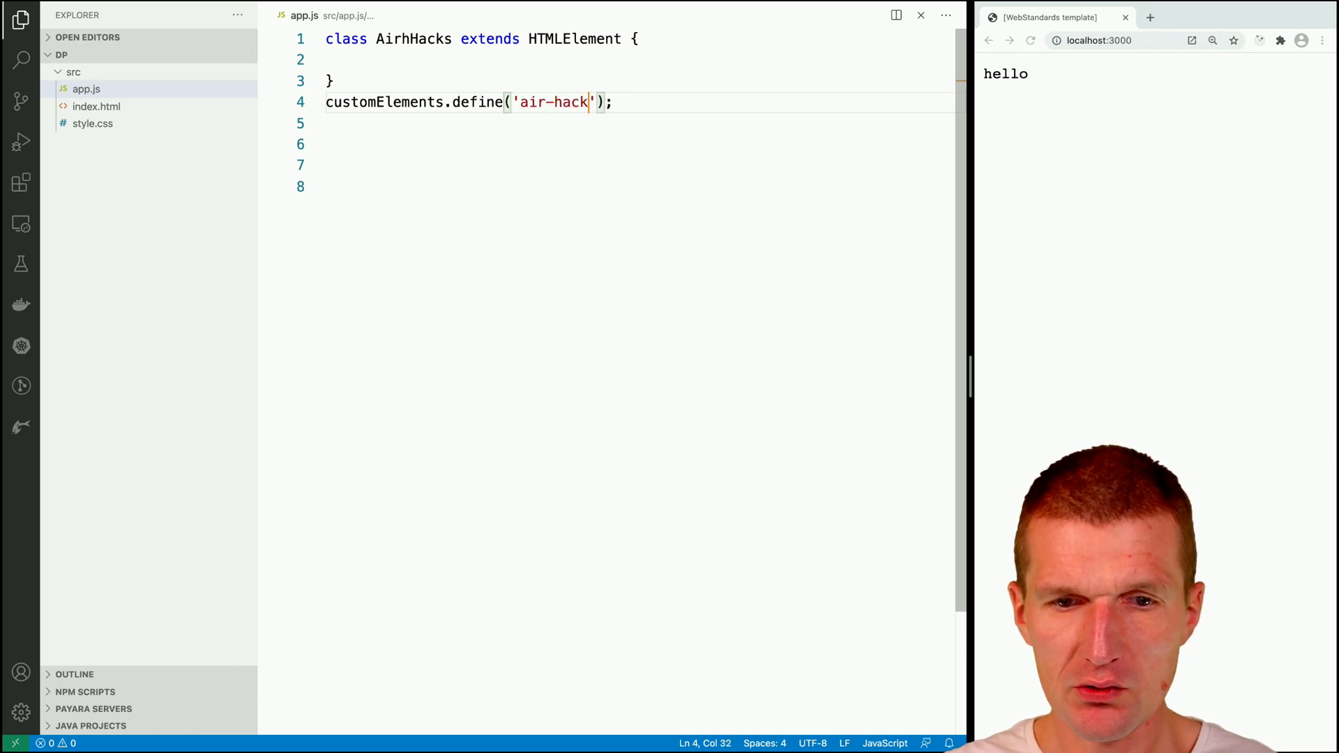
pyautogui.write("s',Airh")
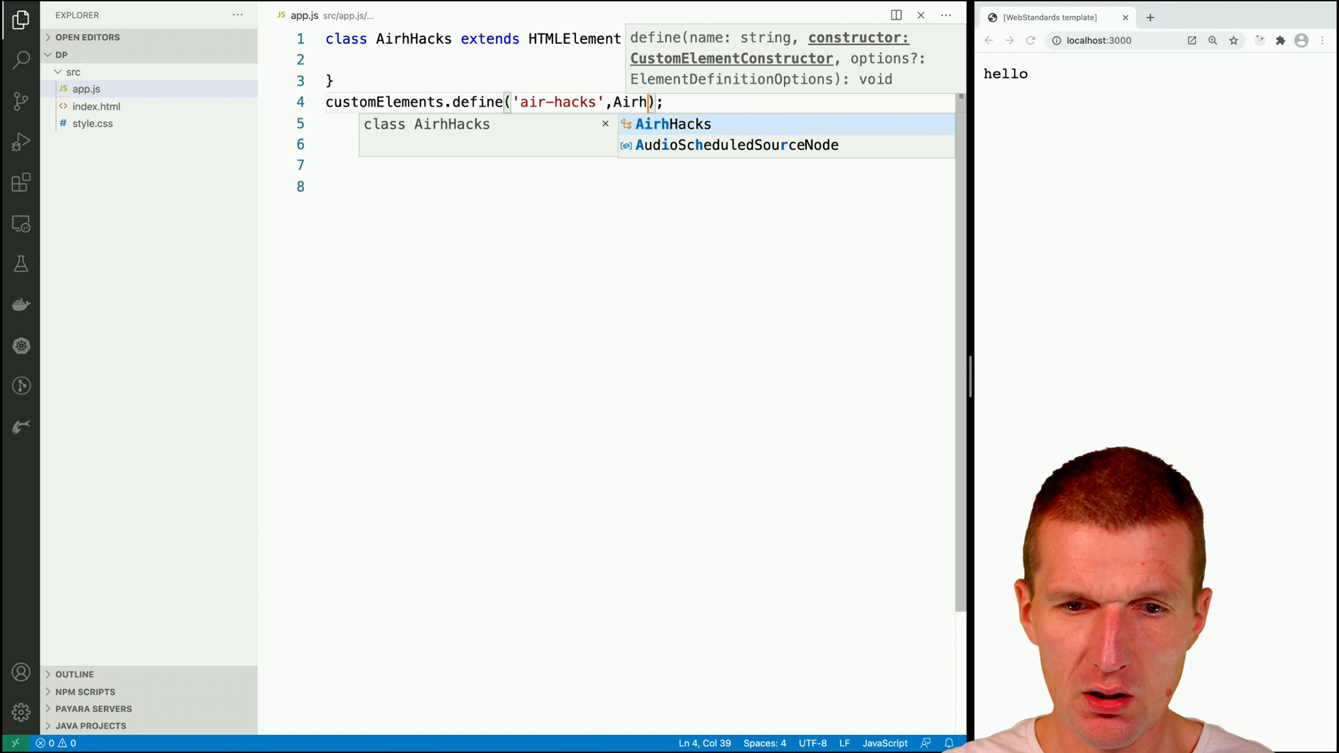
pyautogui.press('Tab')
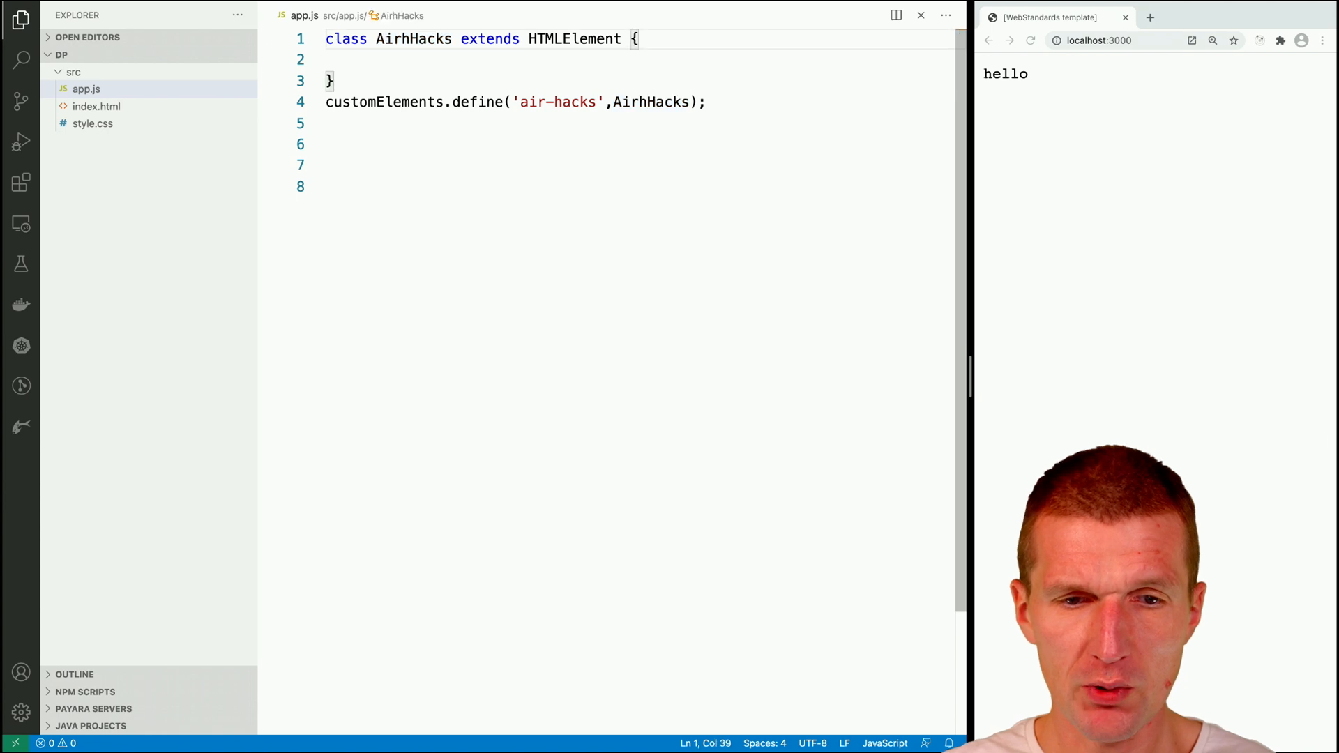
pyautogui.write('connectedCallback() {')
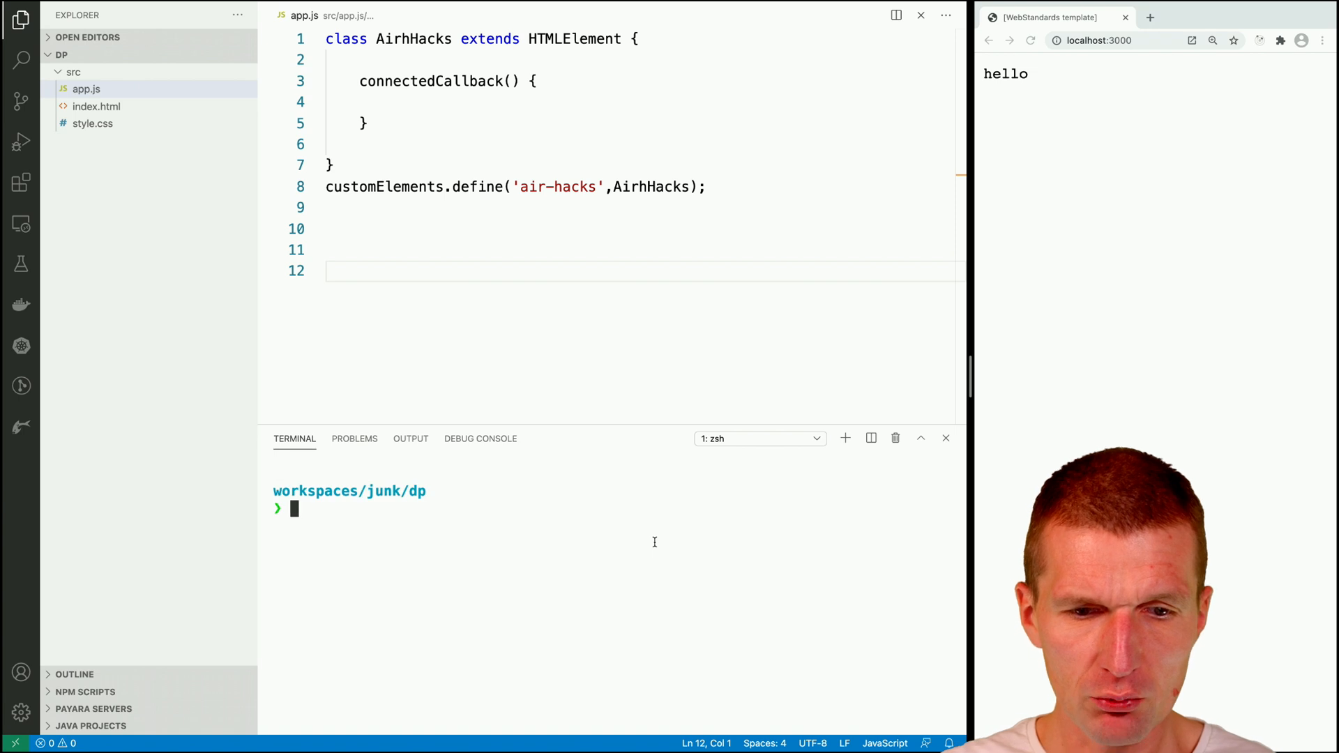
# - Copy the deps dist/lib folder into ../dp/src/ with cp -R
pyautogui.write('cd src/')
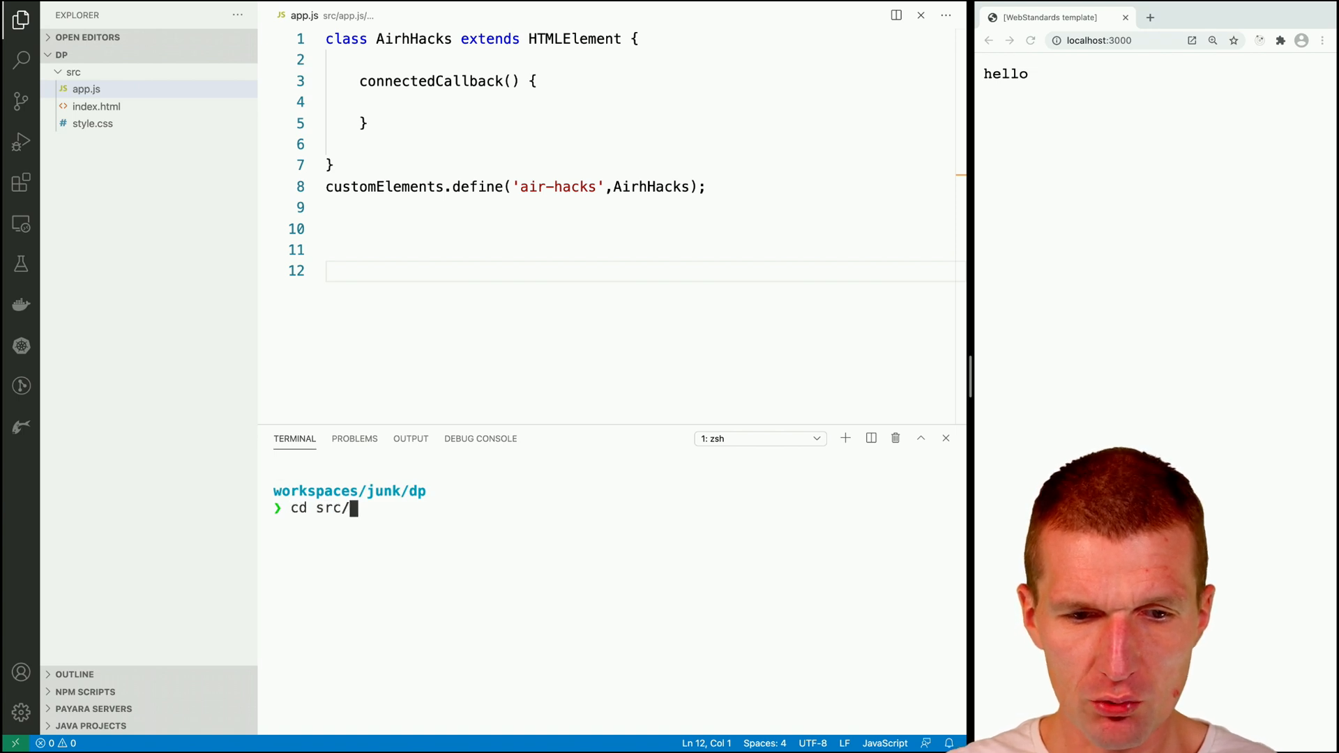
pyautogui.write('mki')
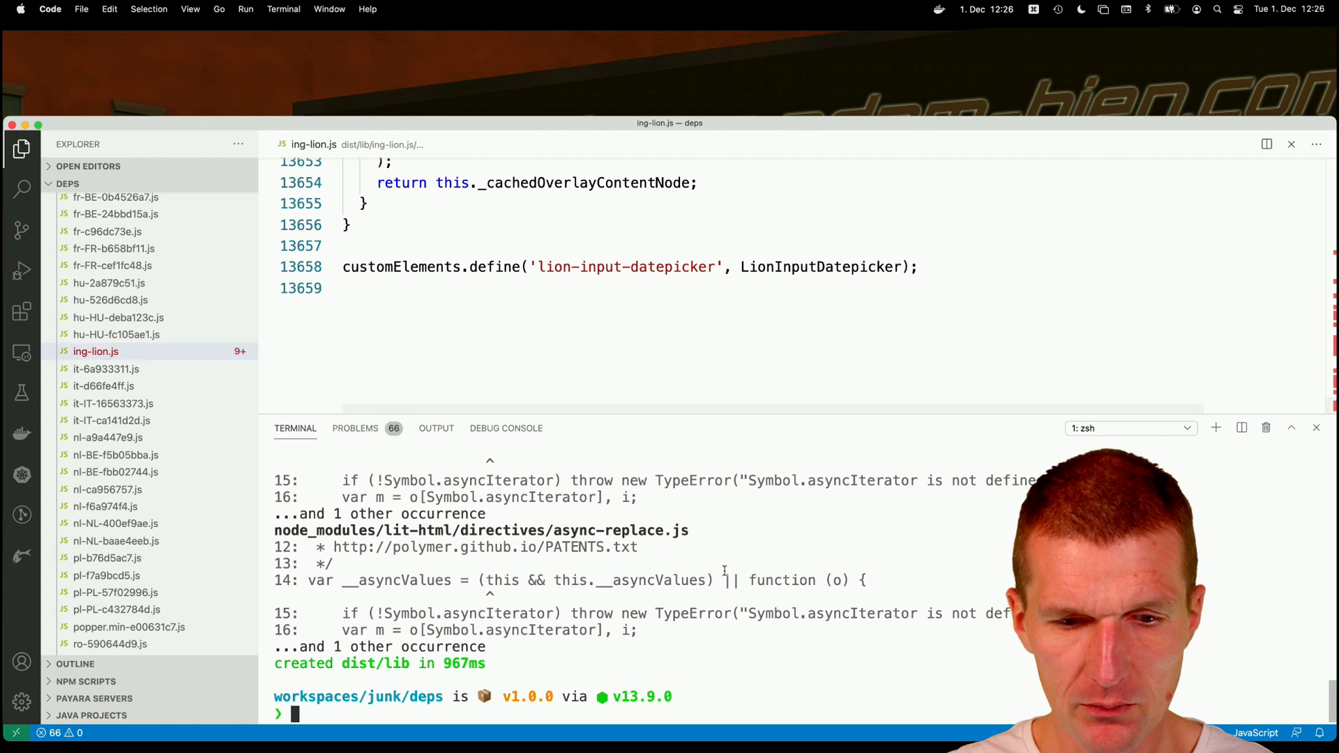
pyautogui.write('cp')
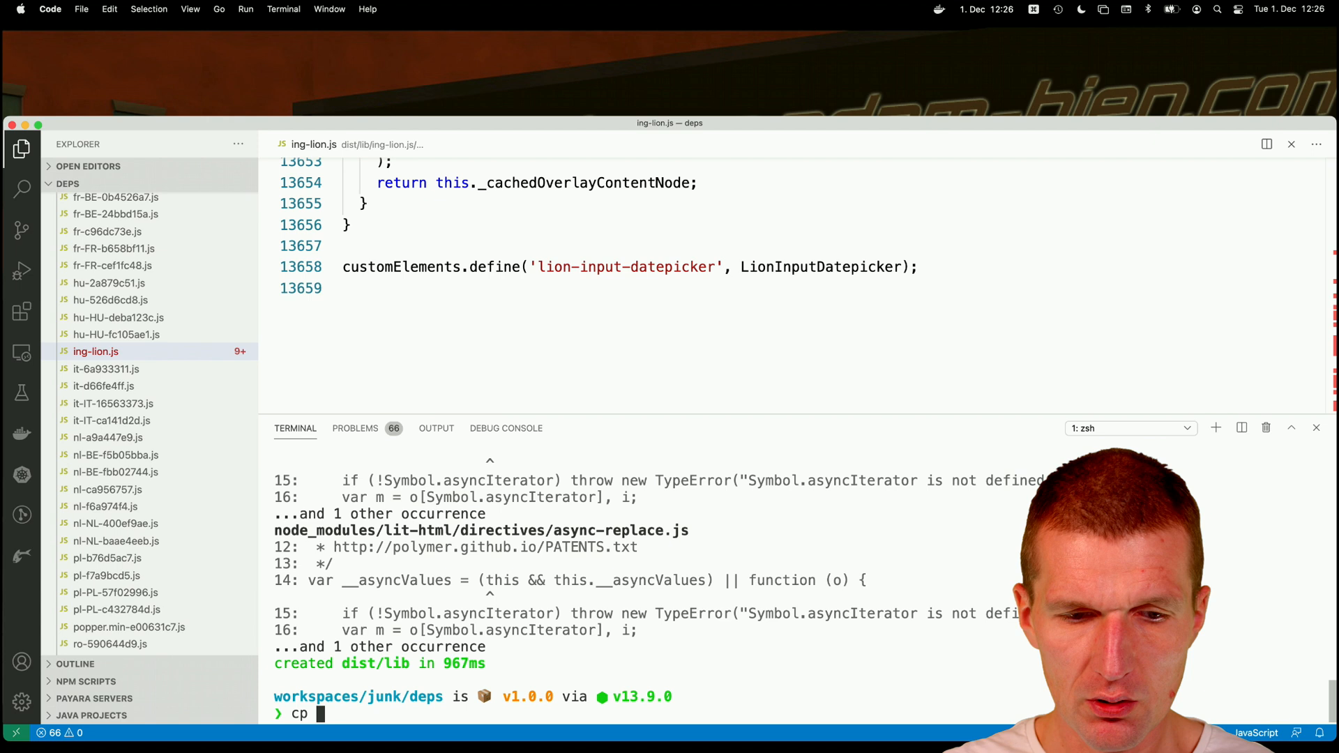
pyautogui.write('-R dist/lib')
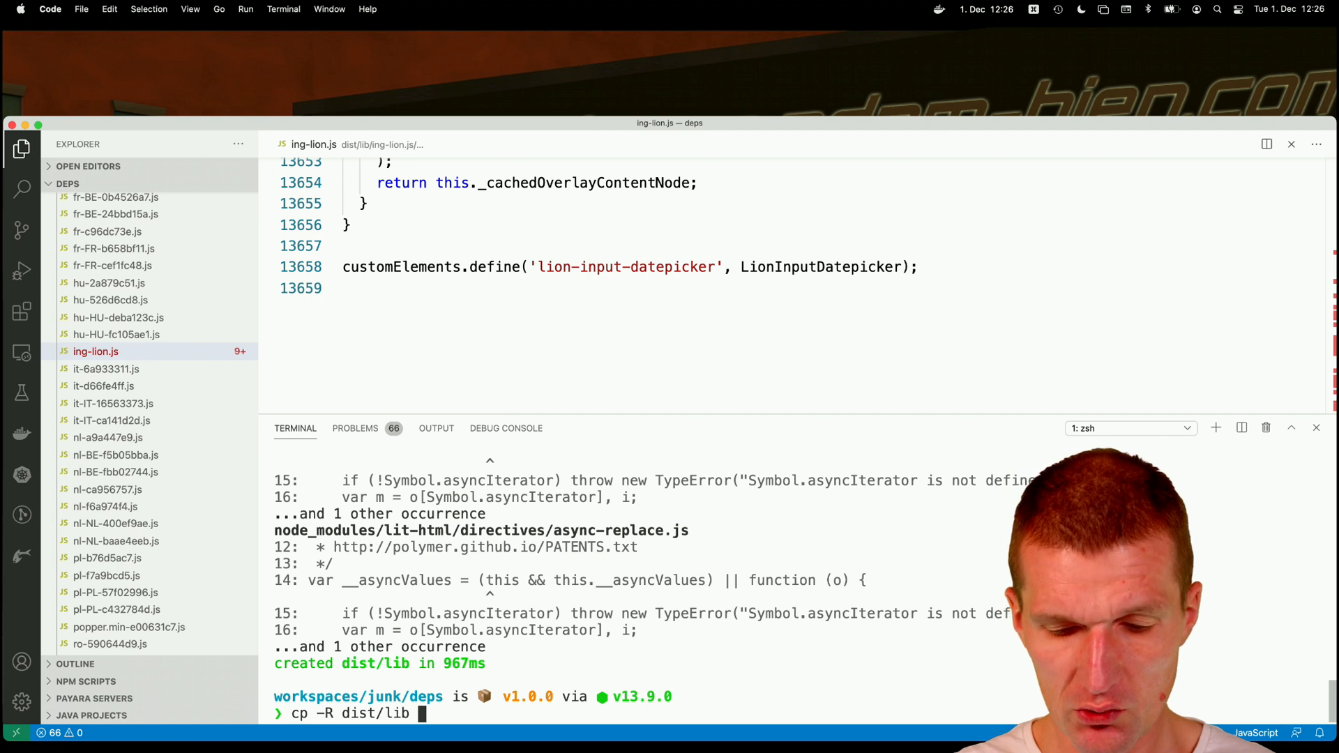
pyautogui.write('..')
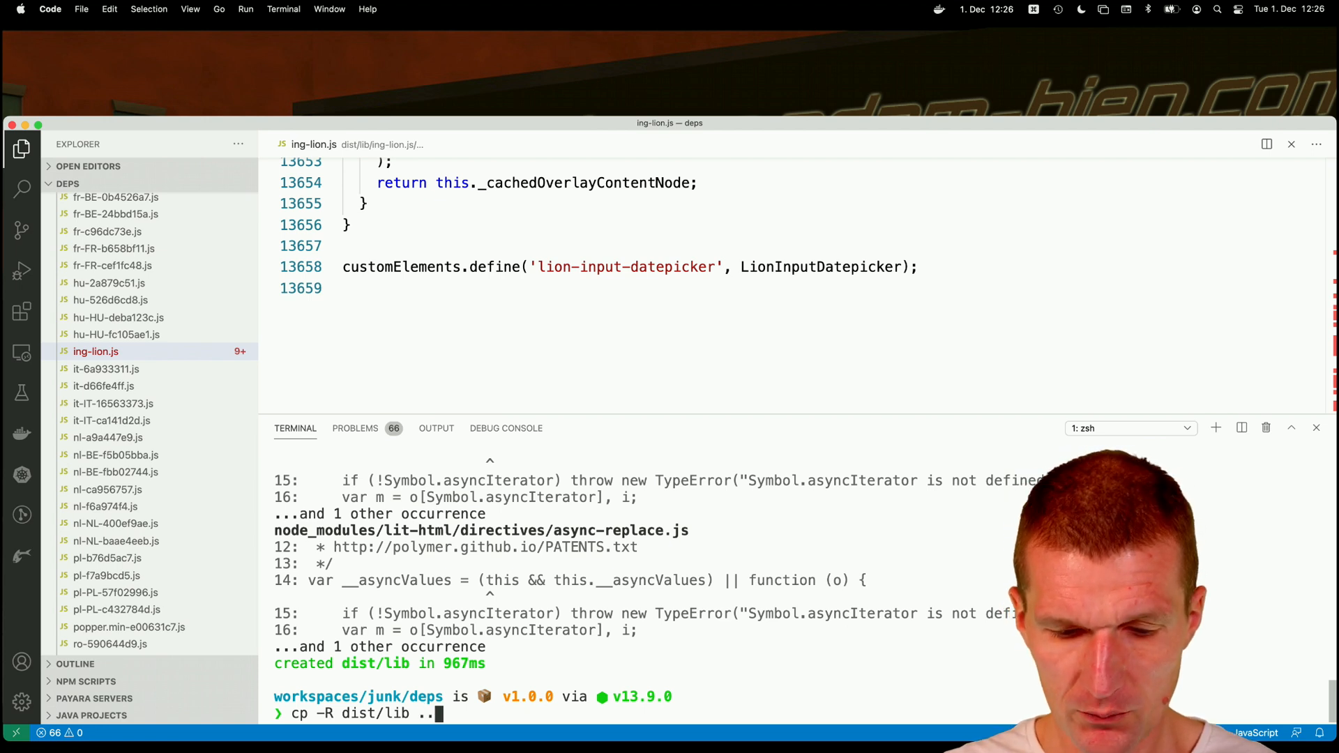
pyautogui.write('dp/')
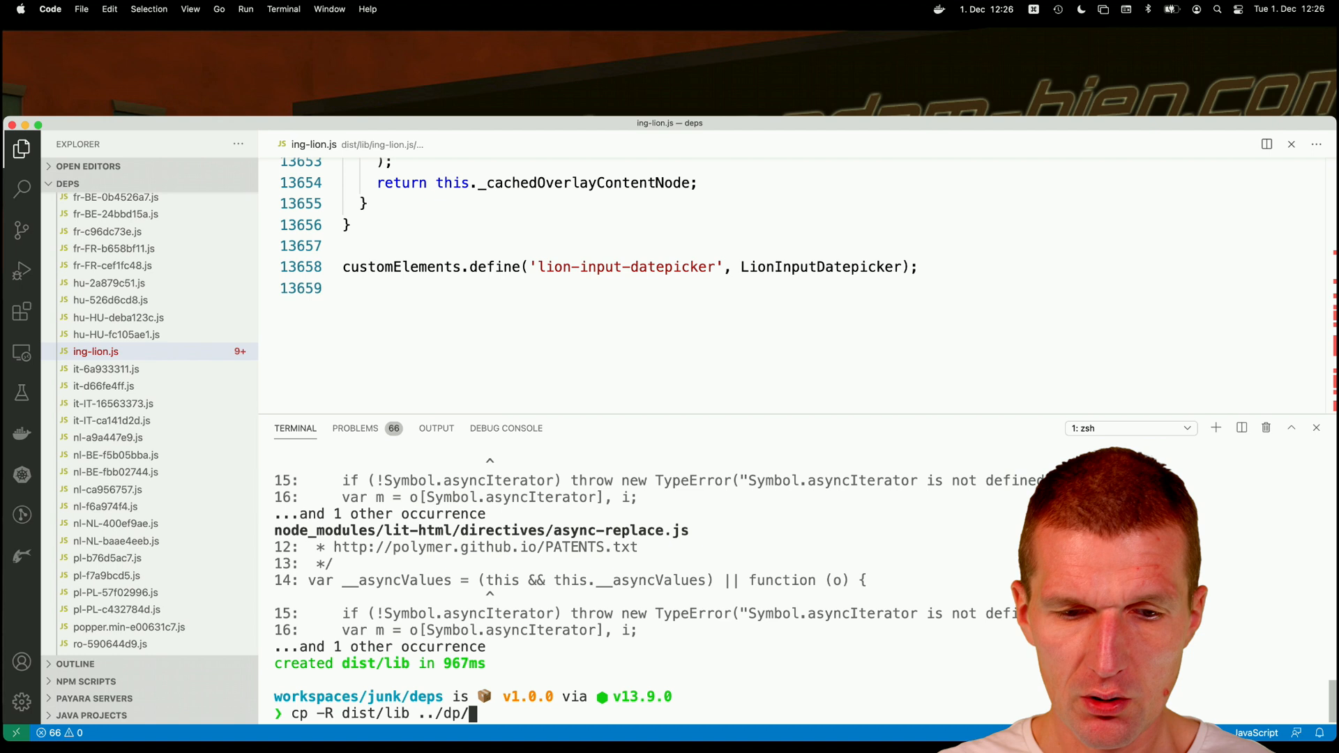
pyautogui.write('src/')
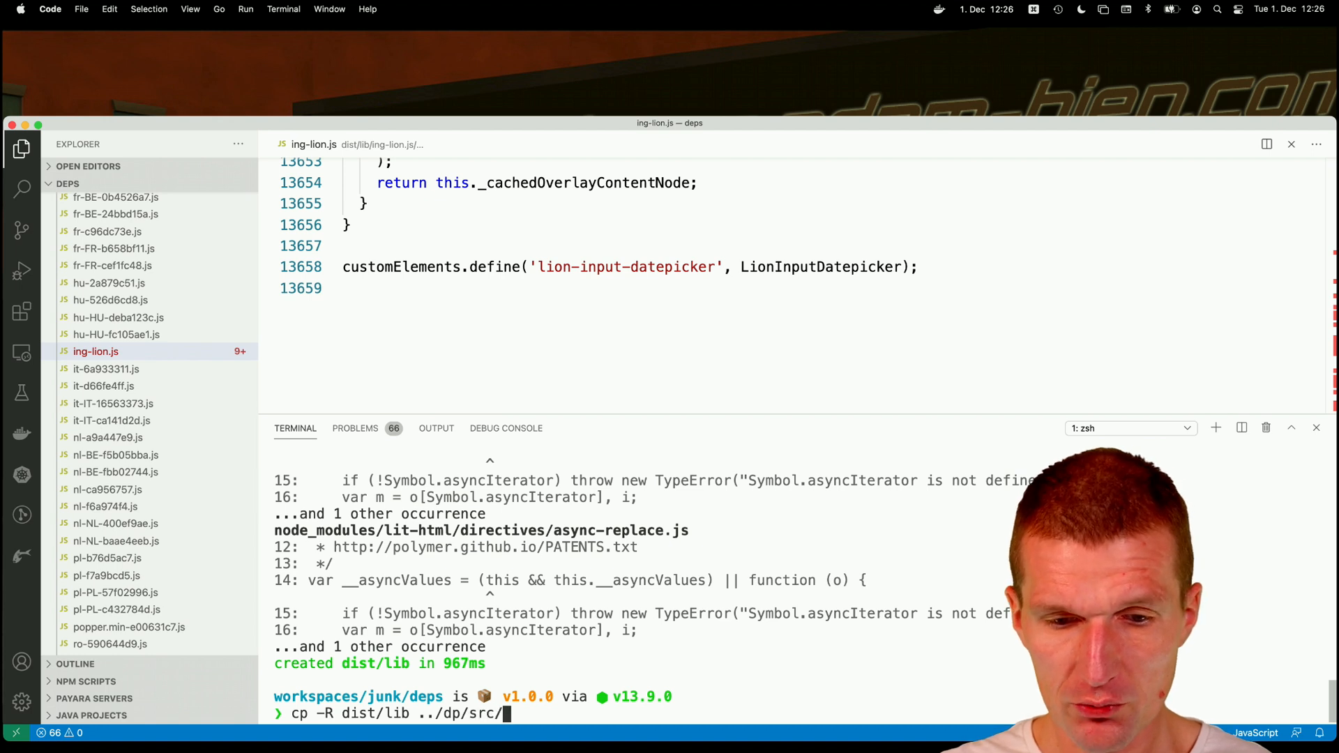
pyautogui.press('Backspace')
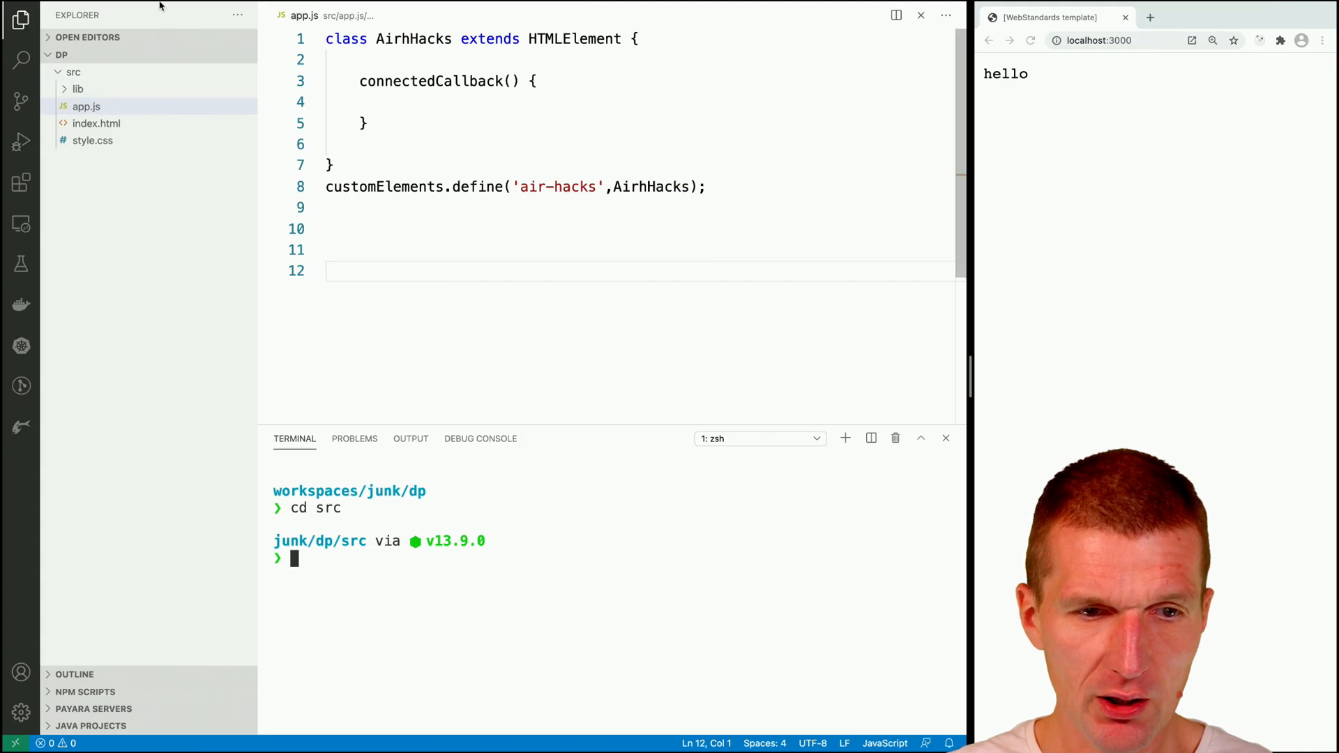
# - Change the terminal into lib and expand, then collapse, the lib folder in Explorer
pyautogui.click(78, 89)
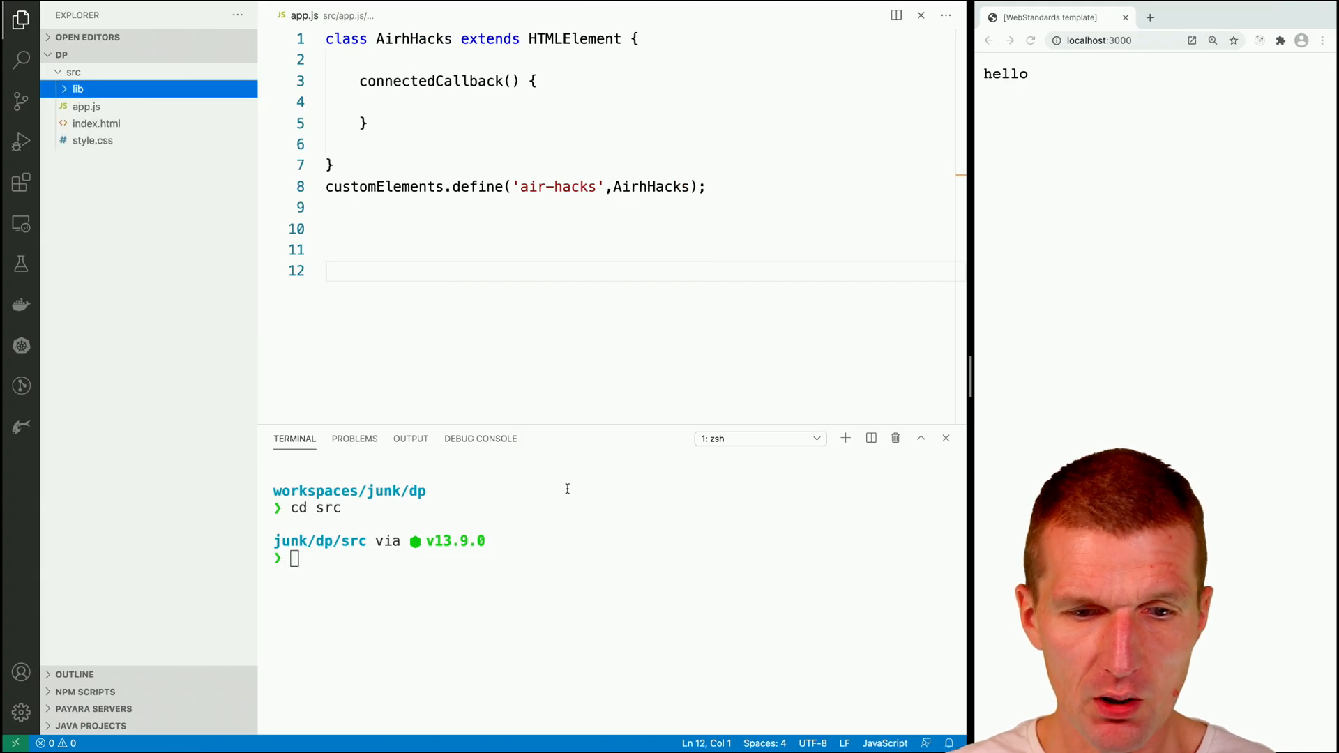
pyautogui.write('cd lib')
pyautogui.write('lithtml.sh')
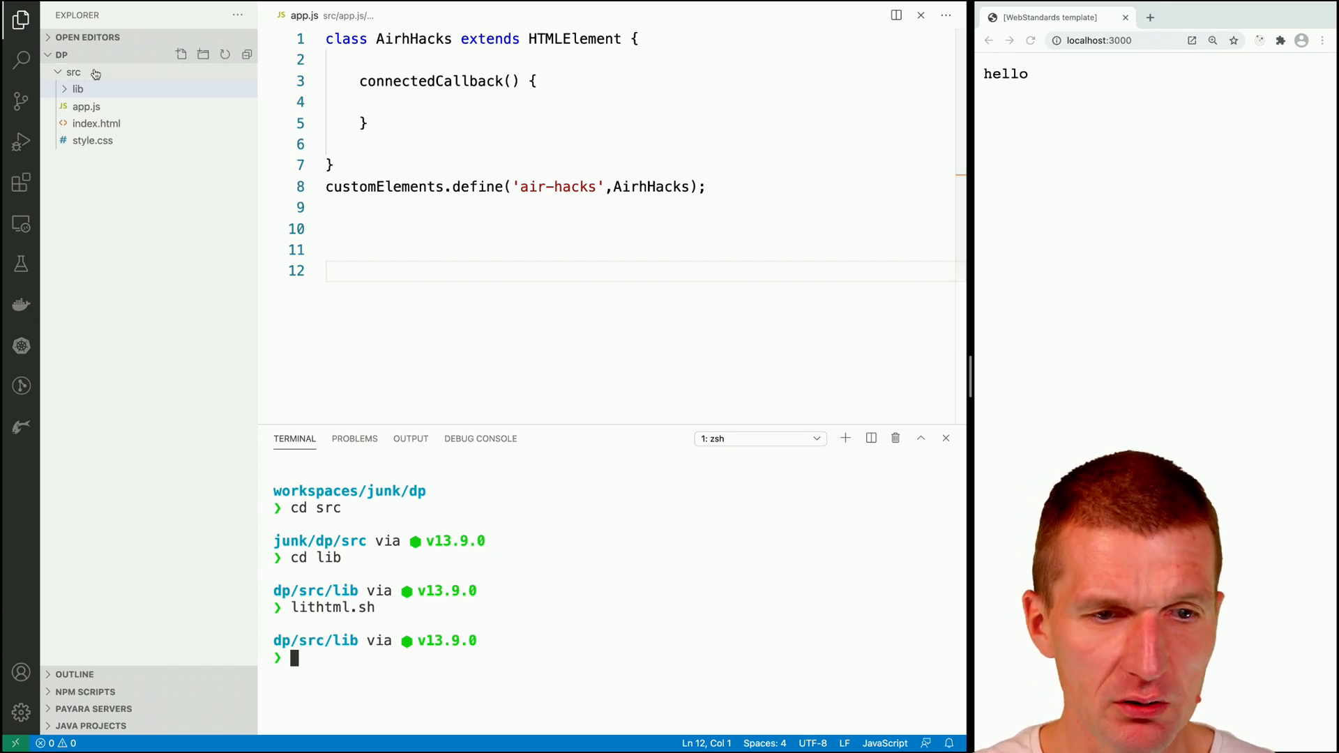
pyautogui.click(78, 88)
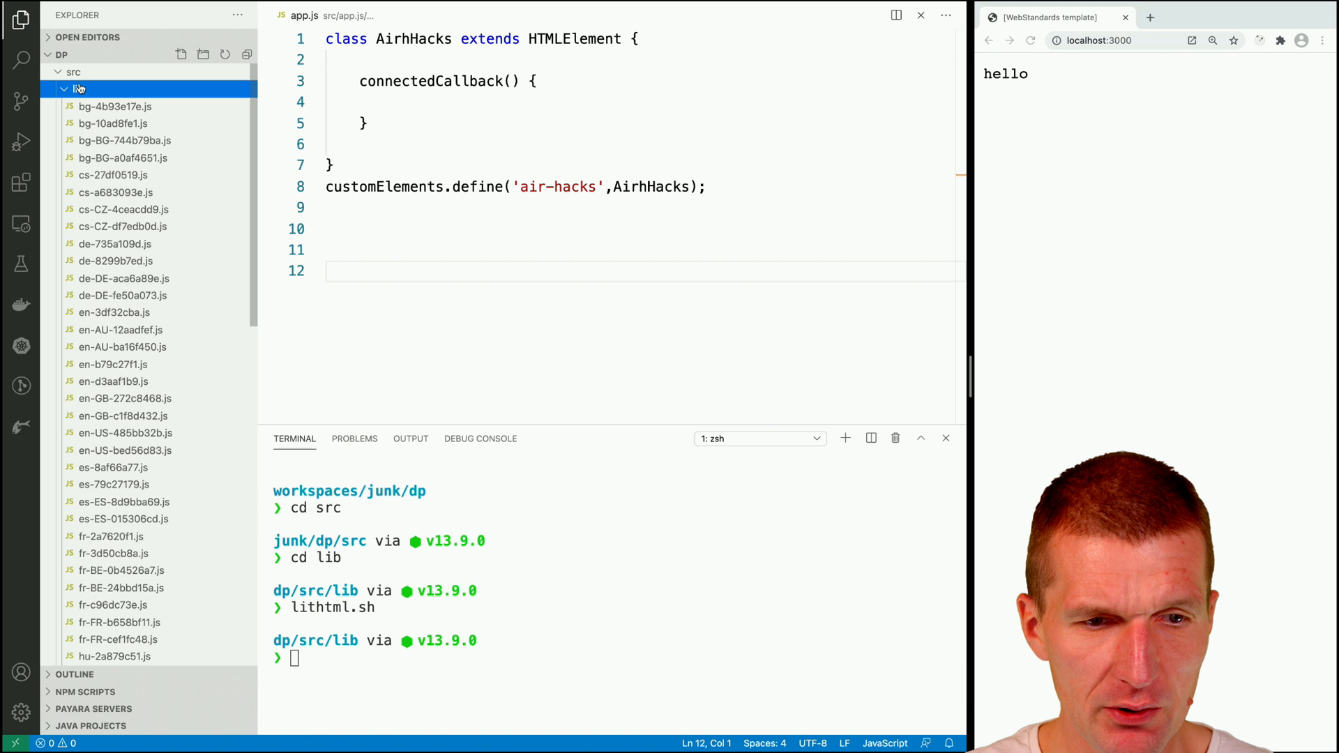
pyautogui.click(77, 89)
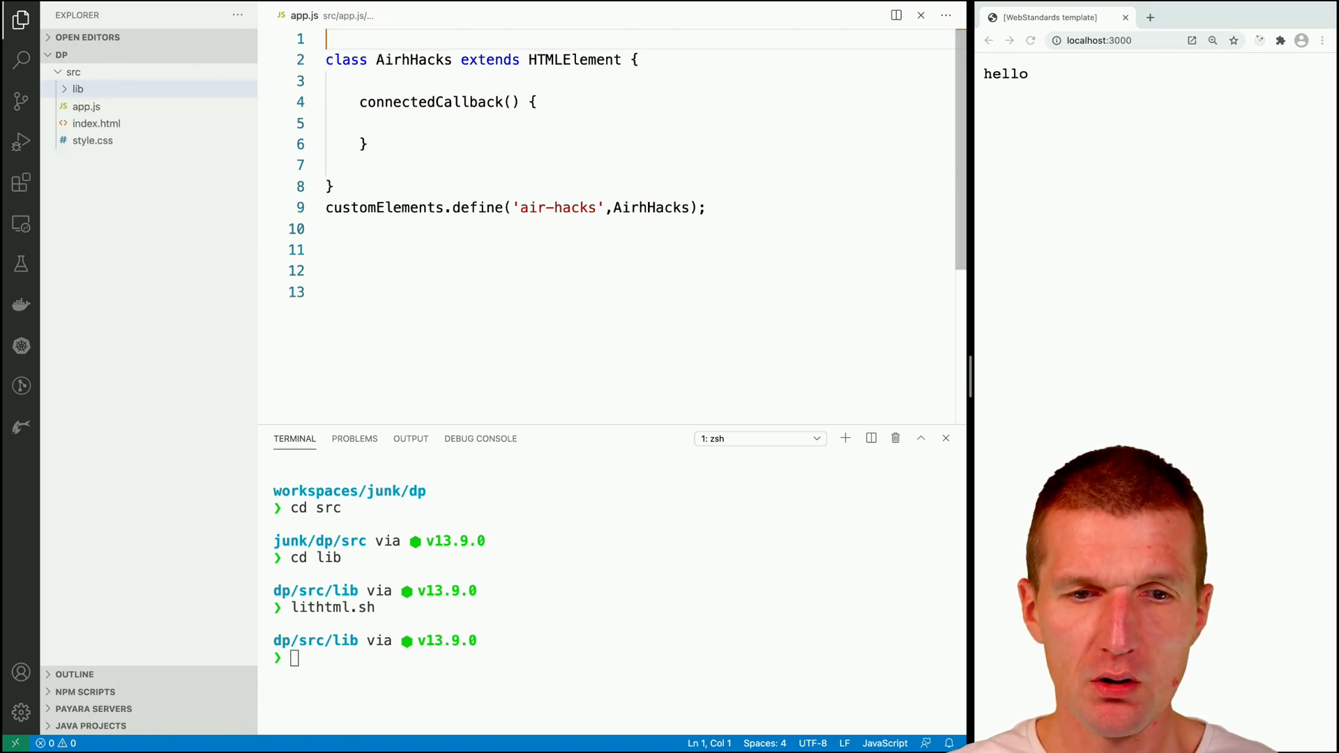
# - Import html and render from './lib/lit-html.js' in app.js
pyautogui.write('import { } from "module";')
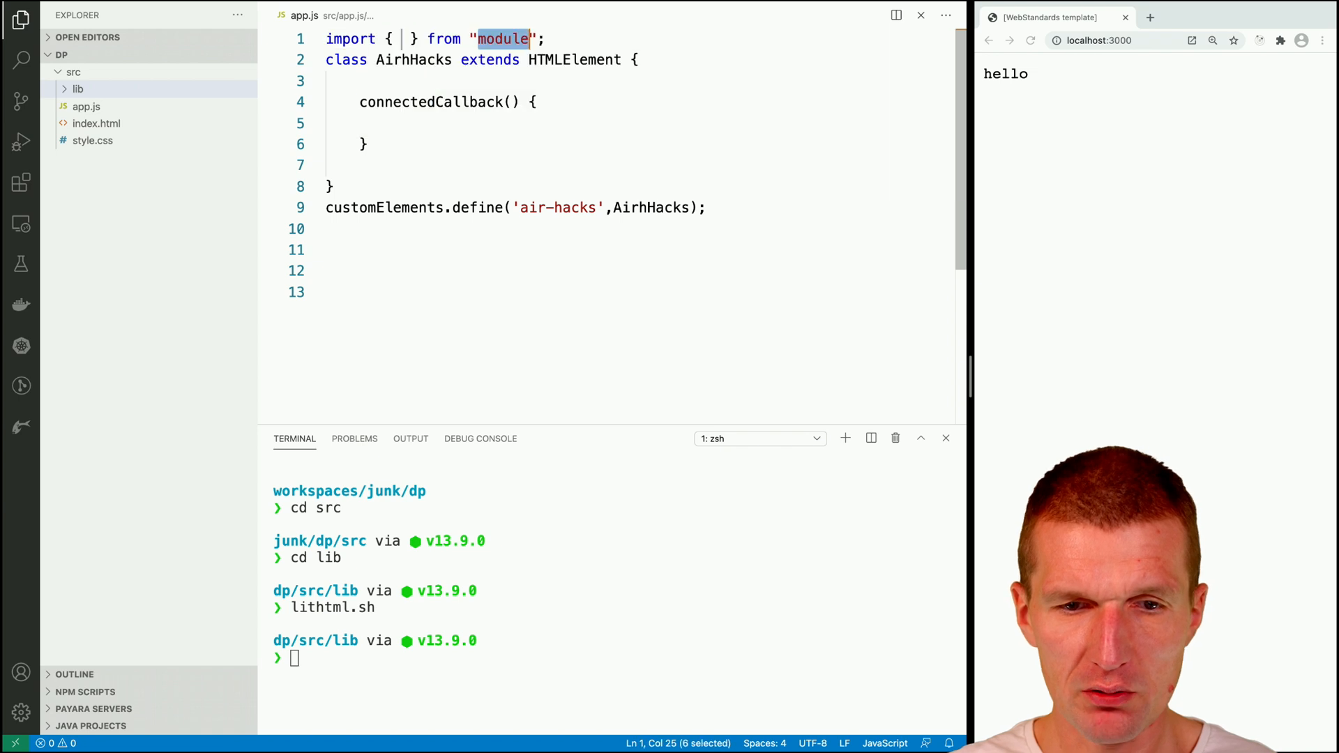
pyautogui.write('./')
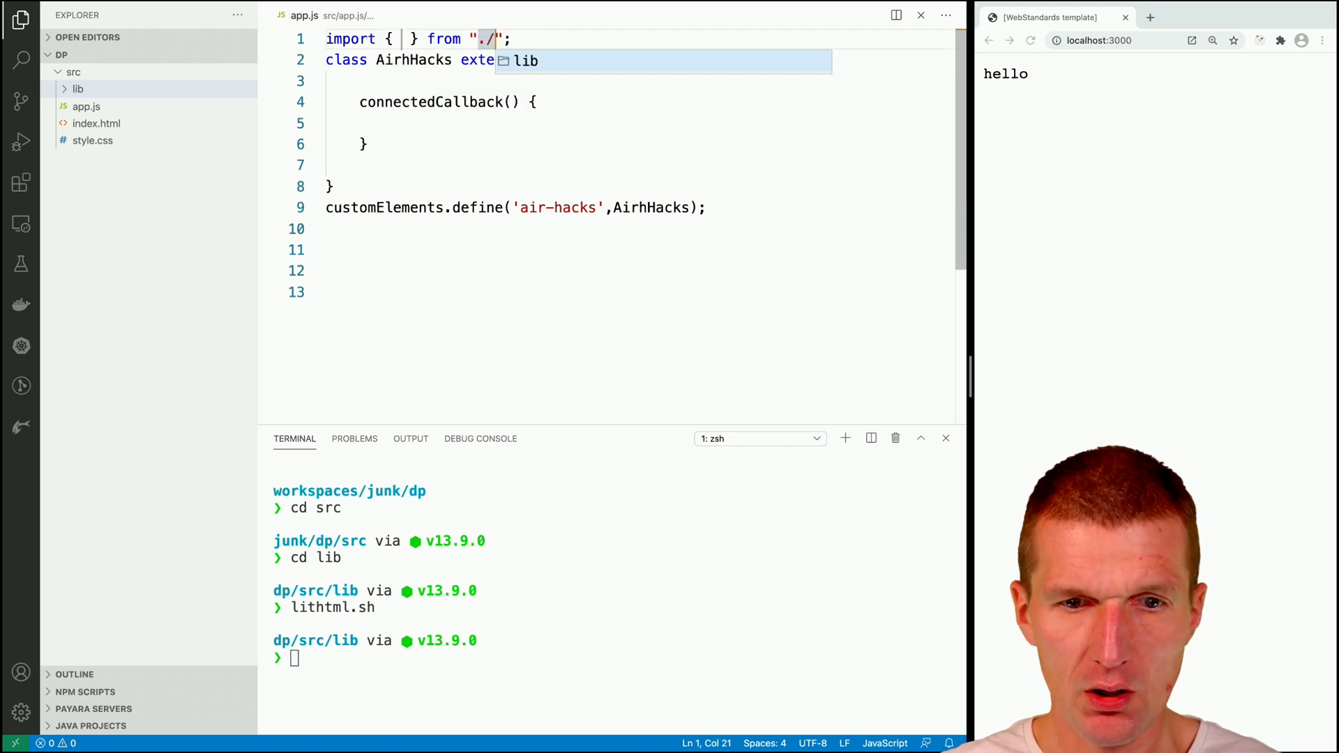
pyautogui.write('lib/li')
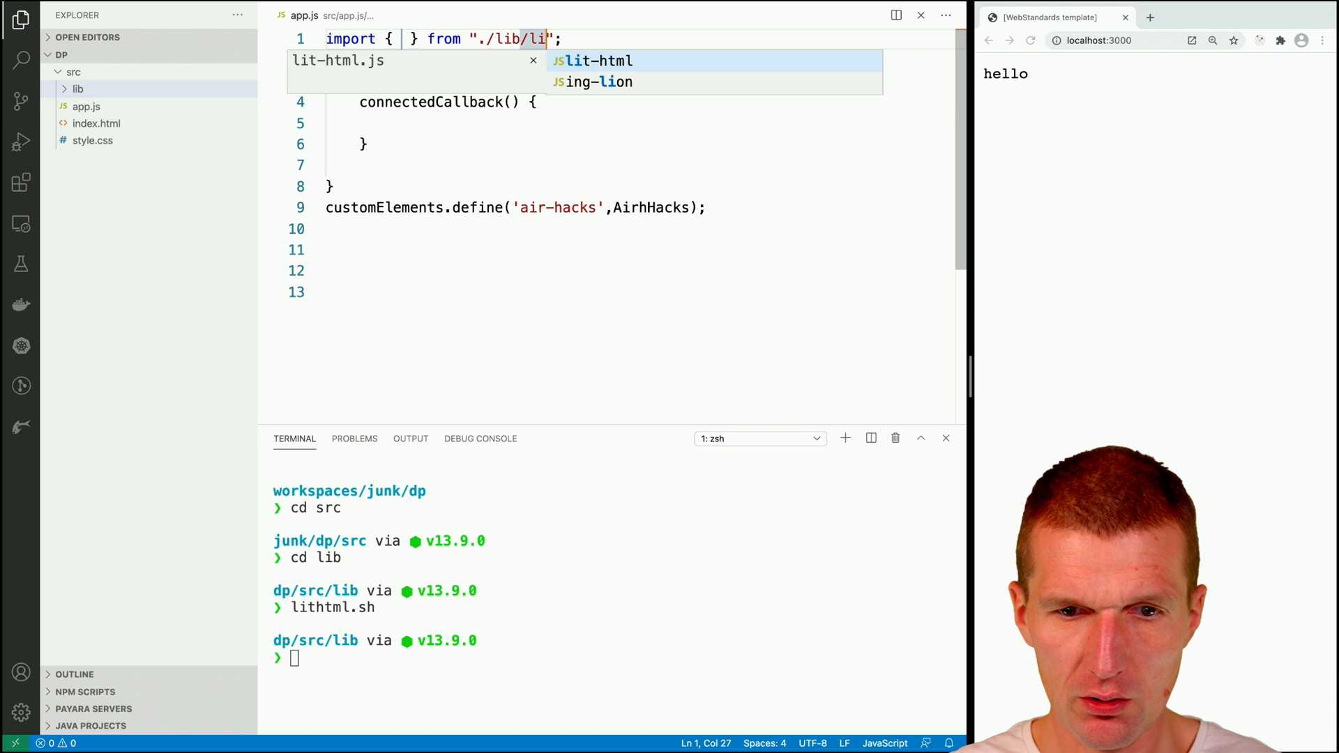
pyautogui.click(600, 61)
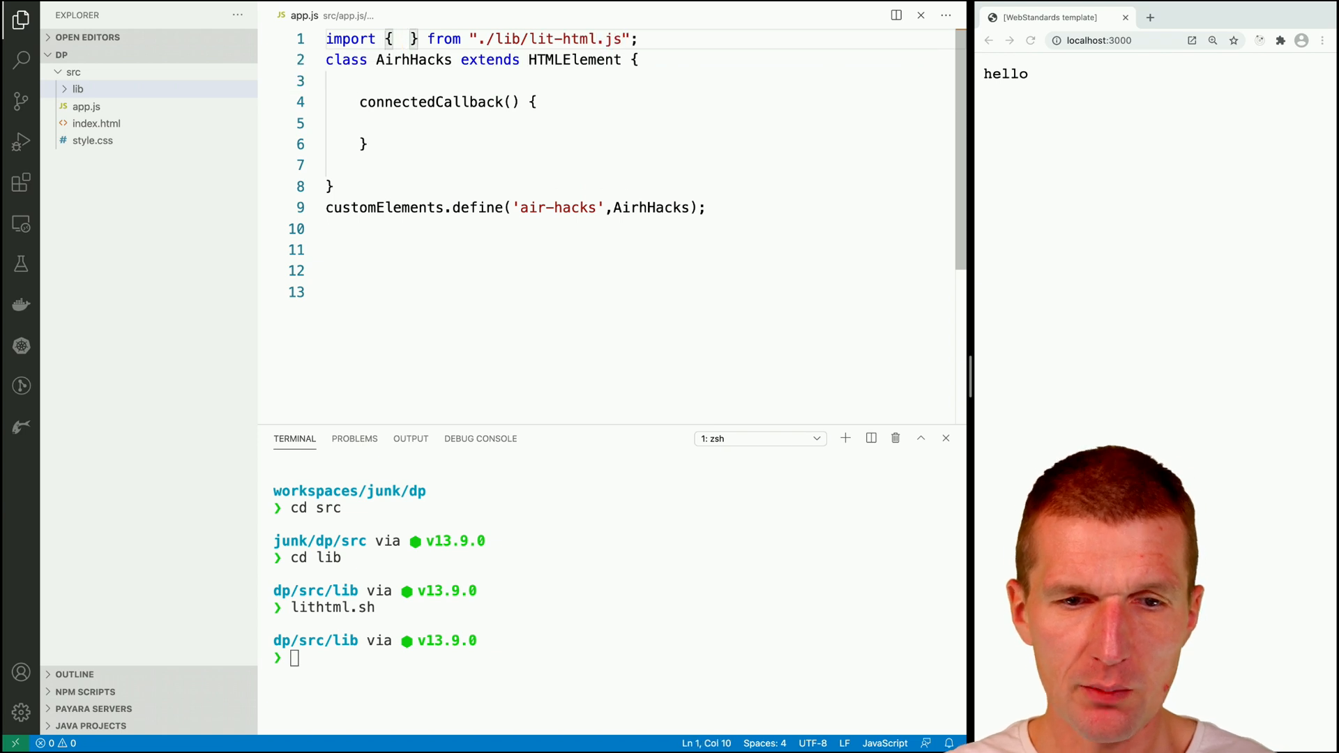
pyautogui.write('html,render')
pyautogui.click(638, 123)
pyautogui.write('const template')
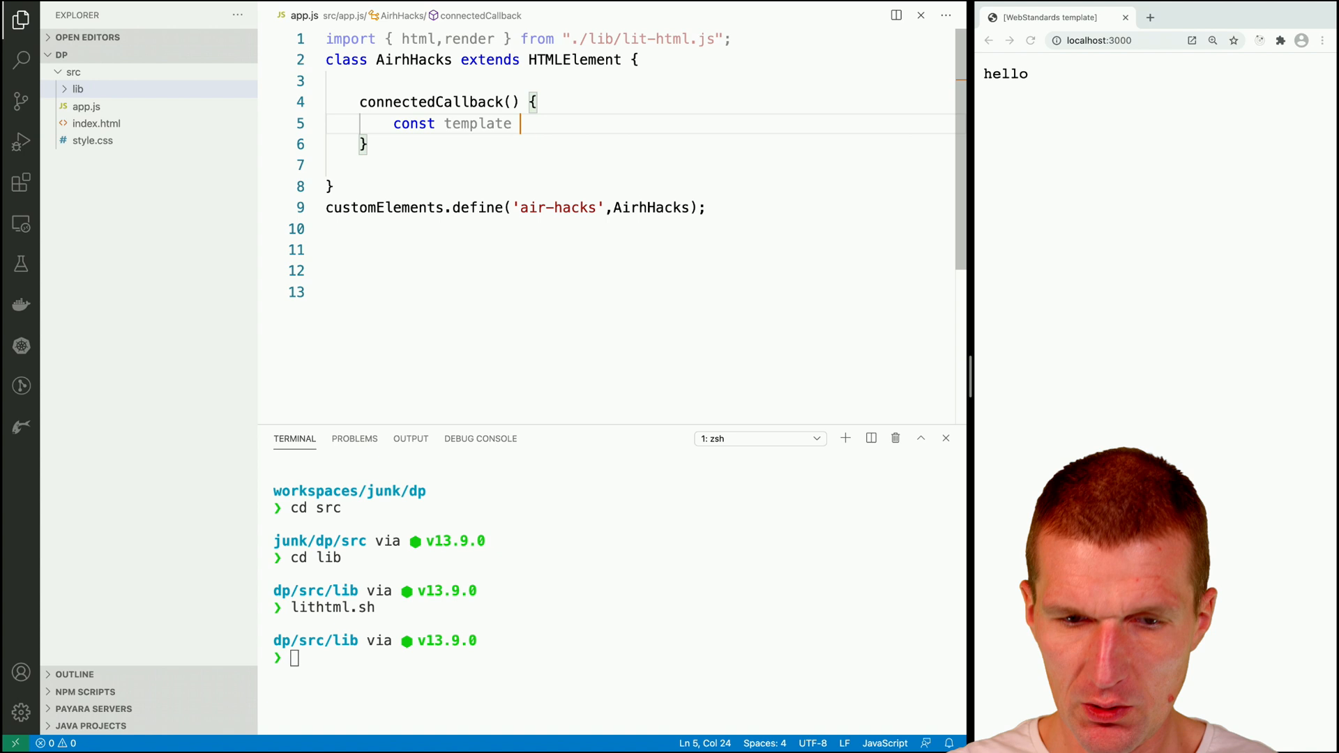
# - Add an html template with <h2>Announcing DP</h2> and call render(template, this)
pyautogui.write('= html')
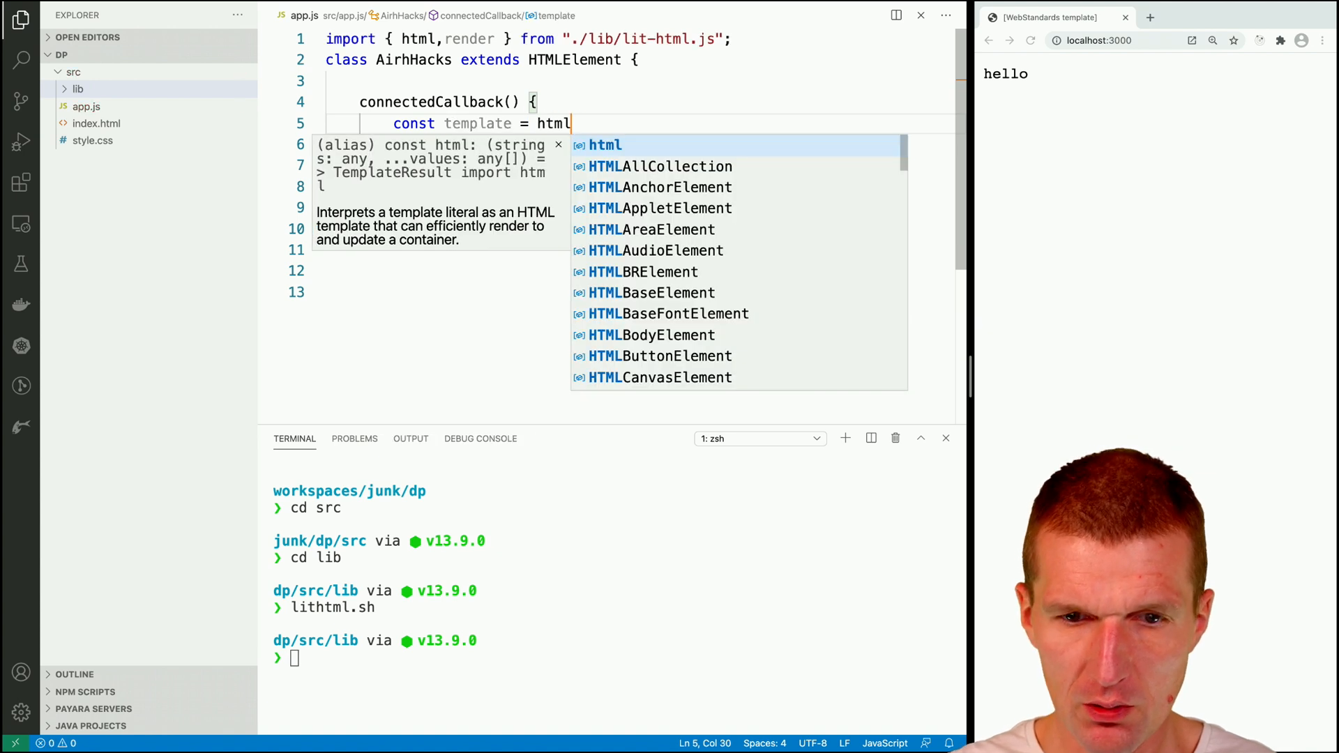
pyautogui.write('``;')
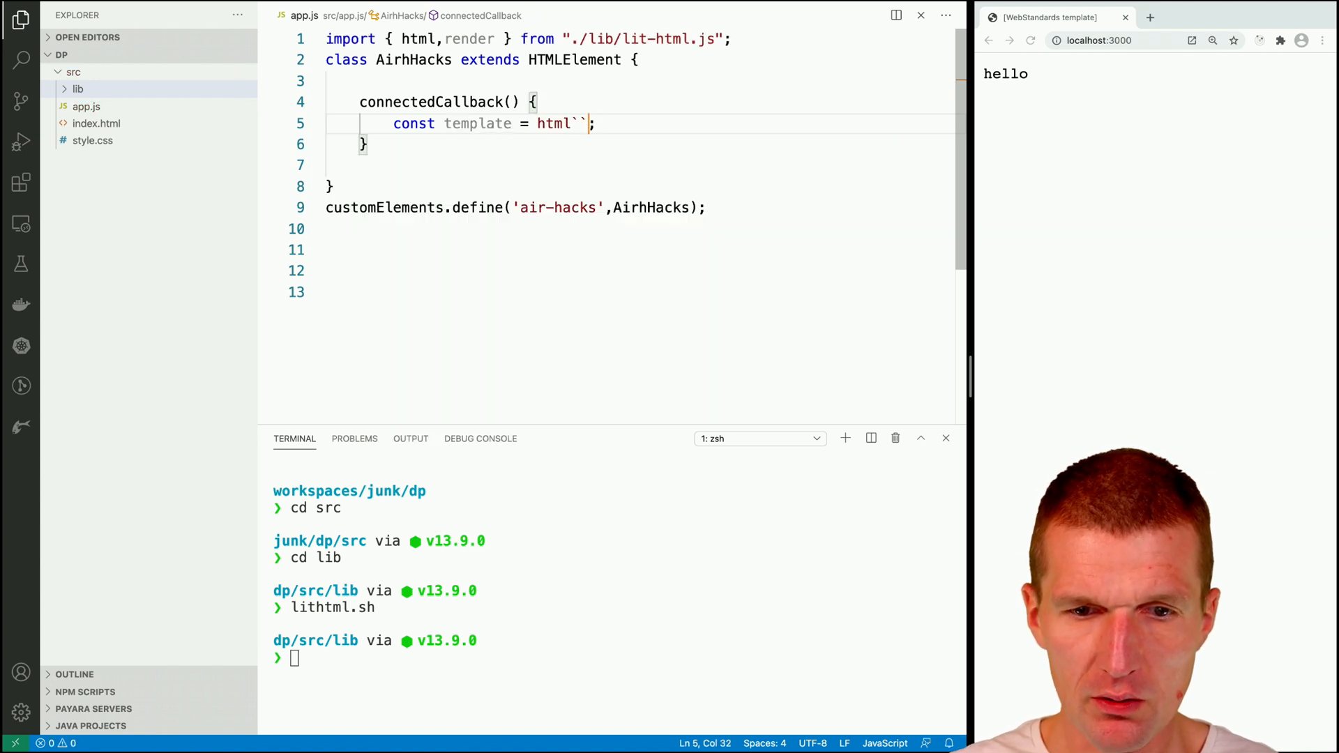
pyautogui.press('Enter')
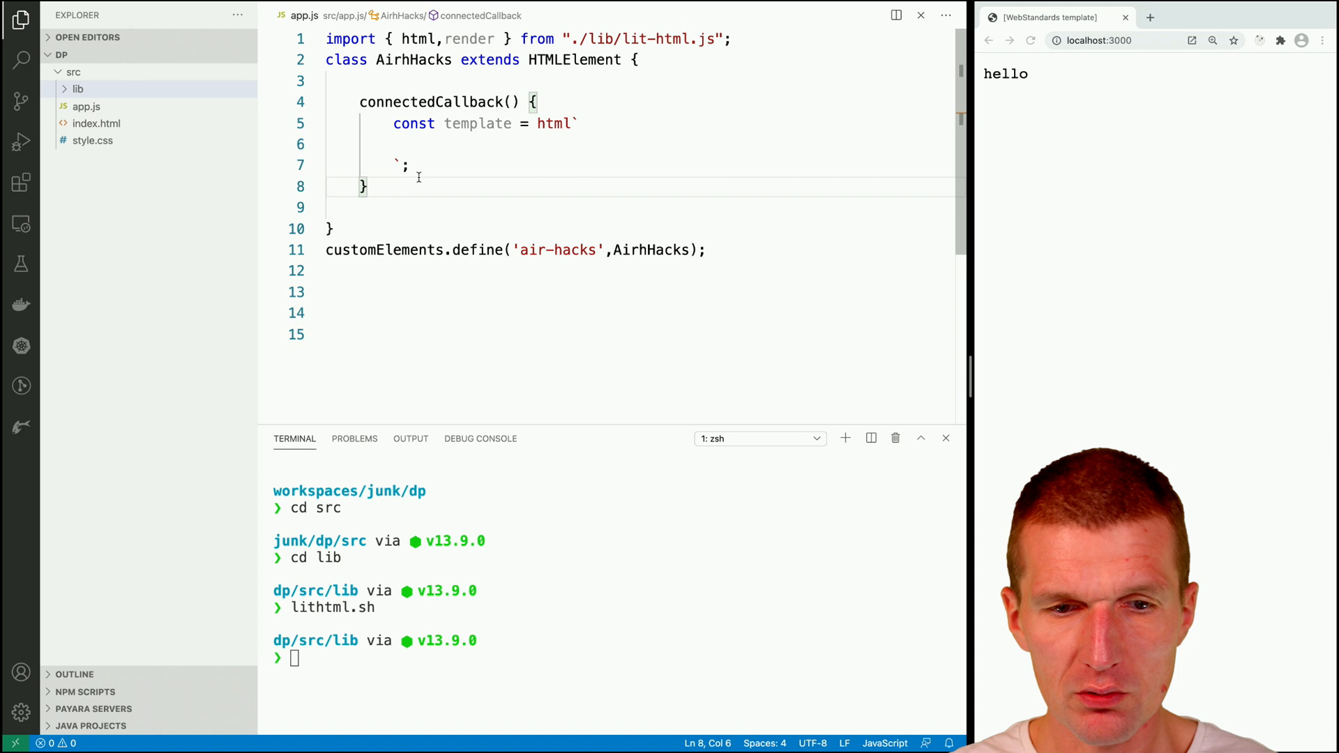
pyautogui.write('render();')
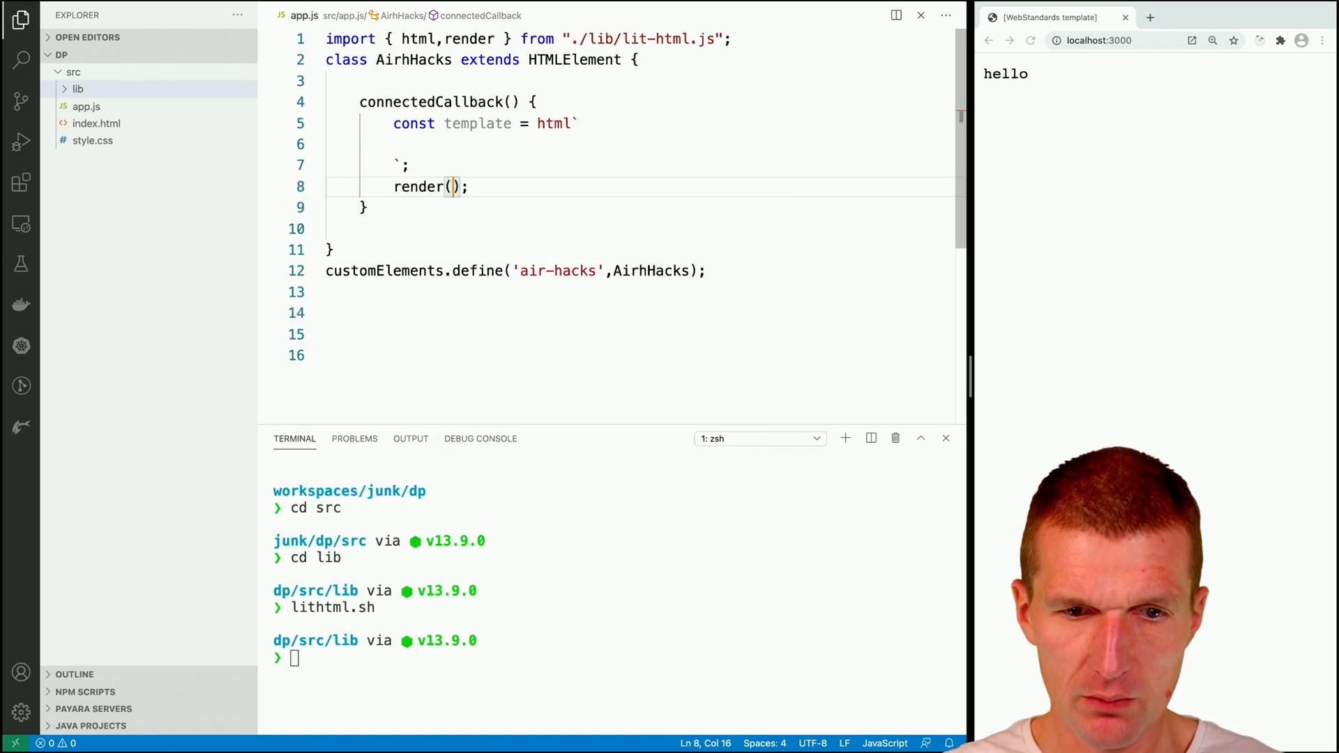
pyautogui.write('template,this')
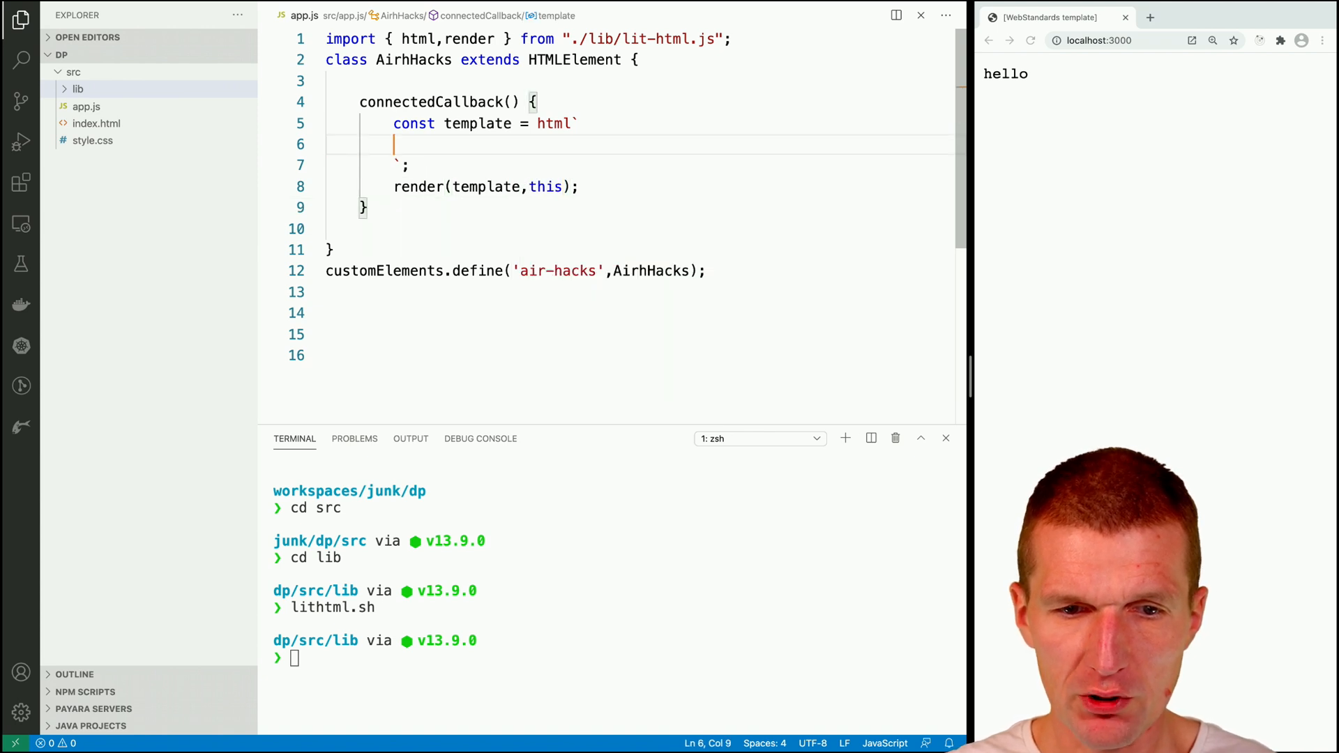
pyautogui.write('<h></h>')
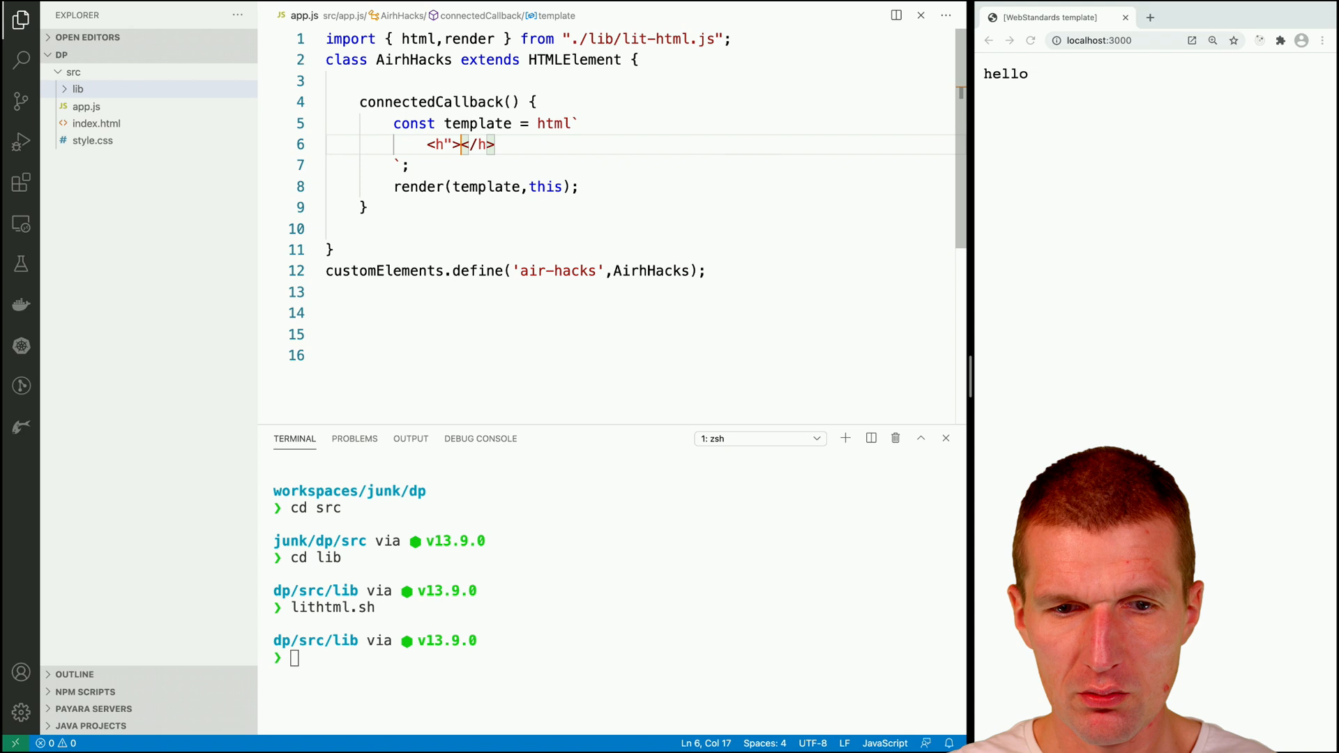
pyautogui.write('2')
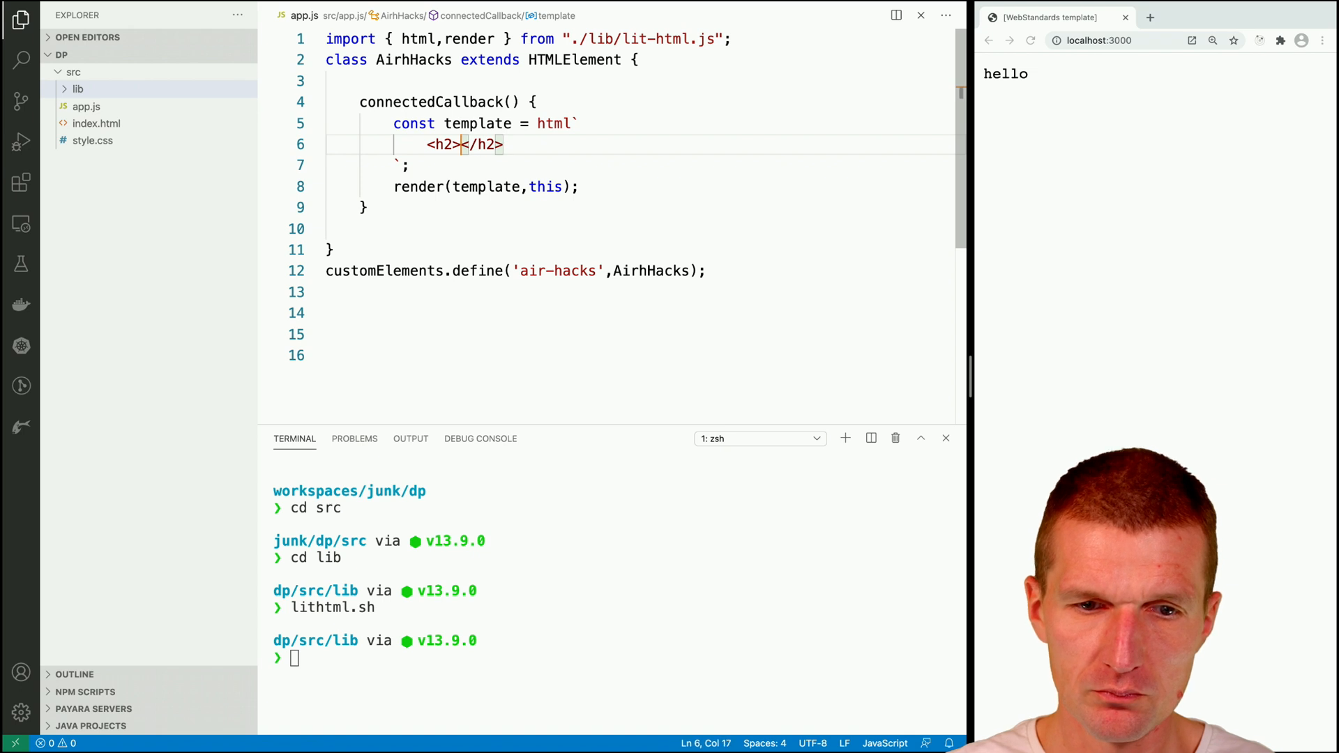
pyautogui.write('Annou')
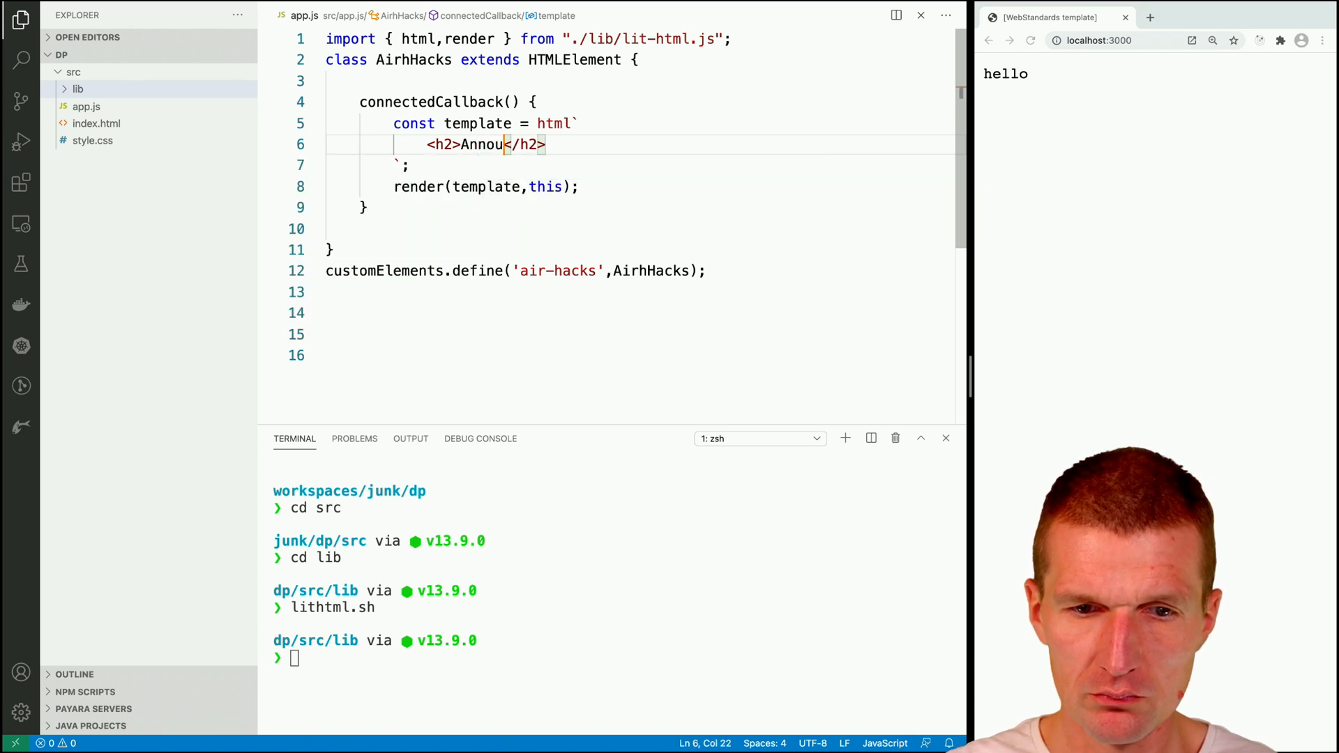
pyautogui.write('ncing DP')
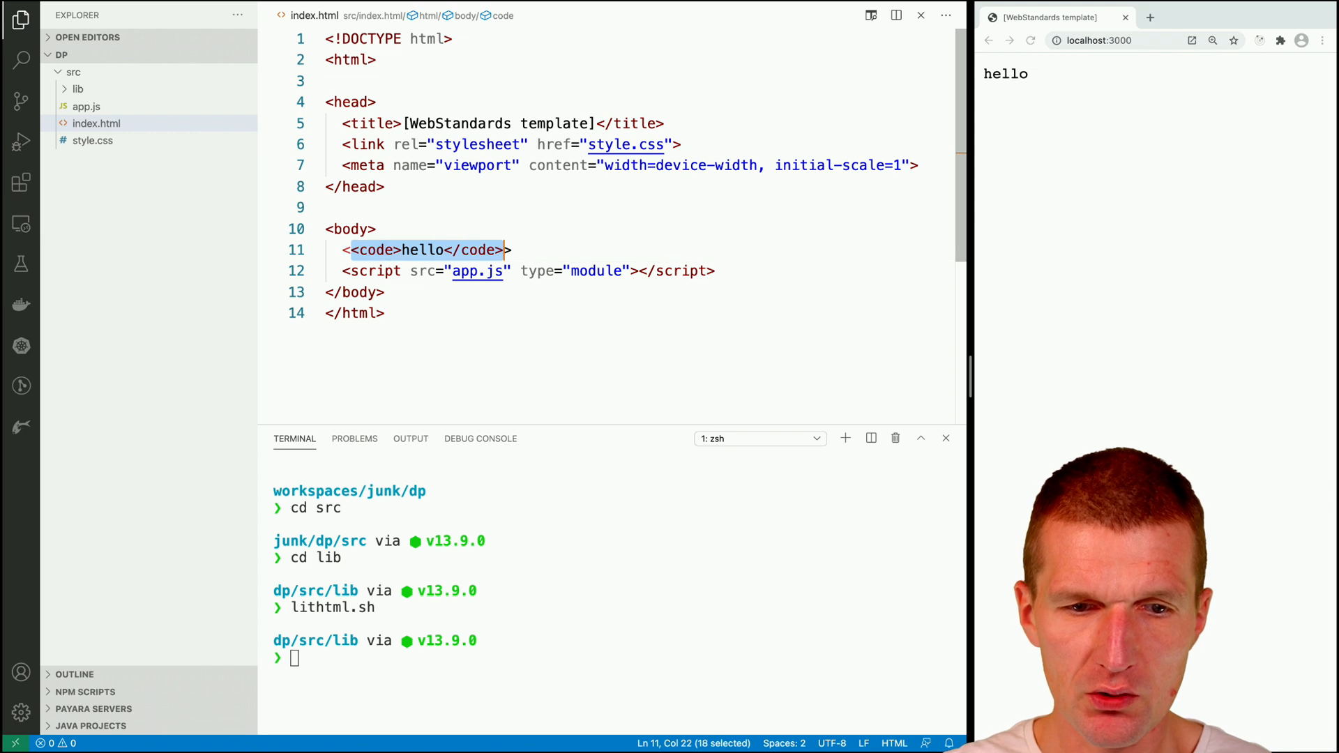
# - Replace the hello placeholder in index.html with an air-hacks element
pyautogui.write('airh-a')
pyautogui.write('import')
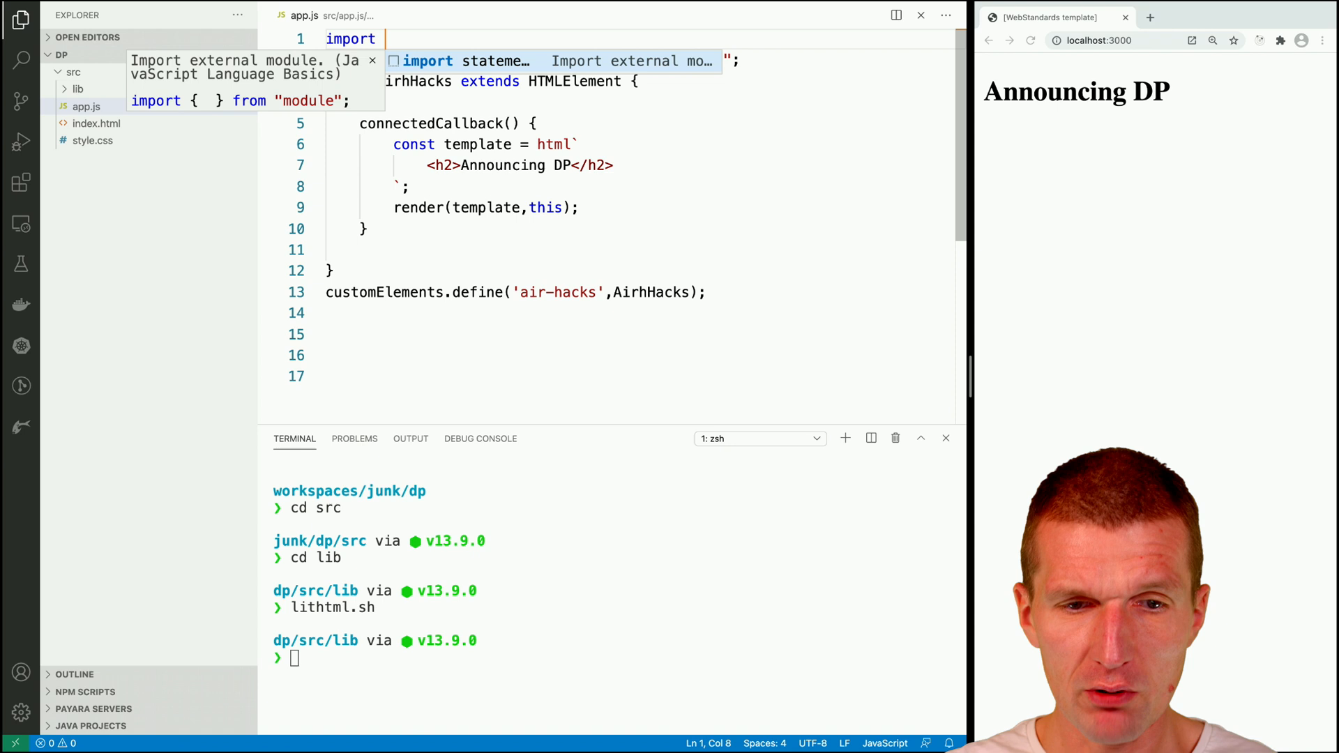
# - Begin an import from './lib/in' in app.js
pyautogui.write("./'")
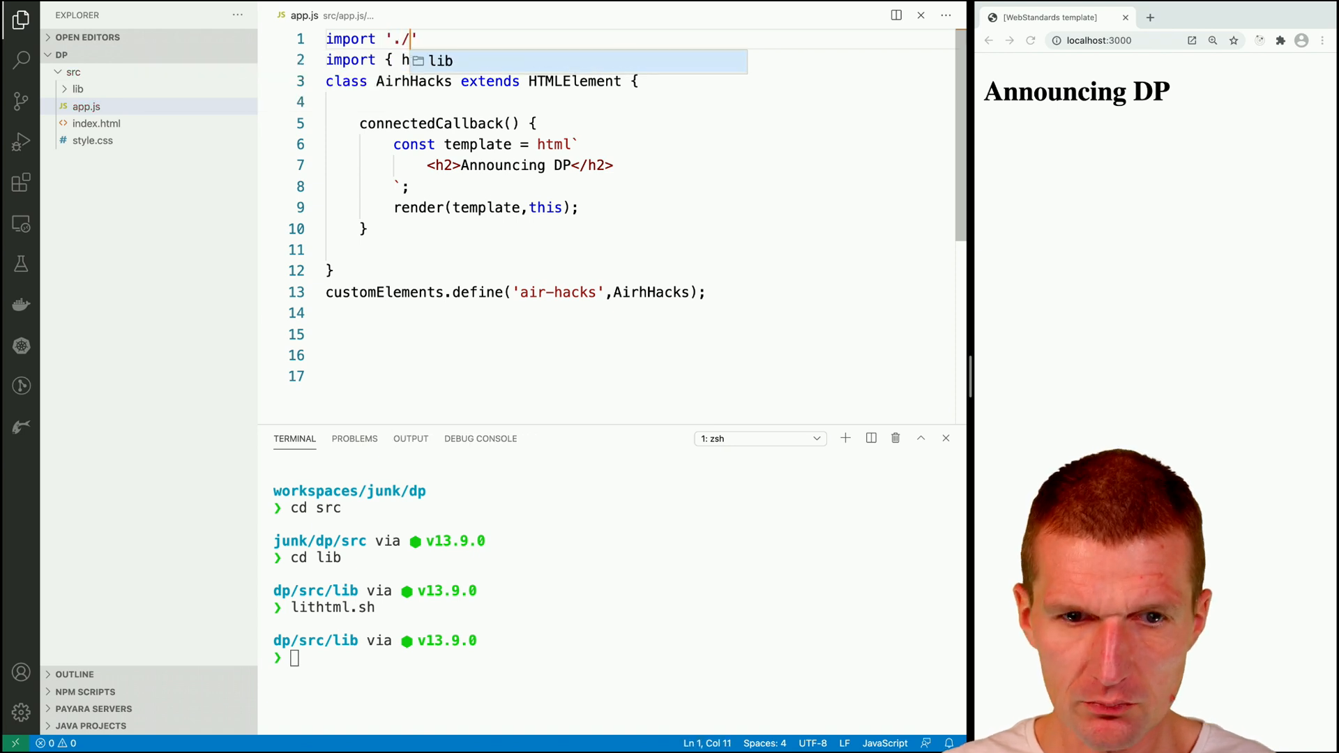
pyautogui.write('lib/')
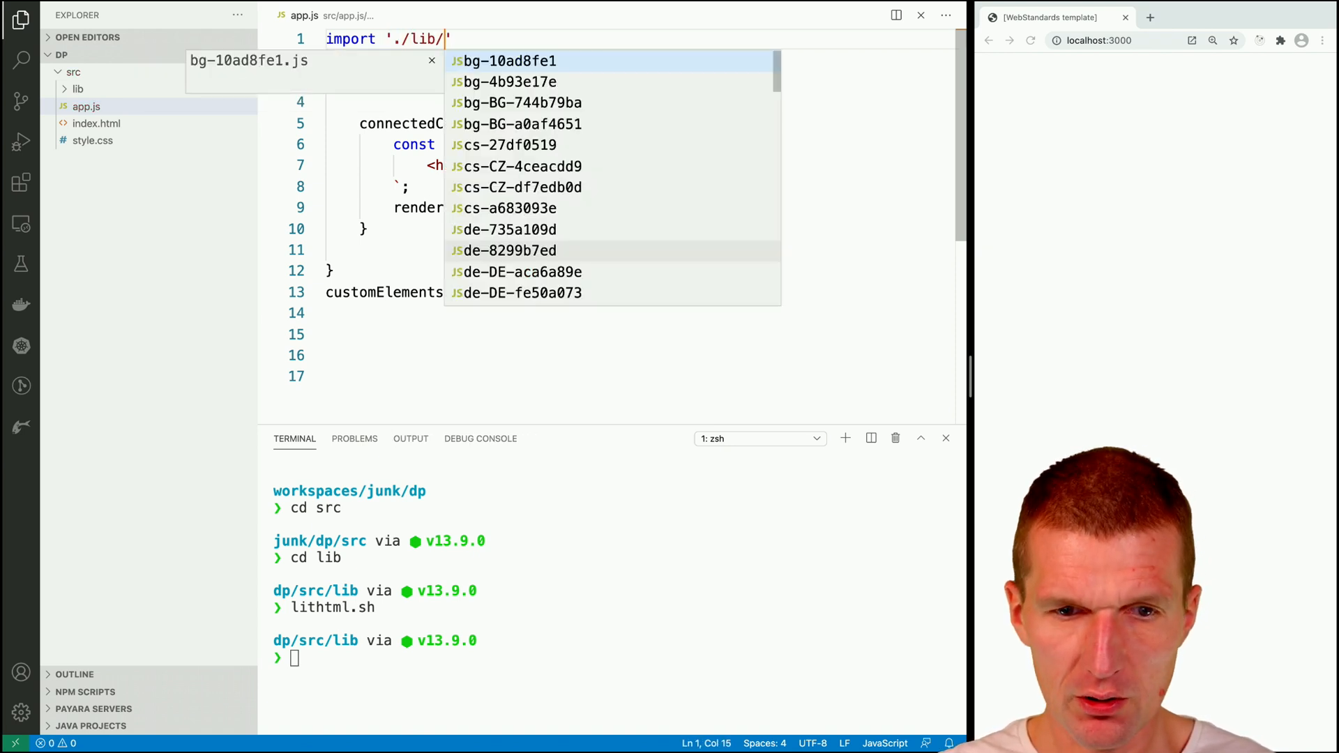
pyautogui.write('in')
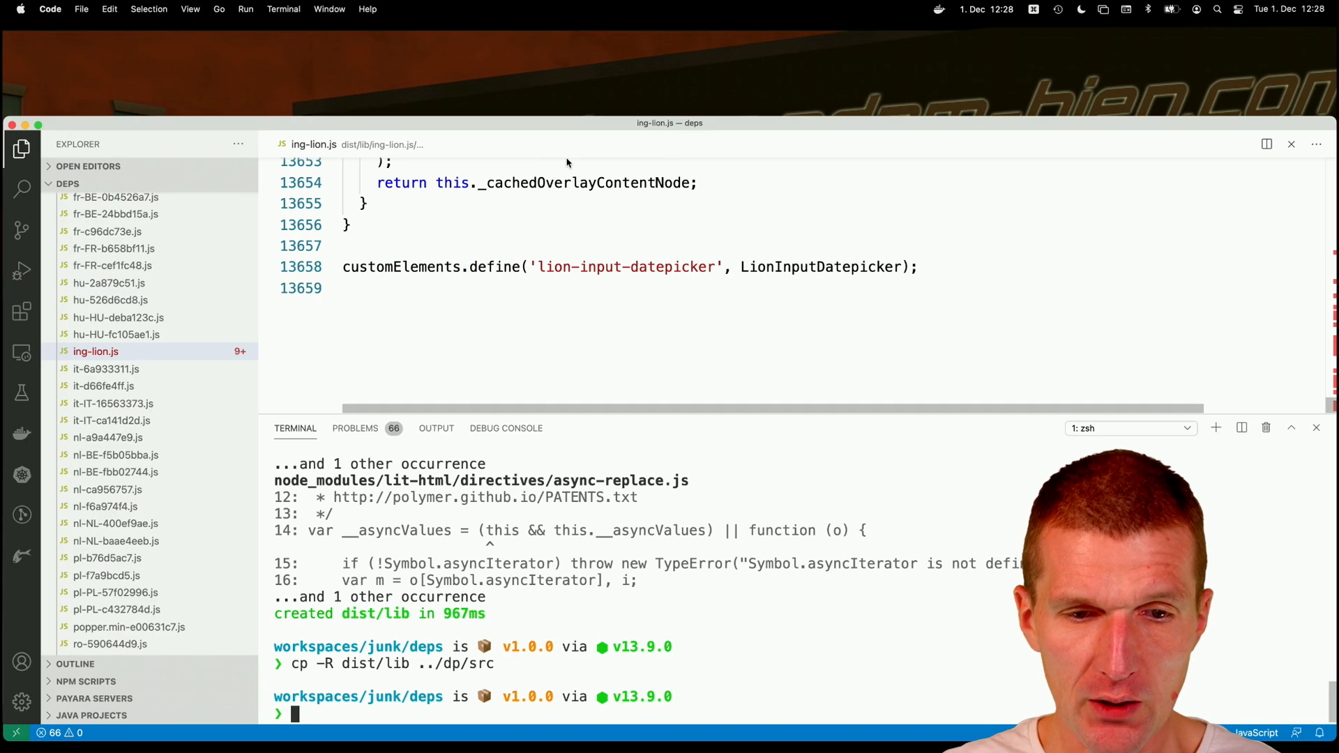
pyautogui.moveTo(570, 734)
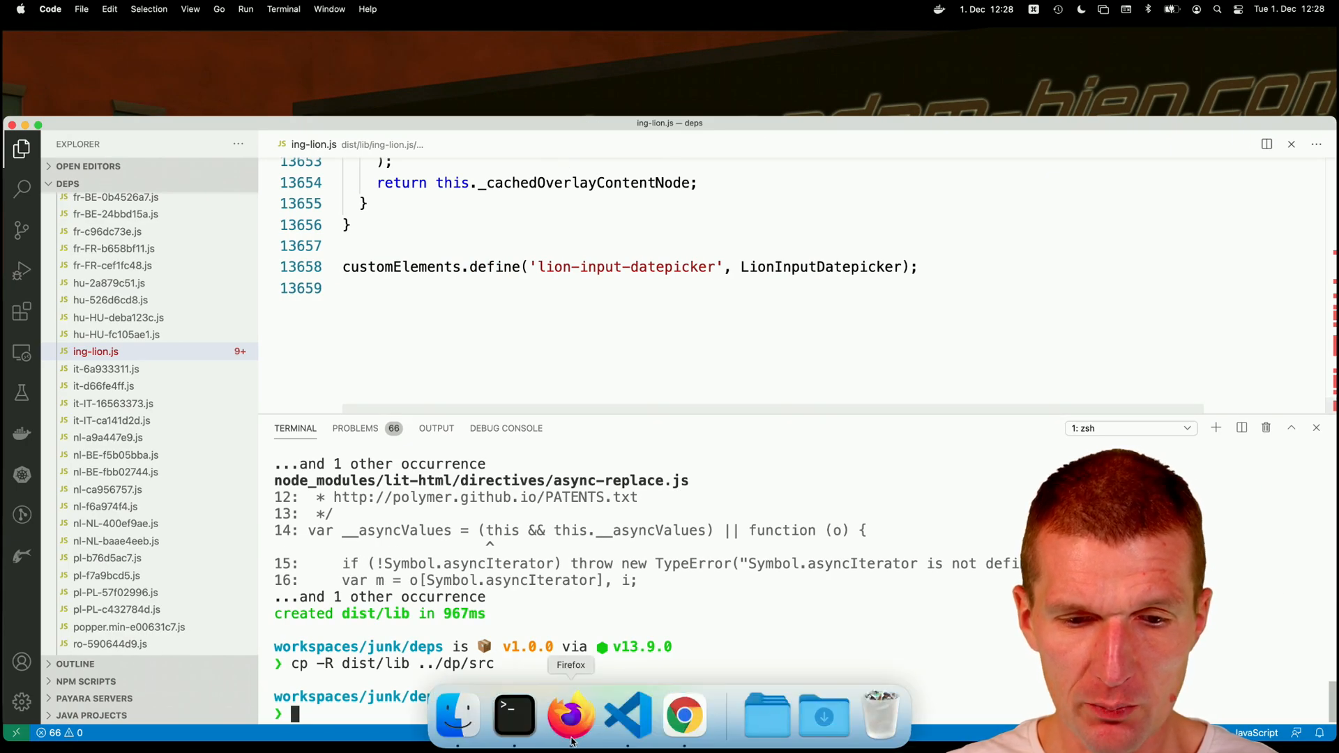
# - Switch to Firefox and scroll to the Input Datepicker installation snippet
pyautogui.click(570, 712)
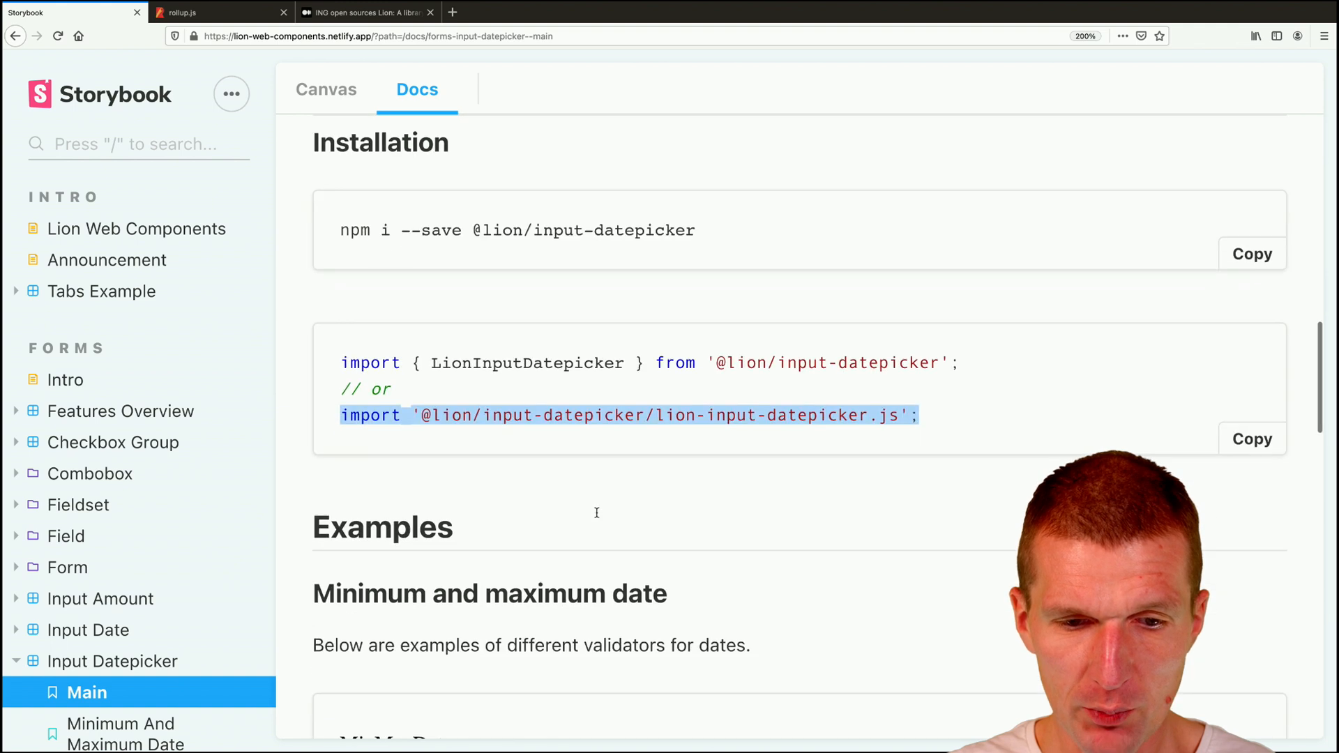
pyautogui.scroll(-3)
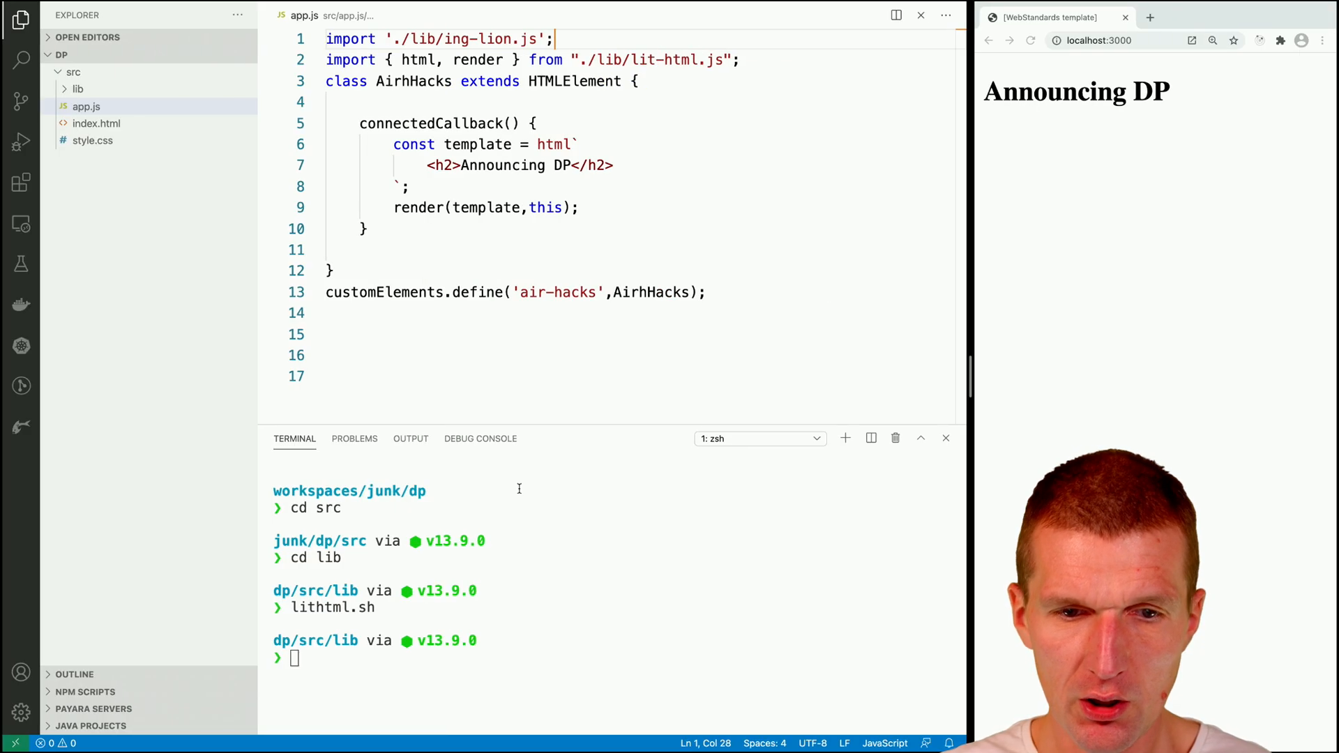
# - Insert the MinMaxDate datepicker example into the template and delete its help-text block
pyautogui.press('Enter')
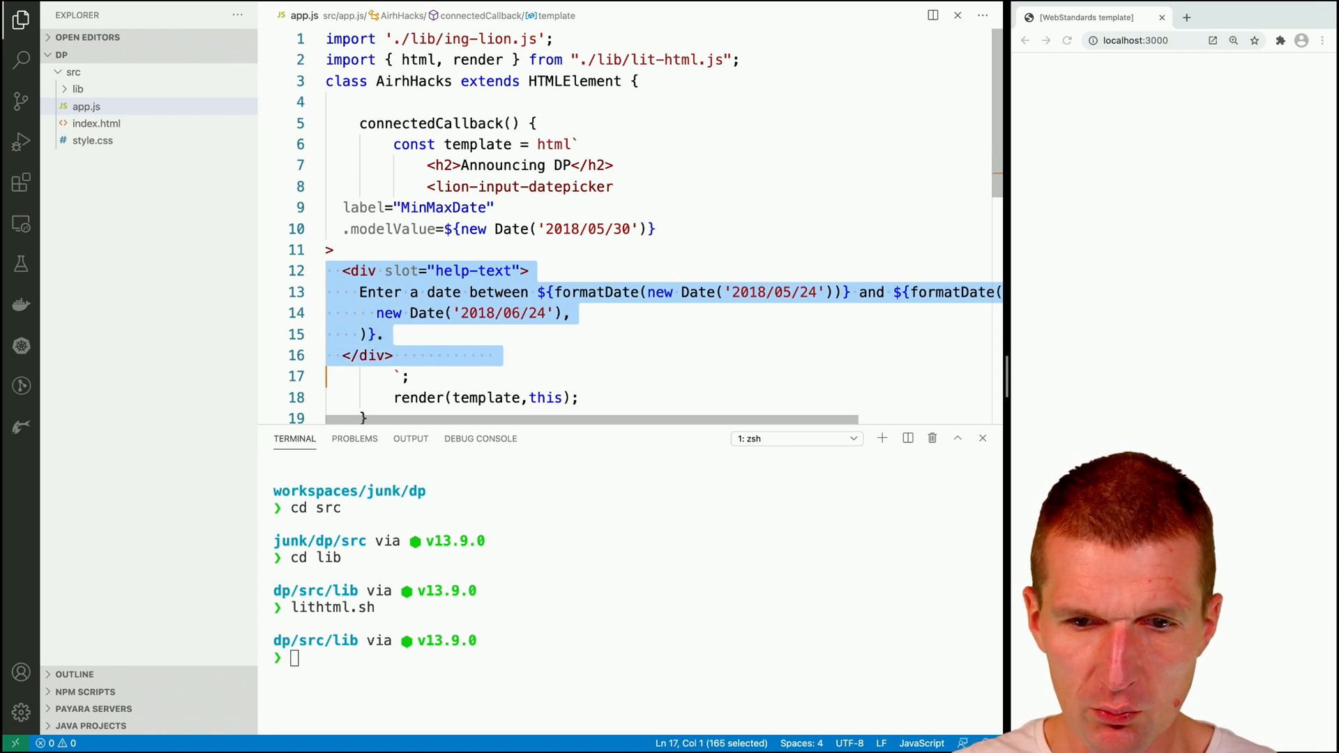
pyautogui.press('Delete')
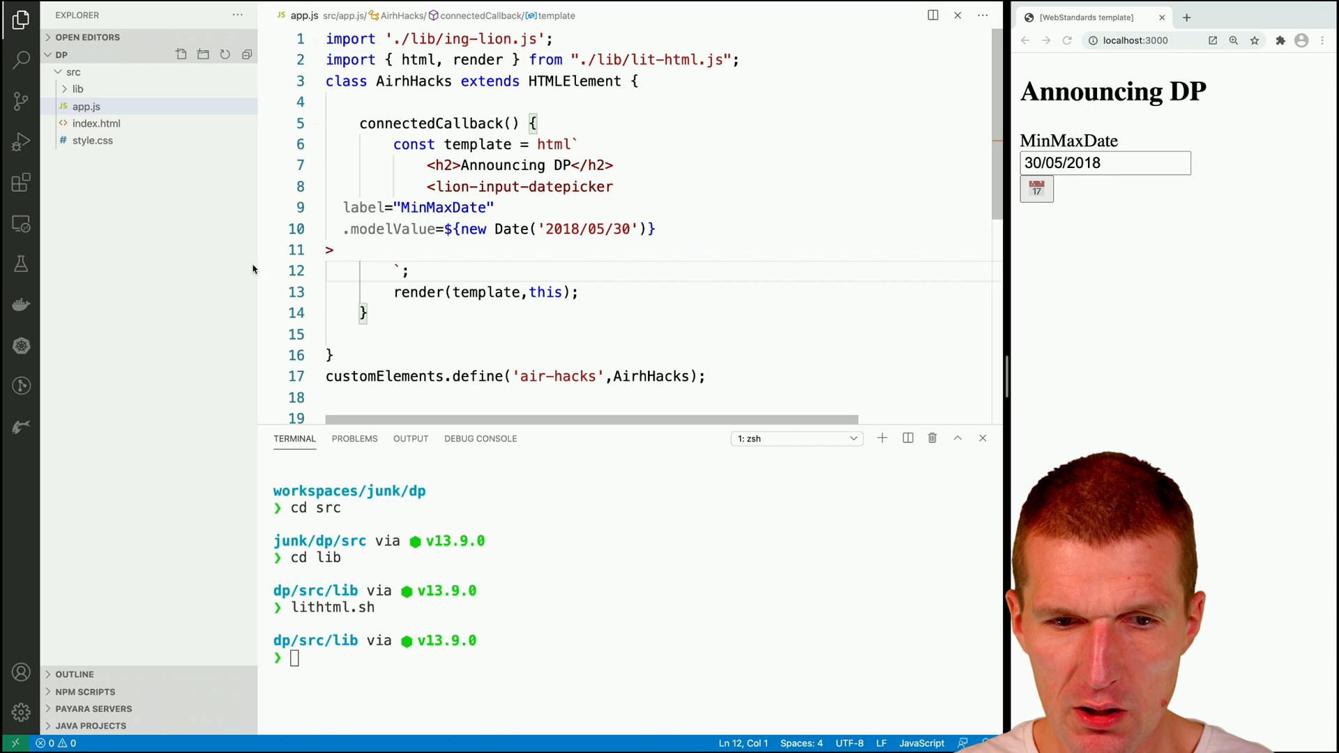
# - Close the lion-input-datepicker tag and open the calendar overlay showing May 2018
pyautogui.write('</lion-input-datepicker>')
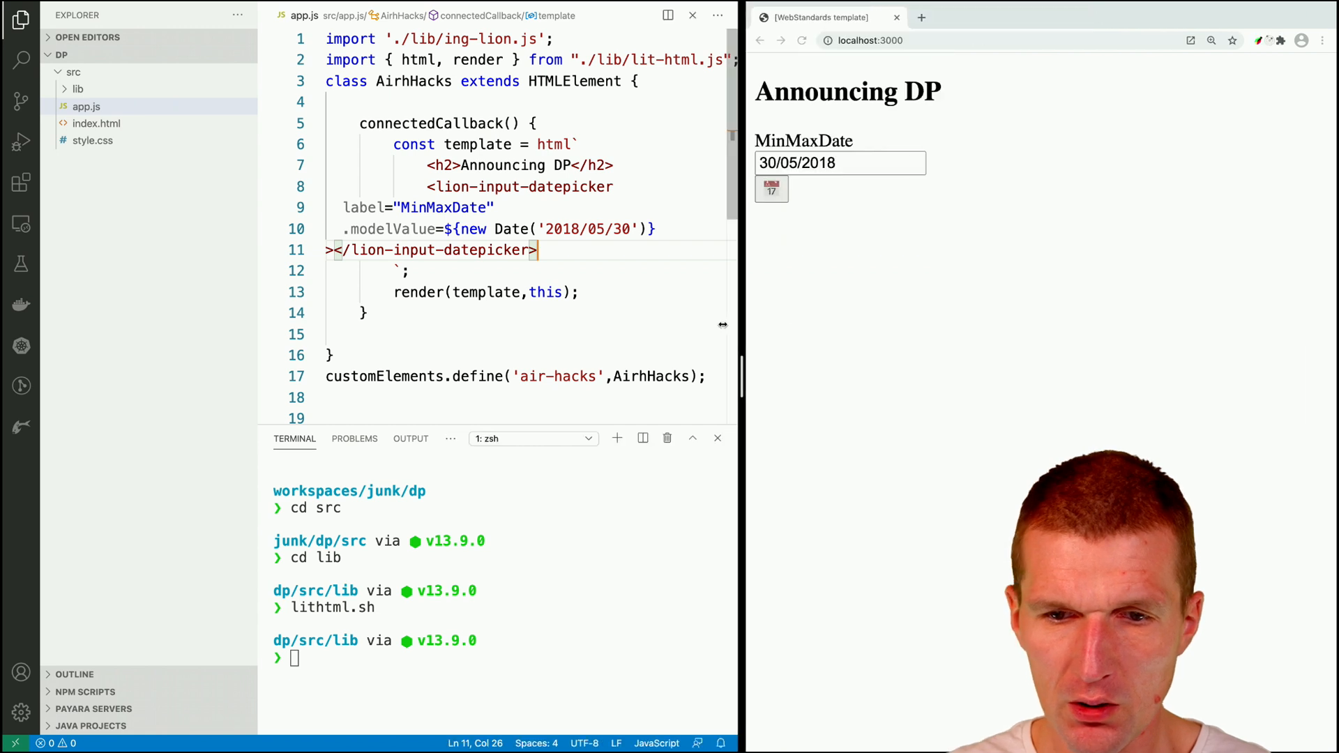
pyautogui.click(769, 188)
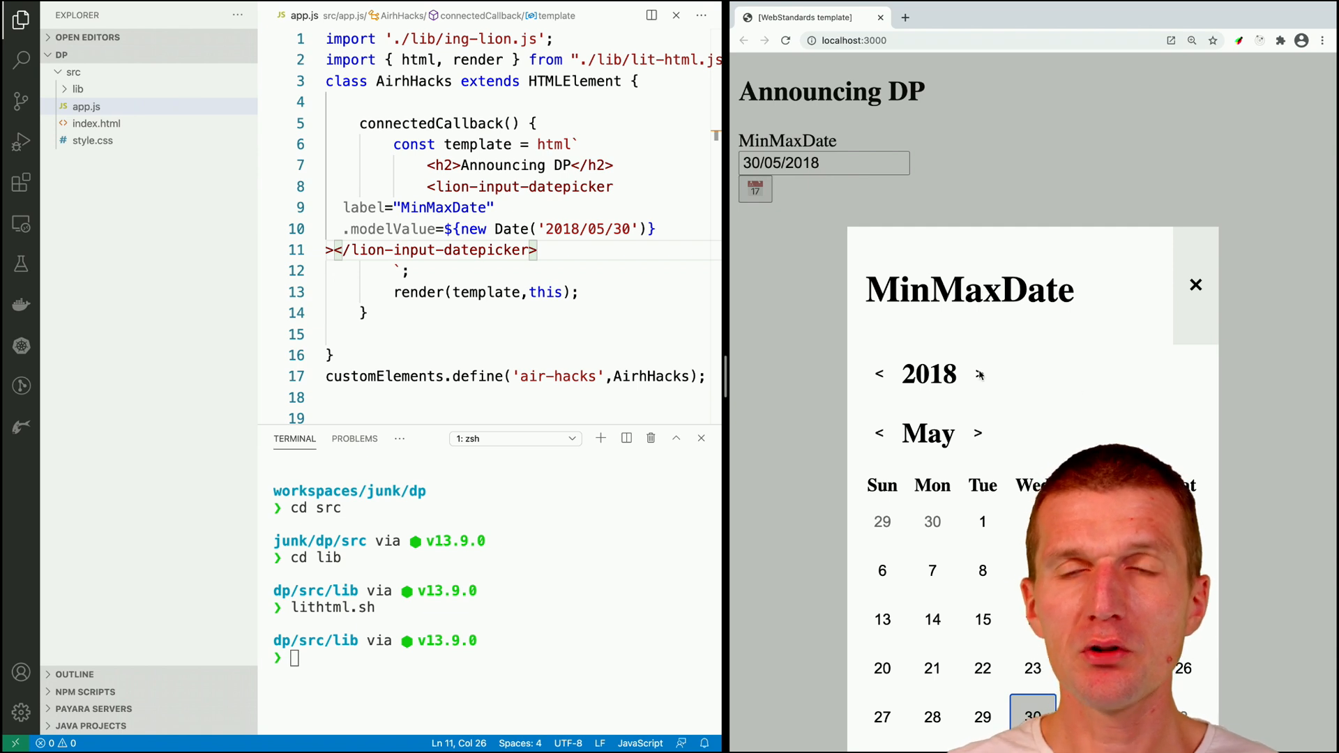
pyautogui.moveTo(981, 375)
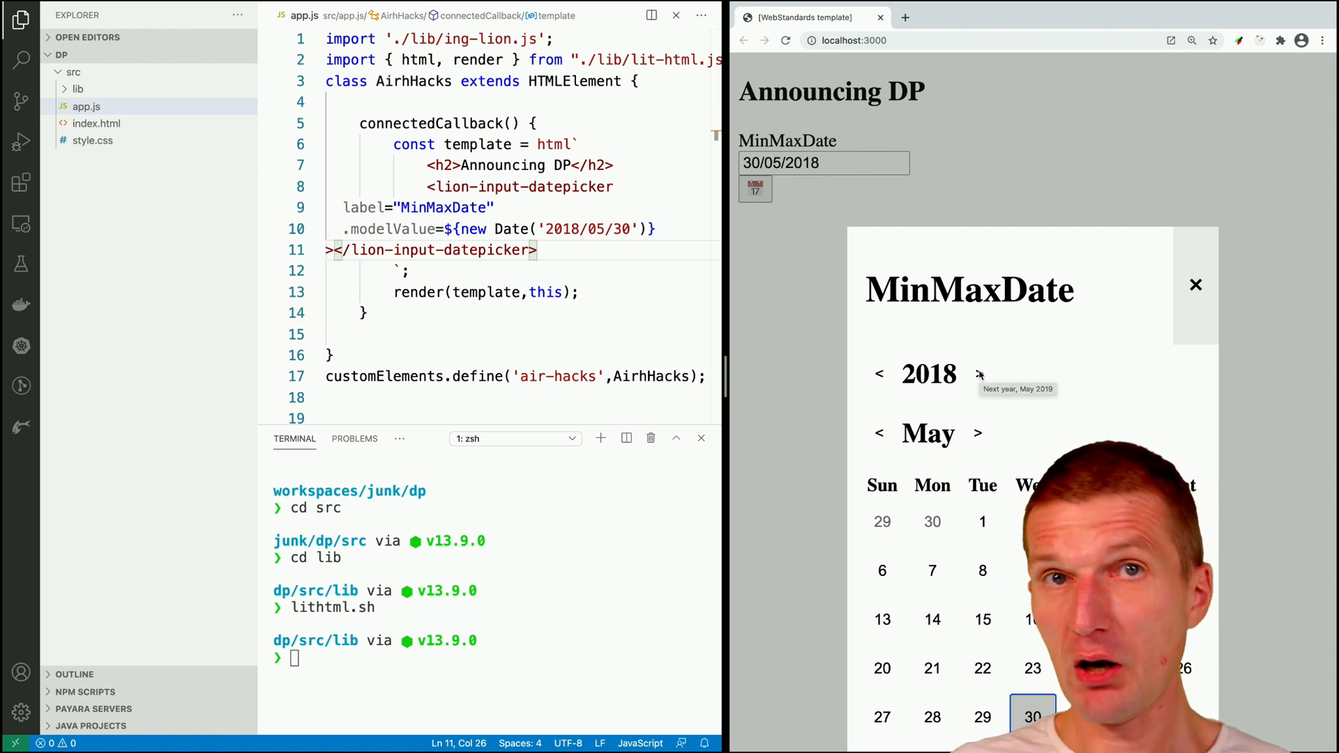